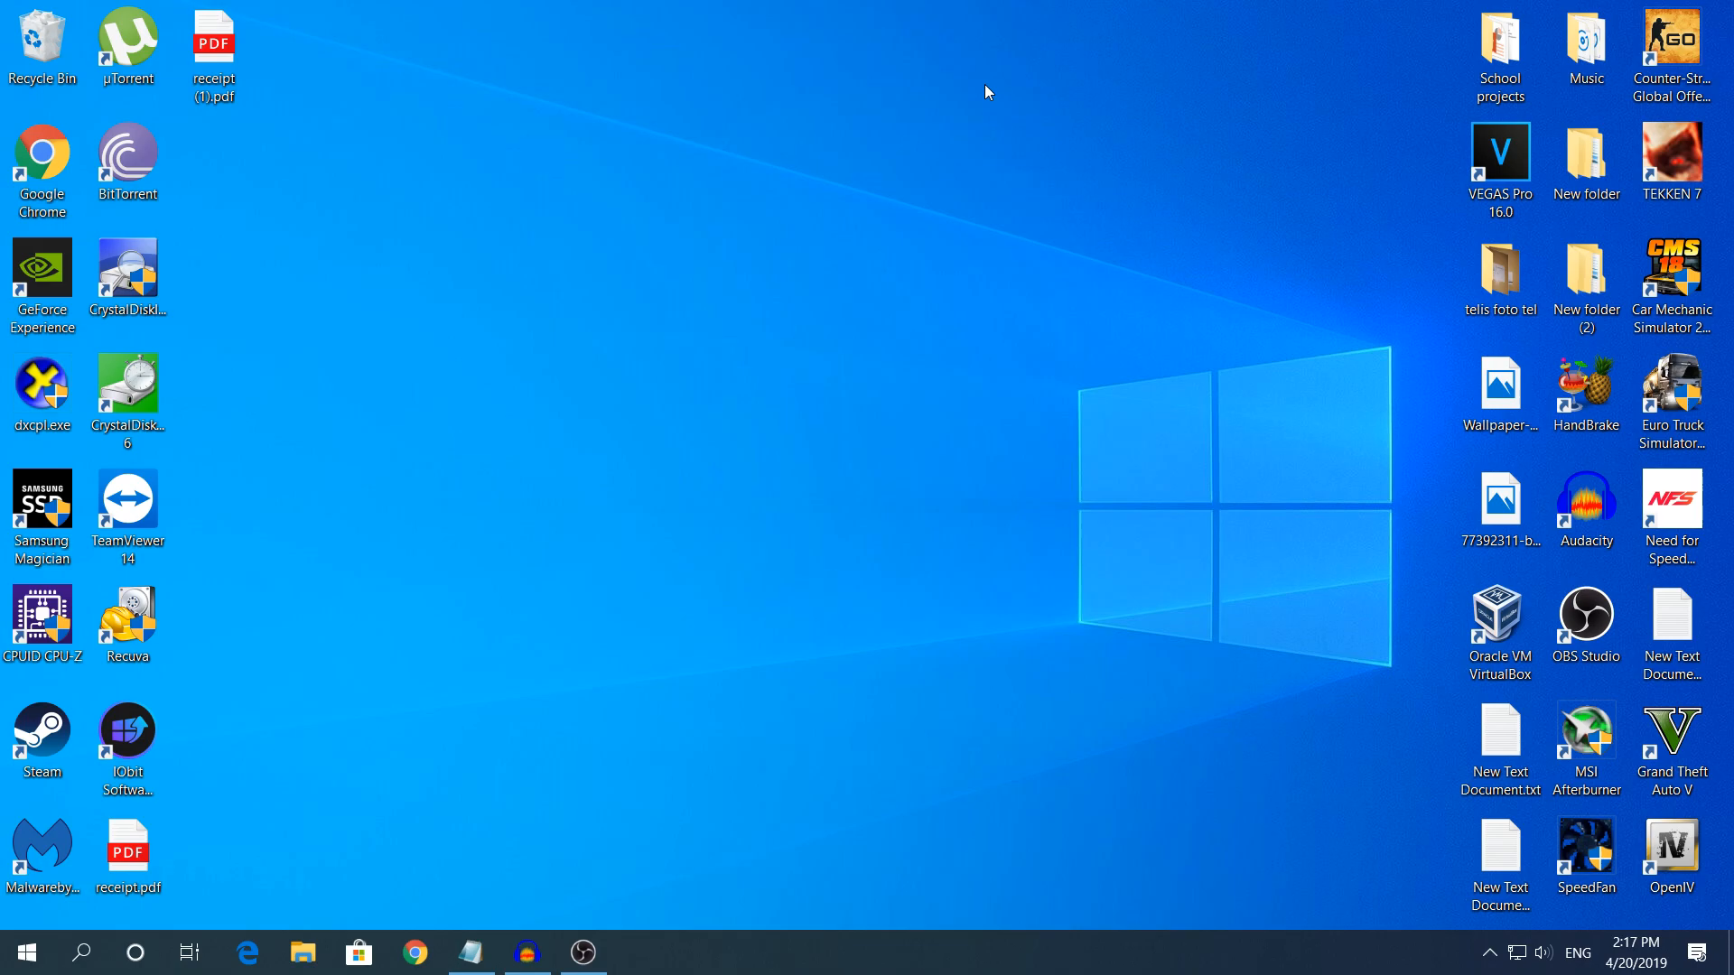
mouse_move(1016, 167)
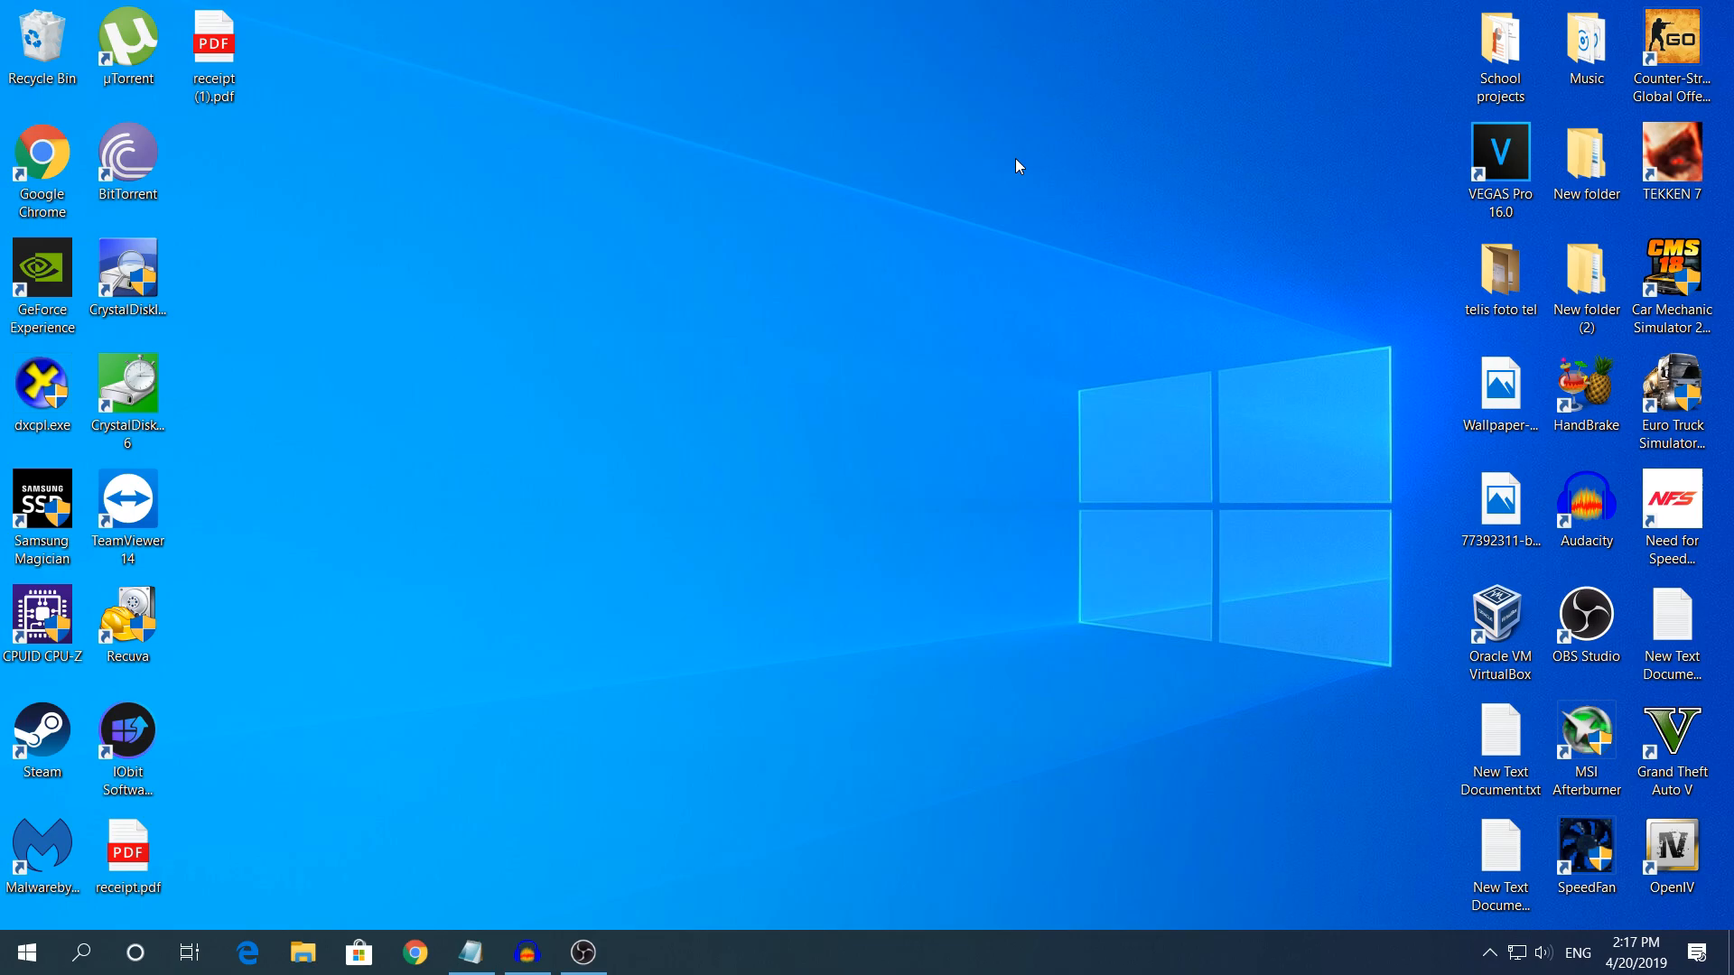
mouse_move(1127, 390)
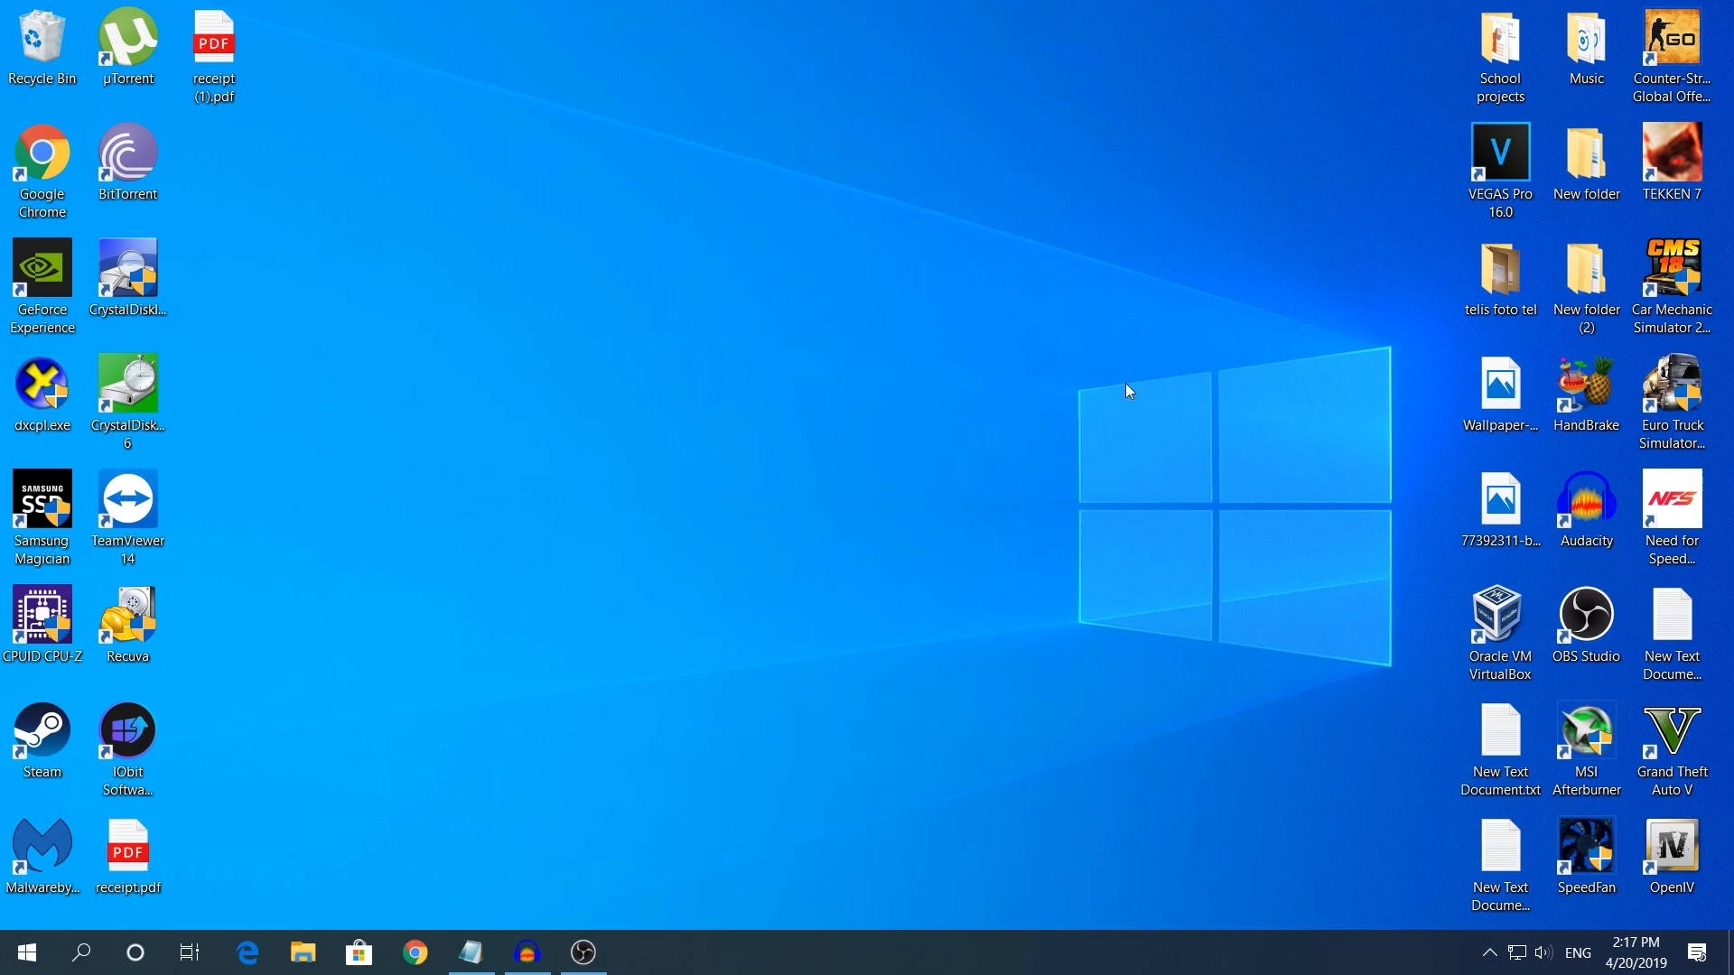
mouse_move(752, 495)
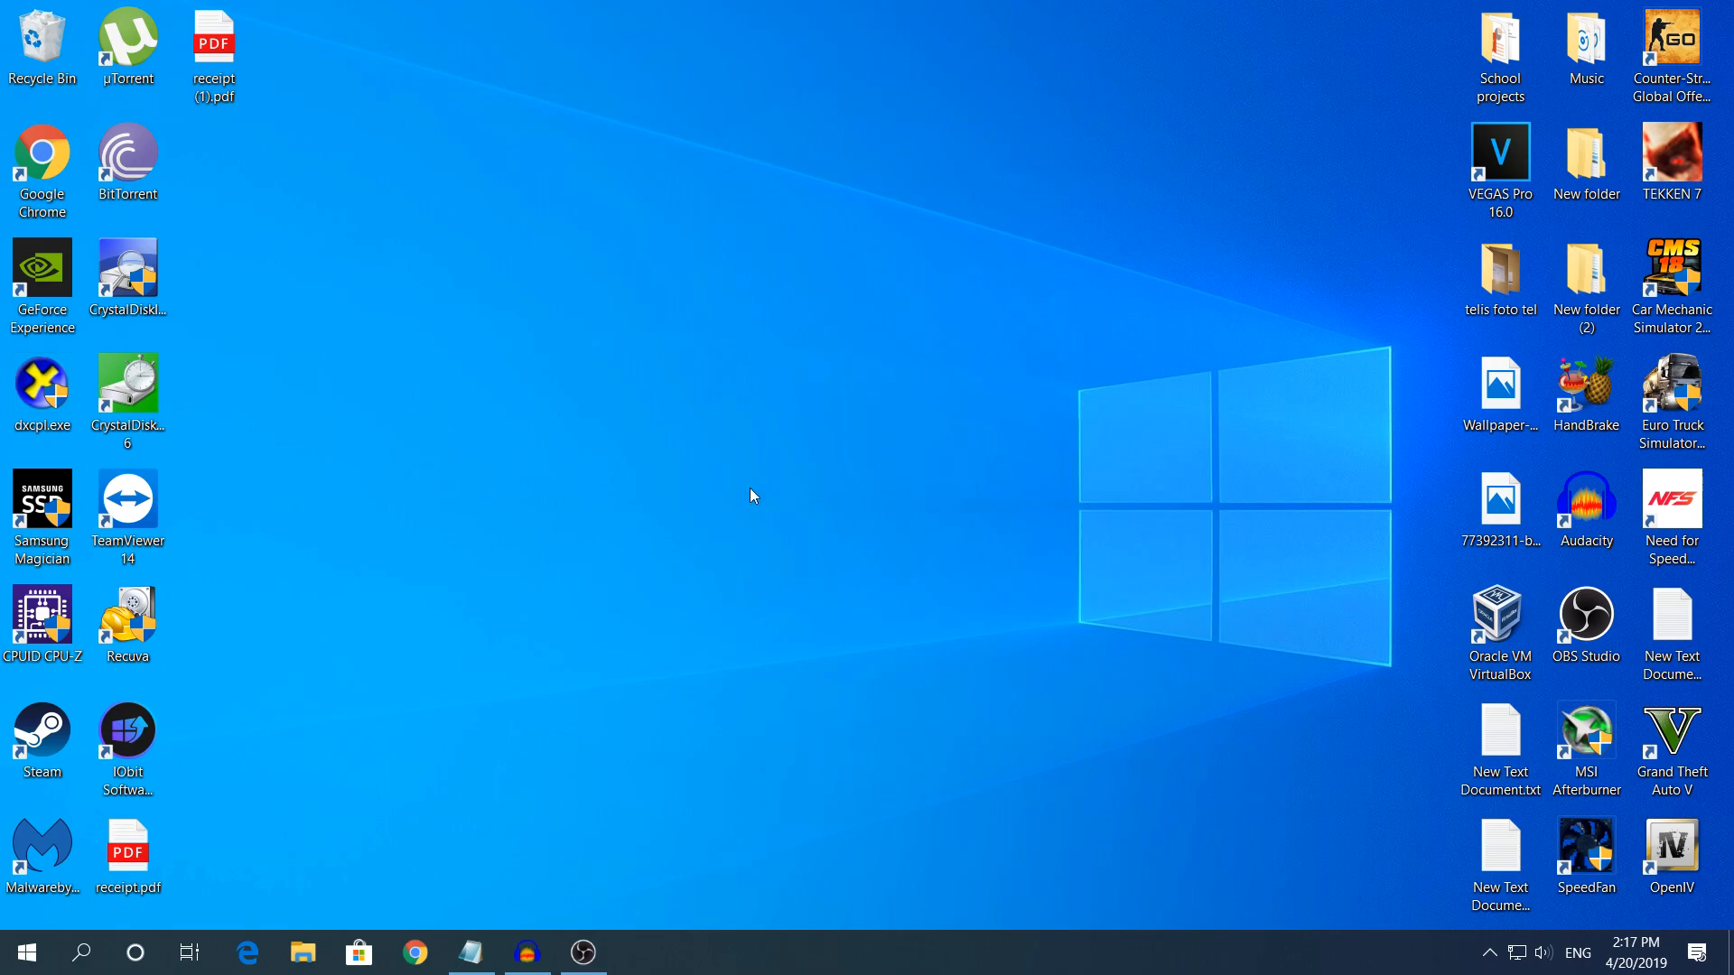
mouse_move(686, 329)
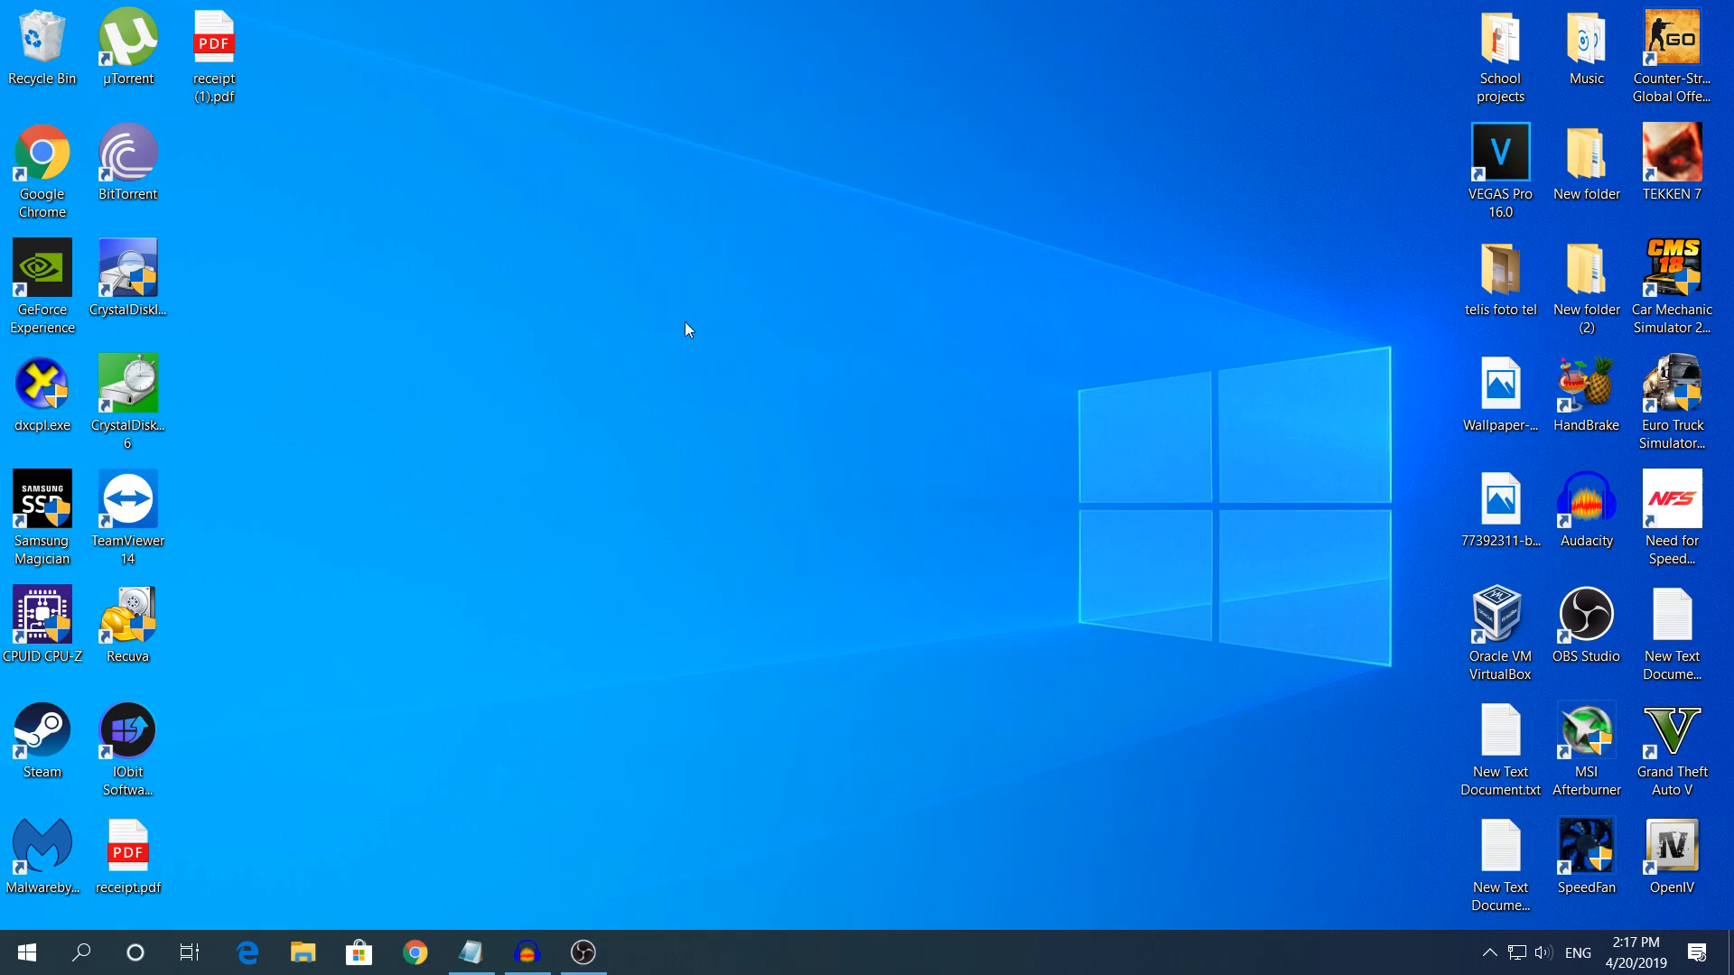
mouse_move(459, 818)
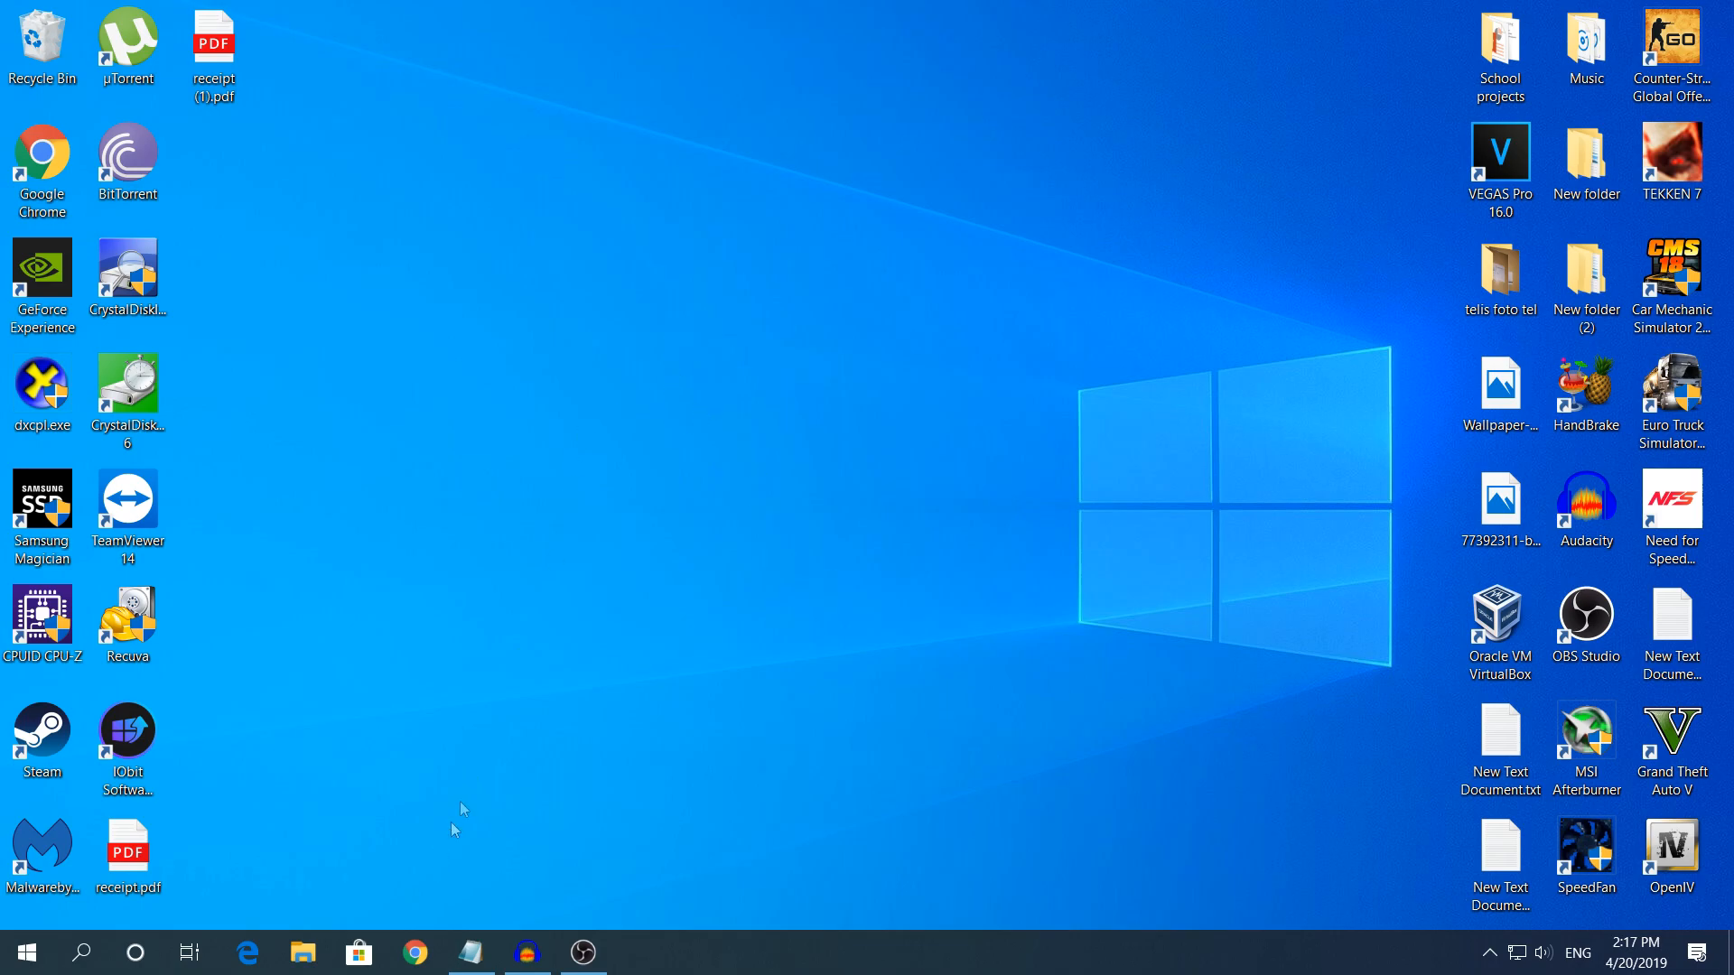
mouse_move(493, 703)
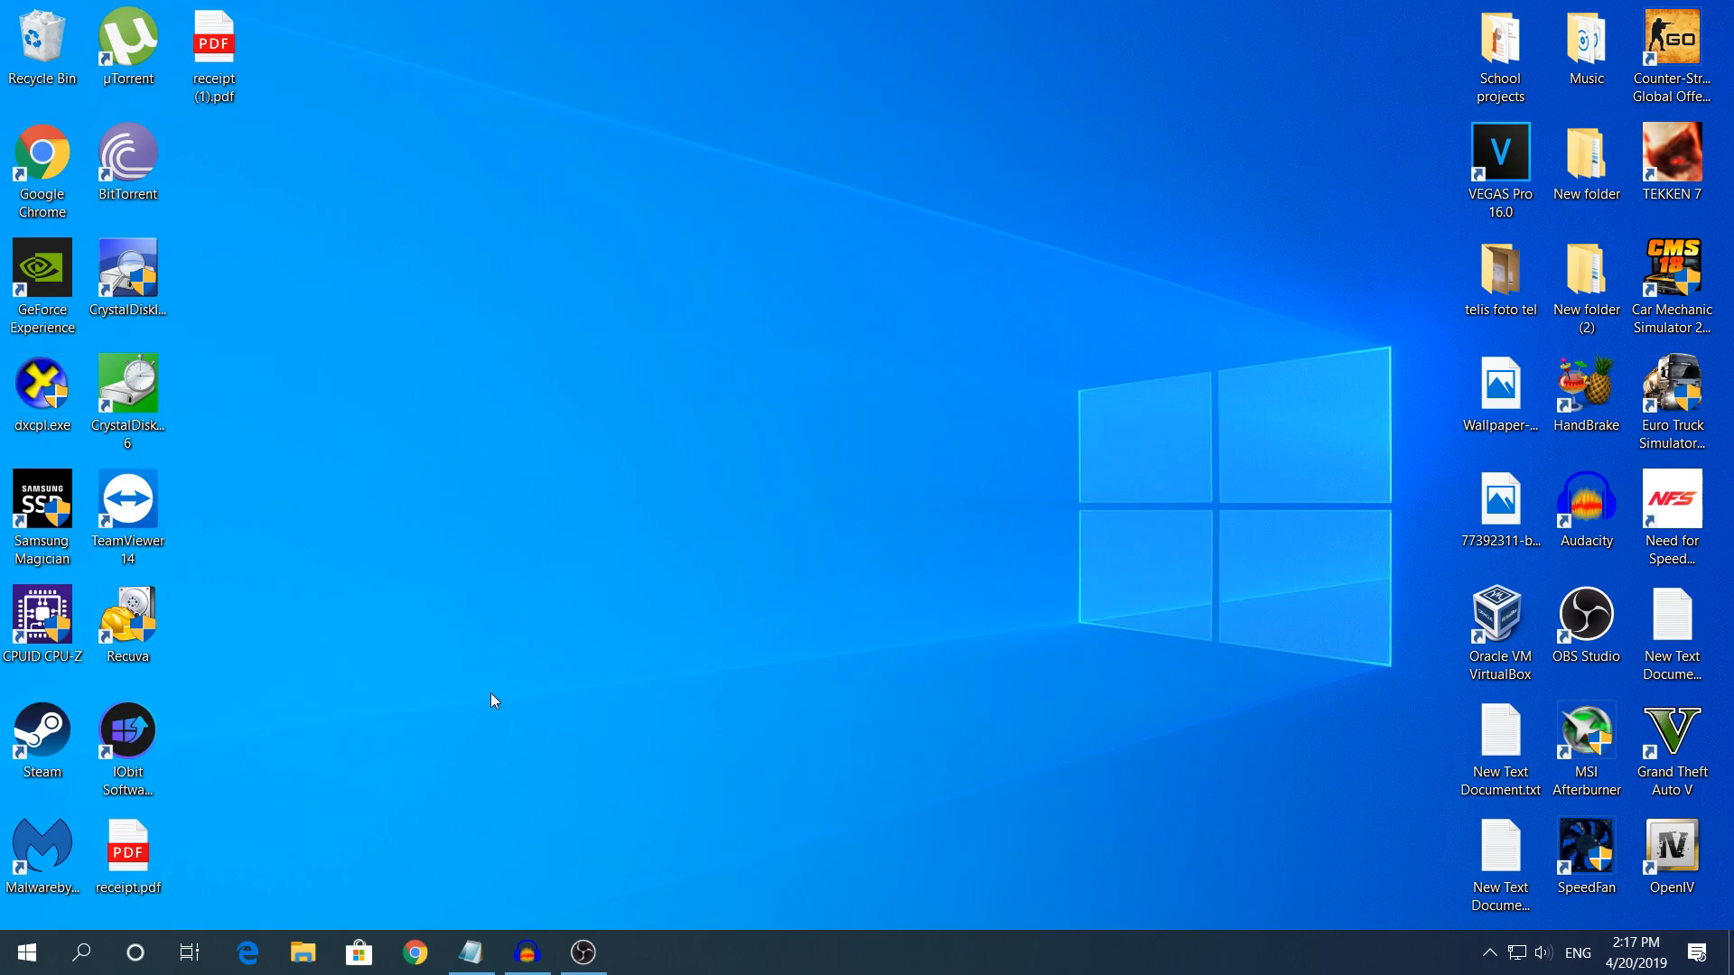
mouse_move(396, 647)
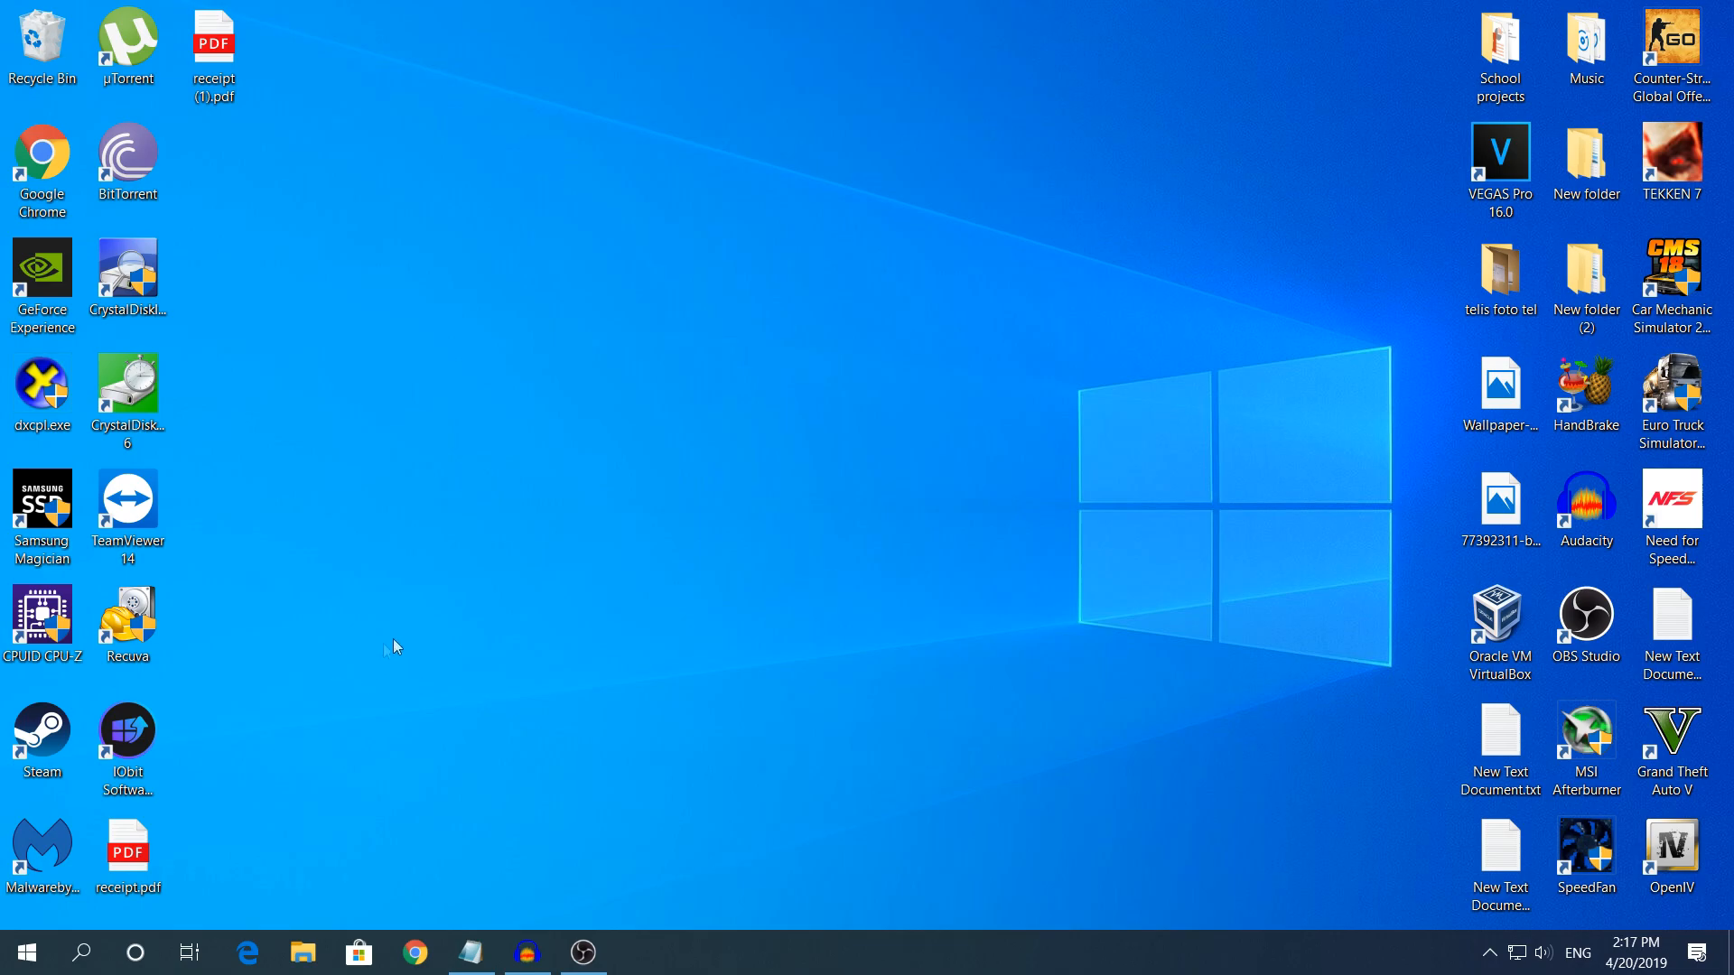
mouse_move(70, 943)
text(regedit)
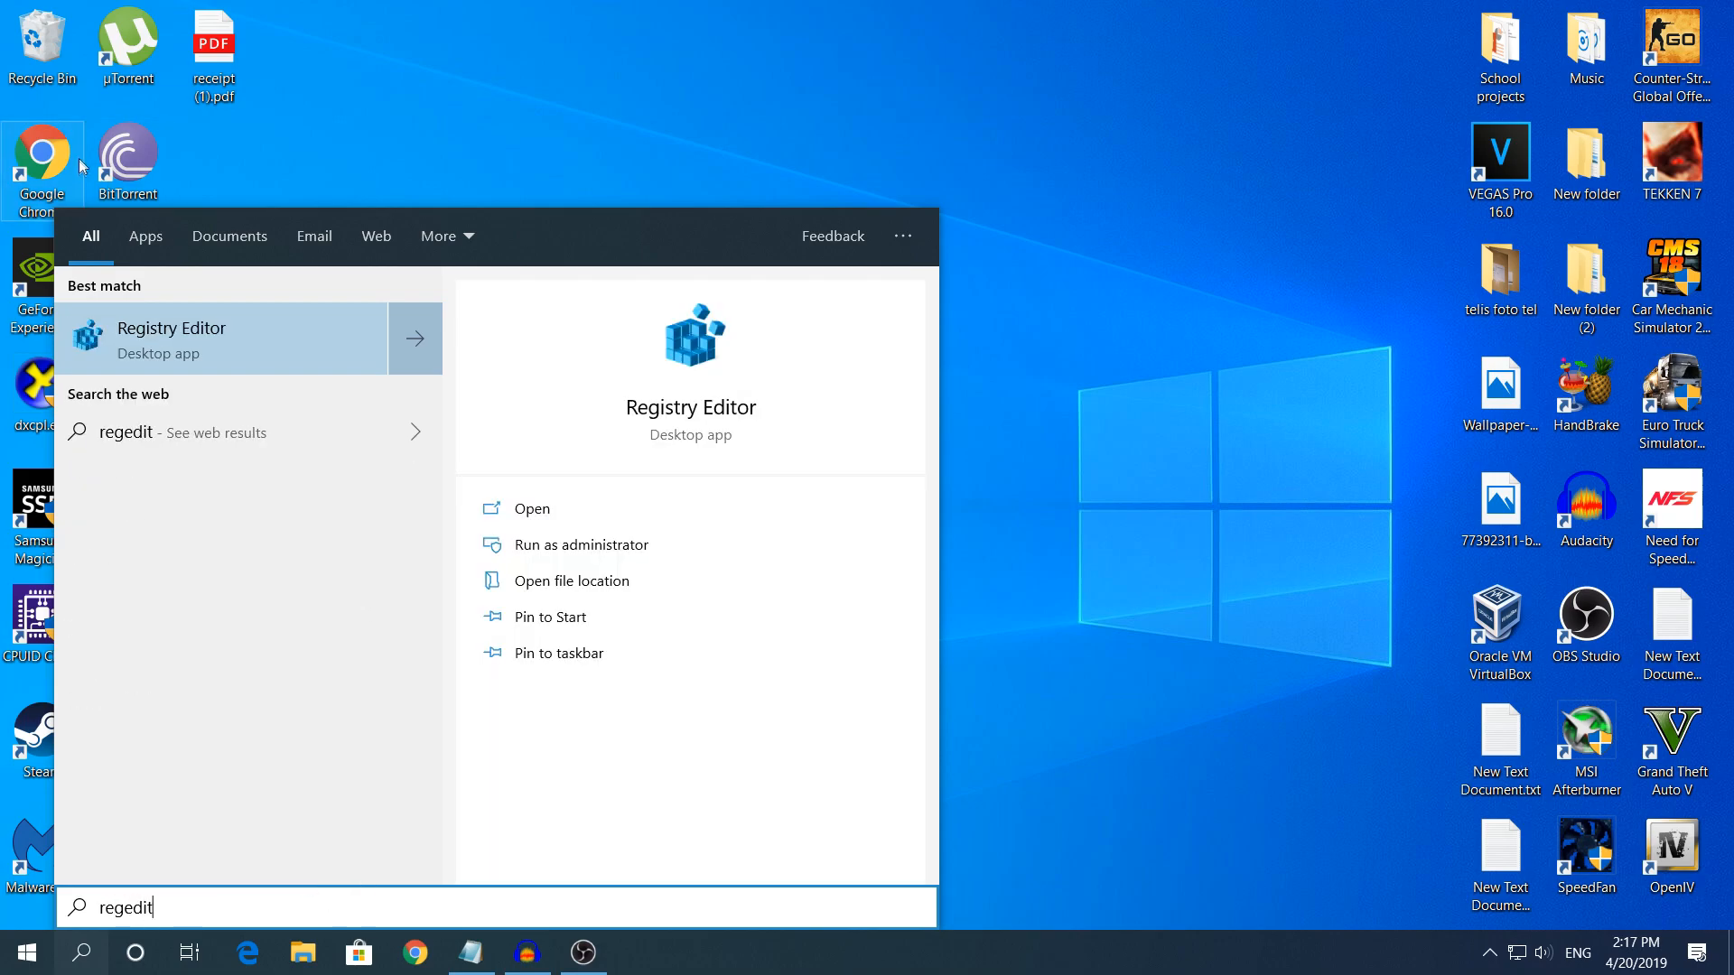
mouse_move(145, 355)
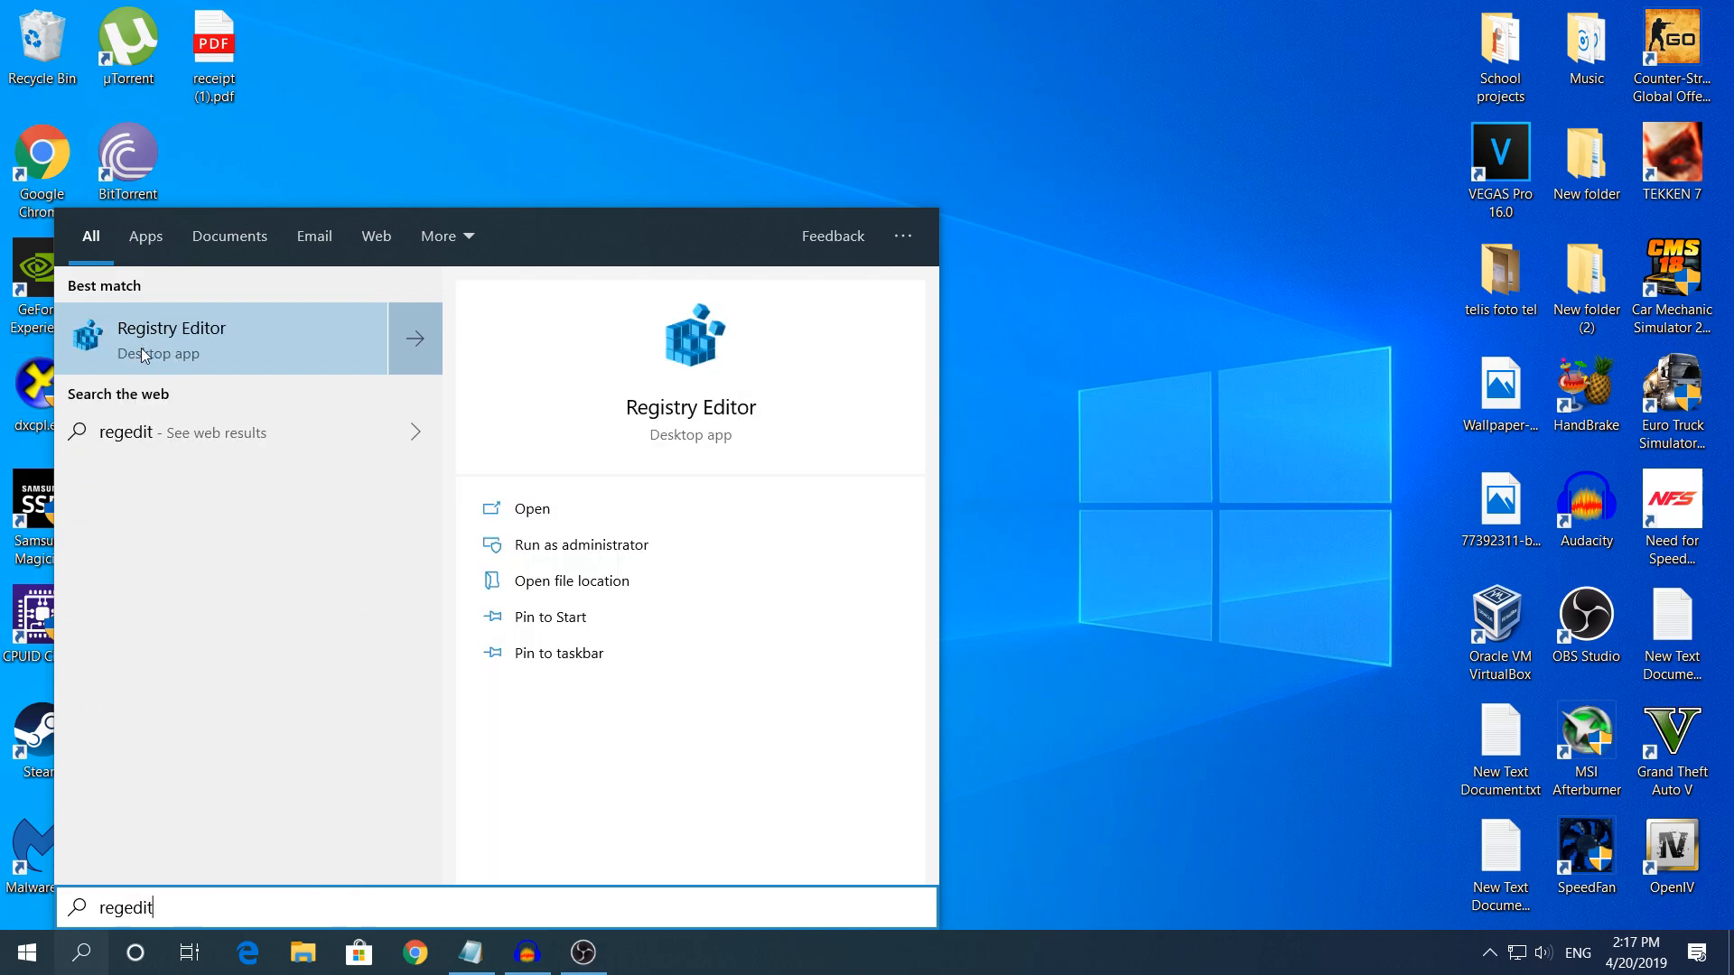
Launch Registry Editor from the search results with Run as administrator.
right_click(172, 327)
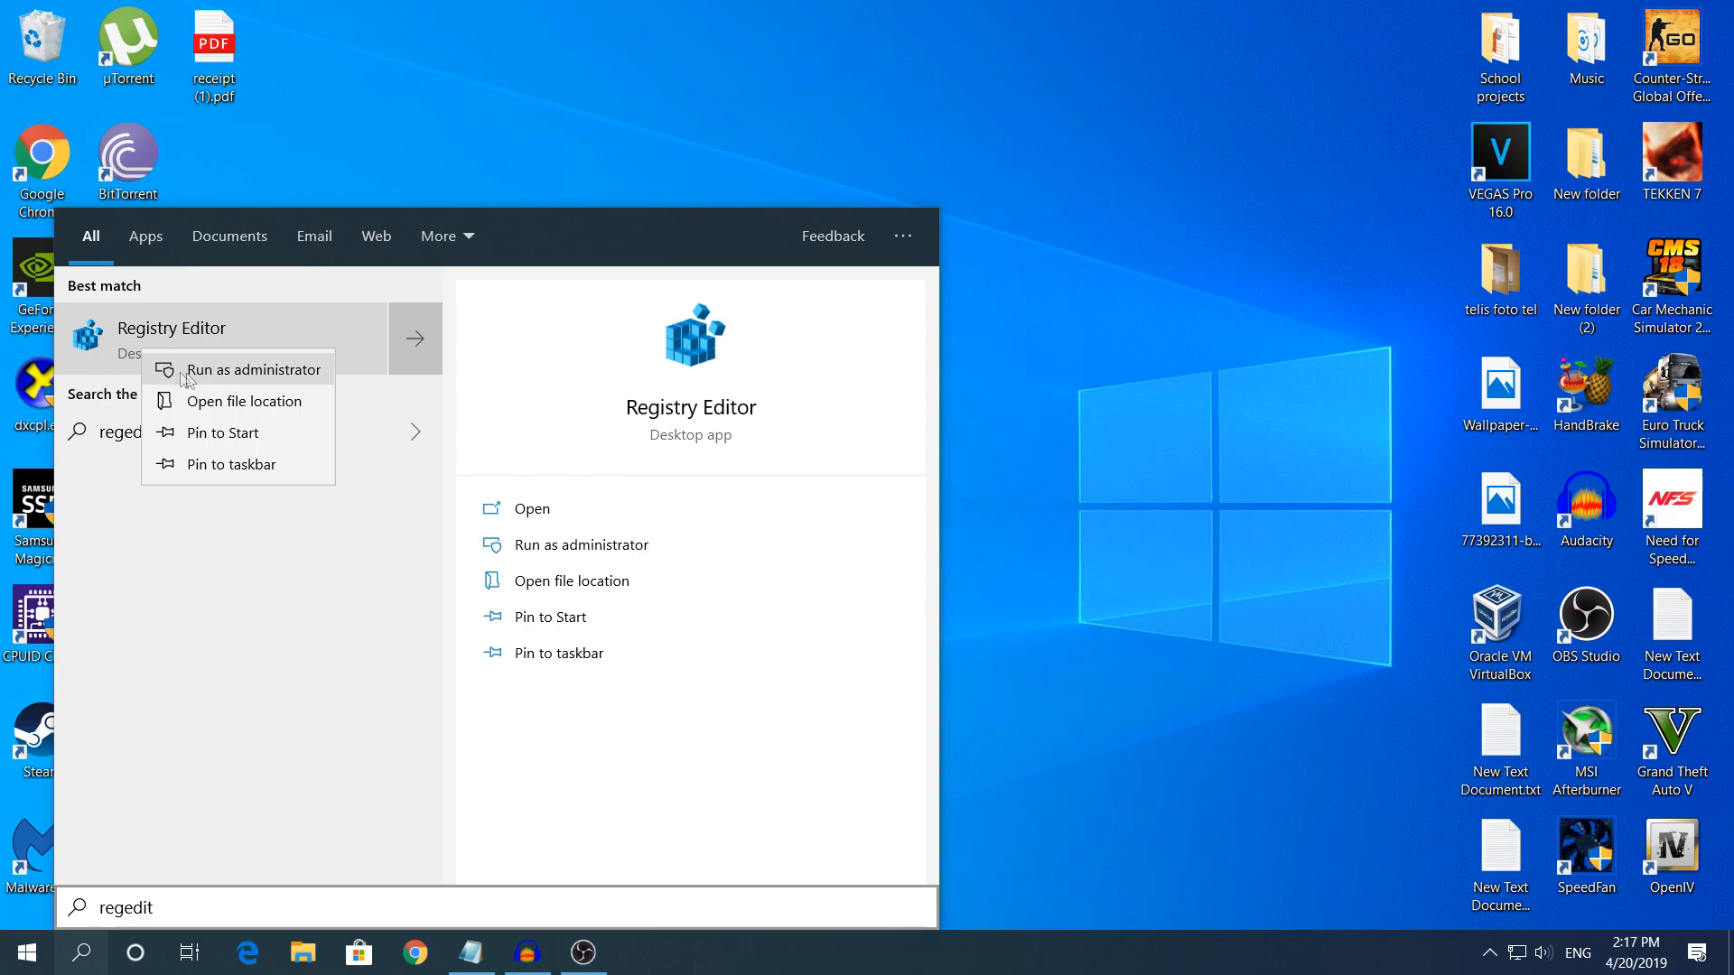
click(254, 369)
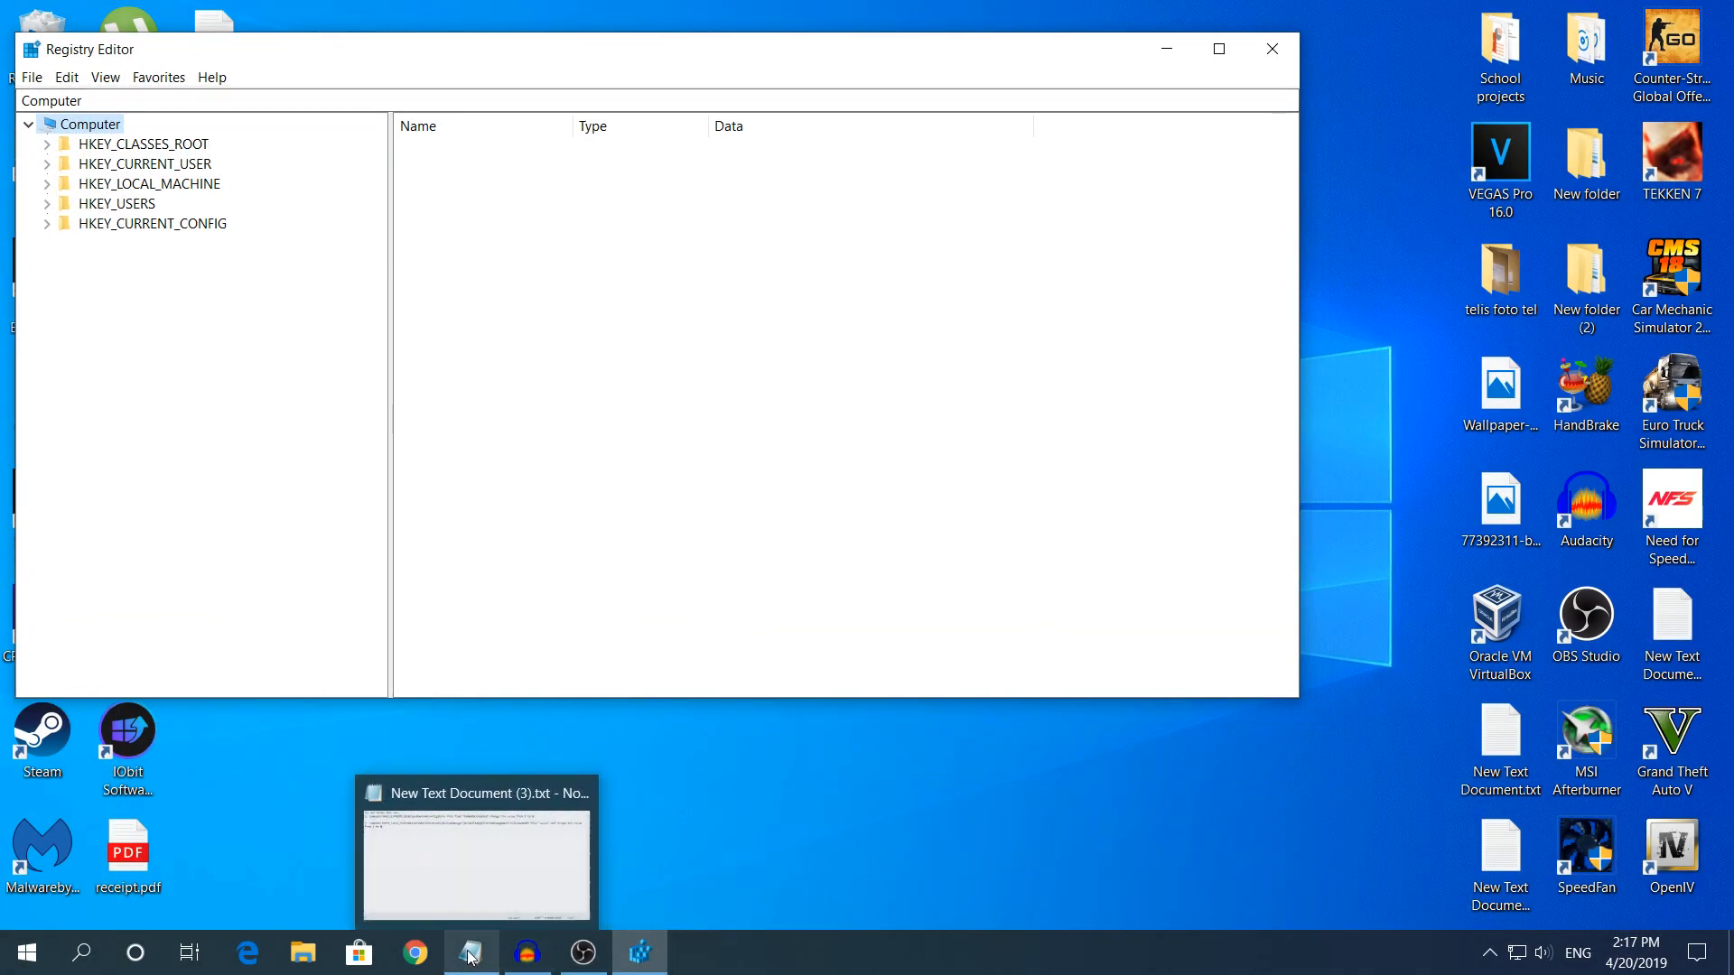
click(475, 845)
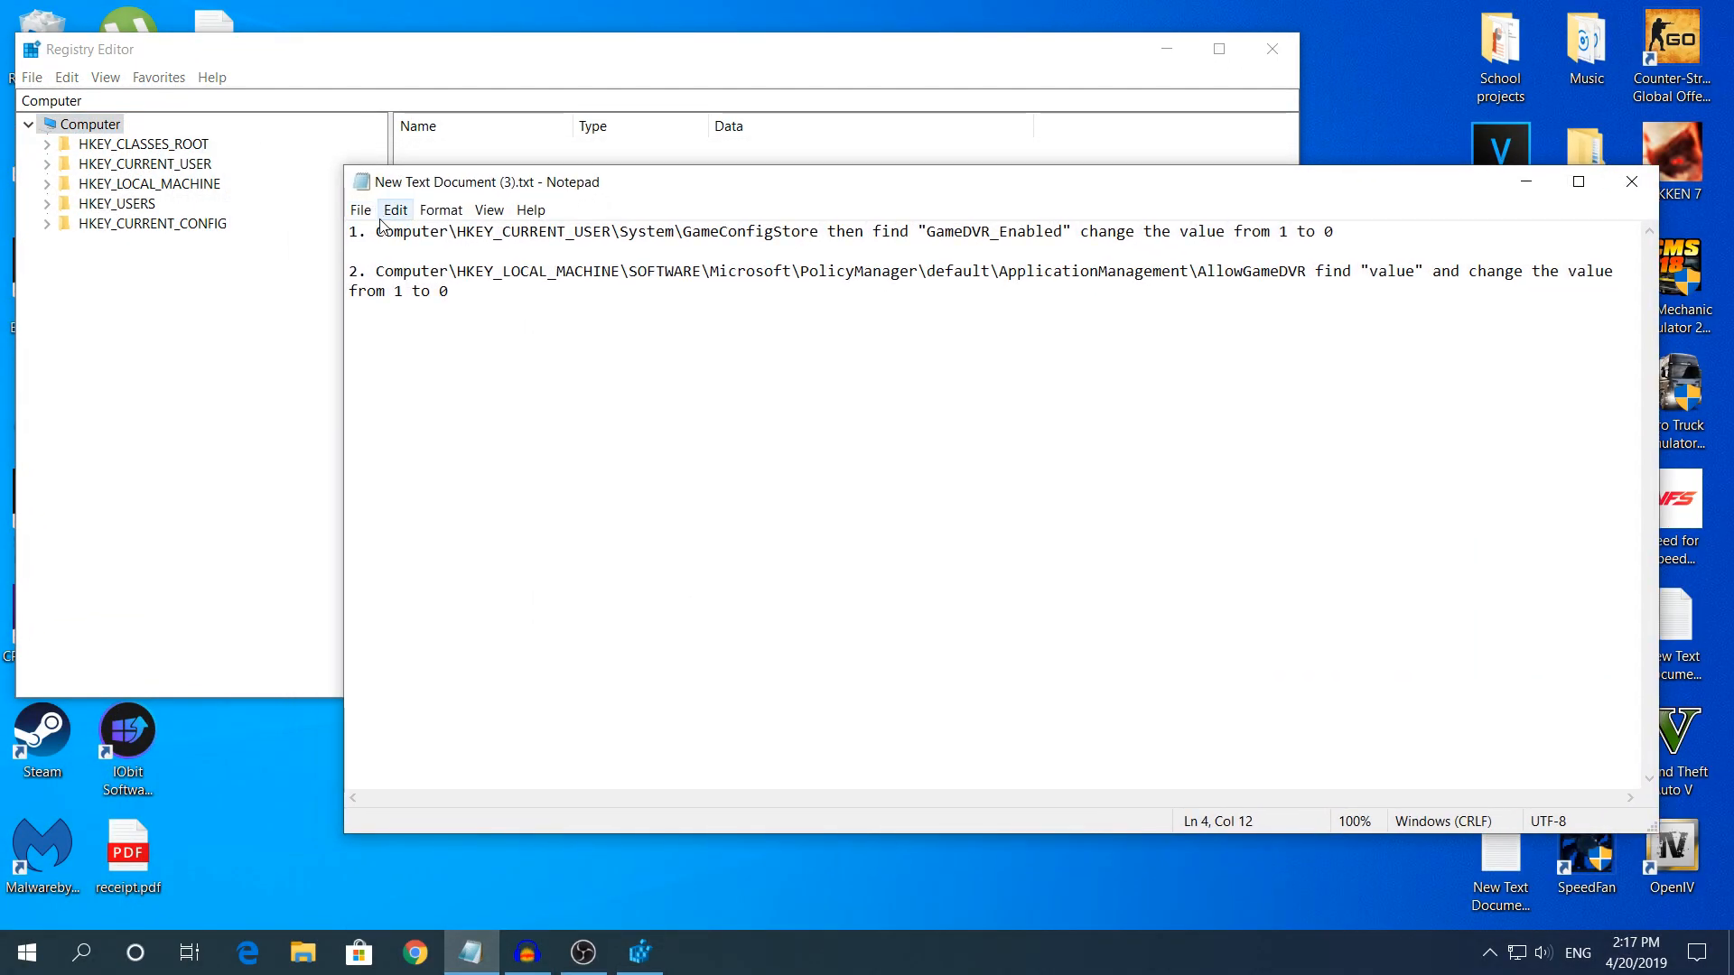
drag(377, 231, 721, 231)
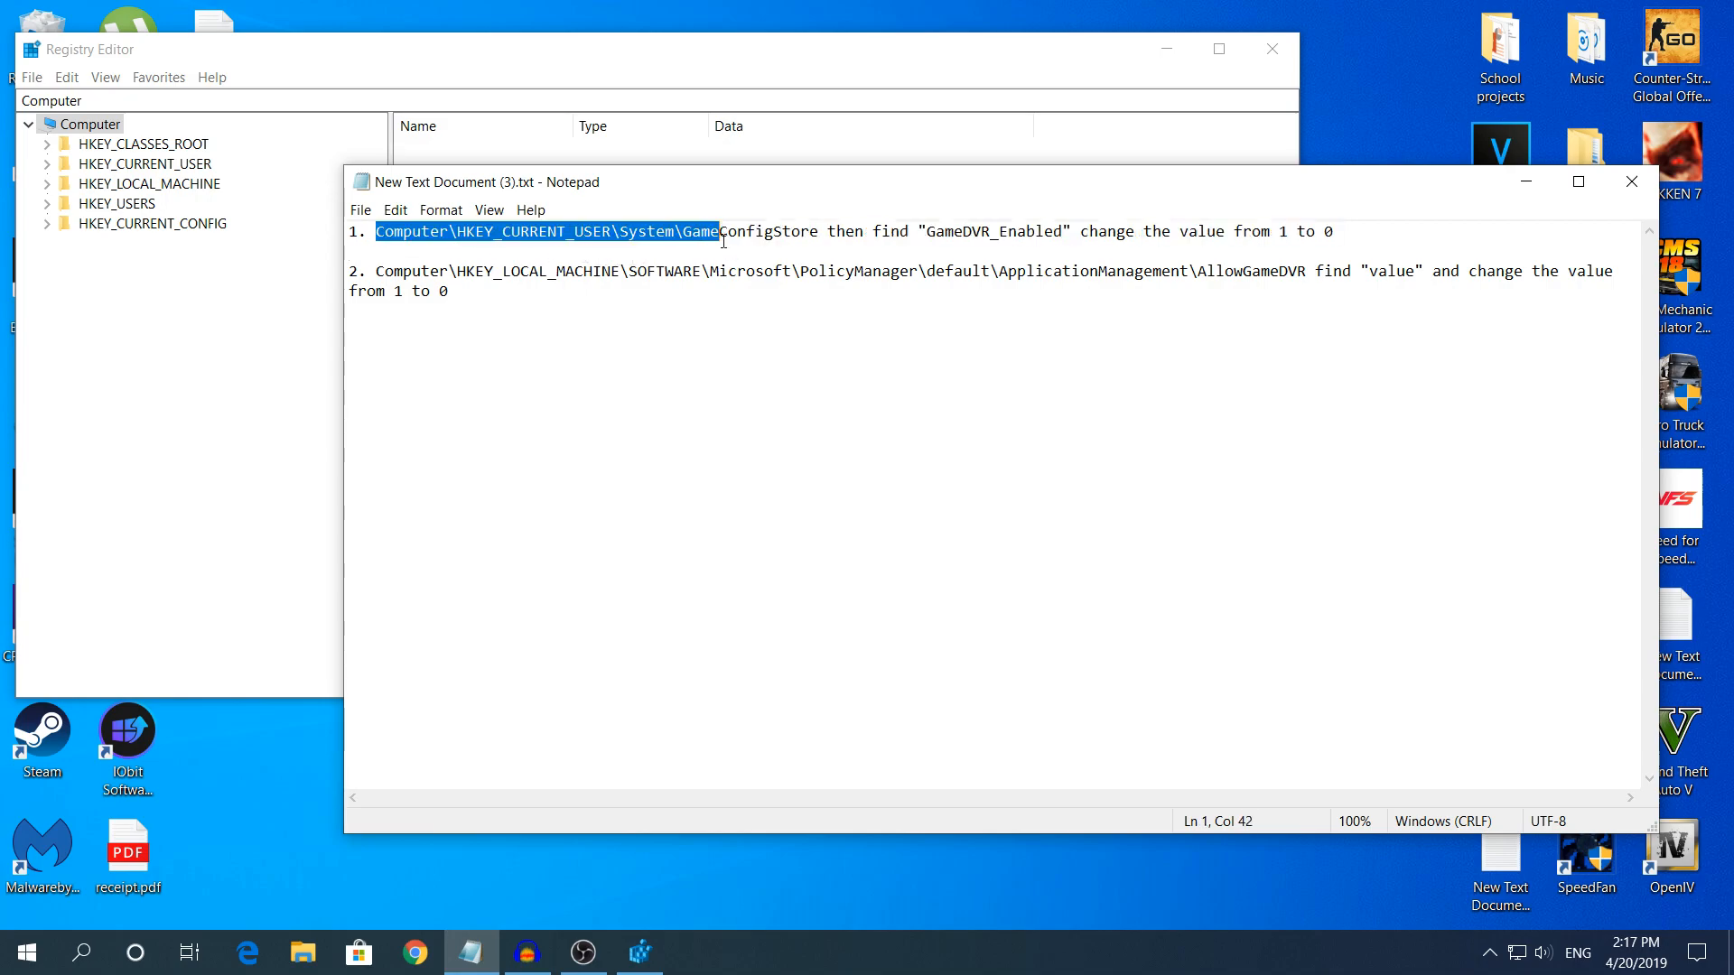
right_click(719, 232)
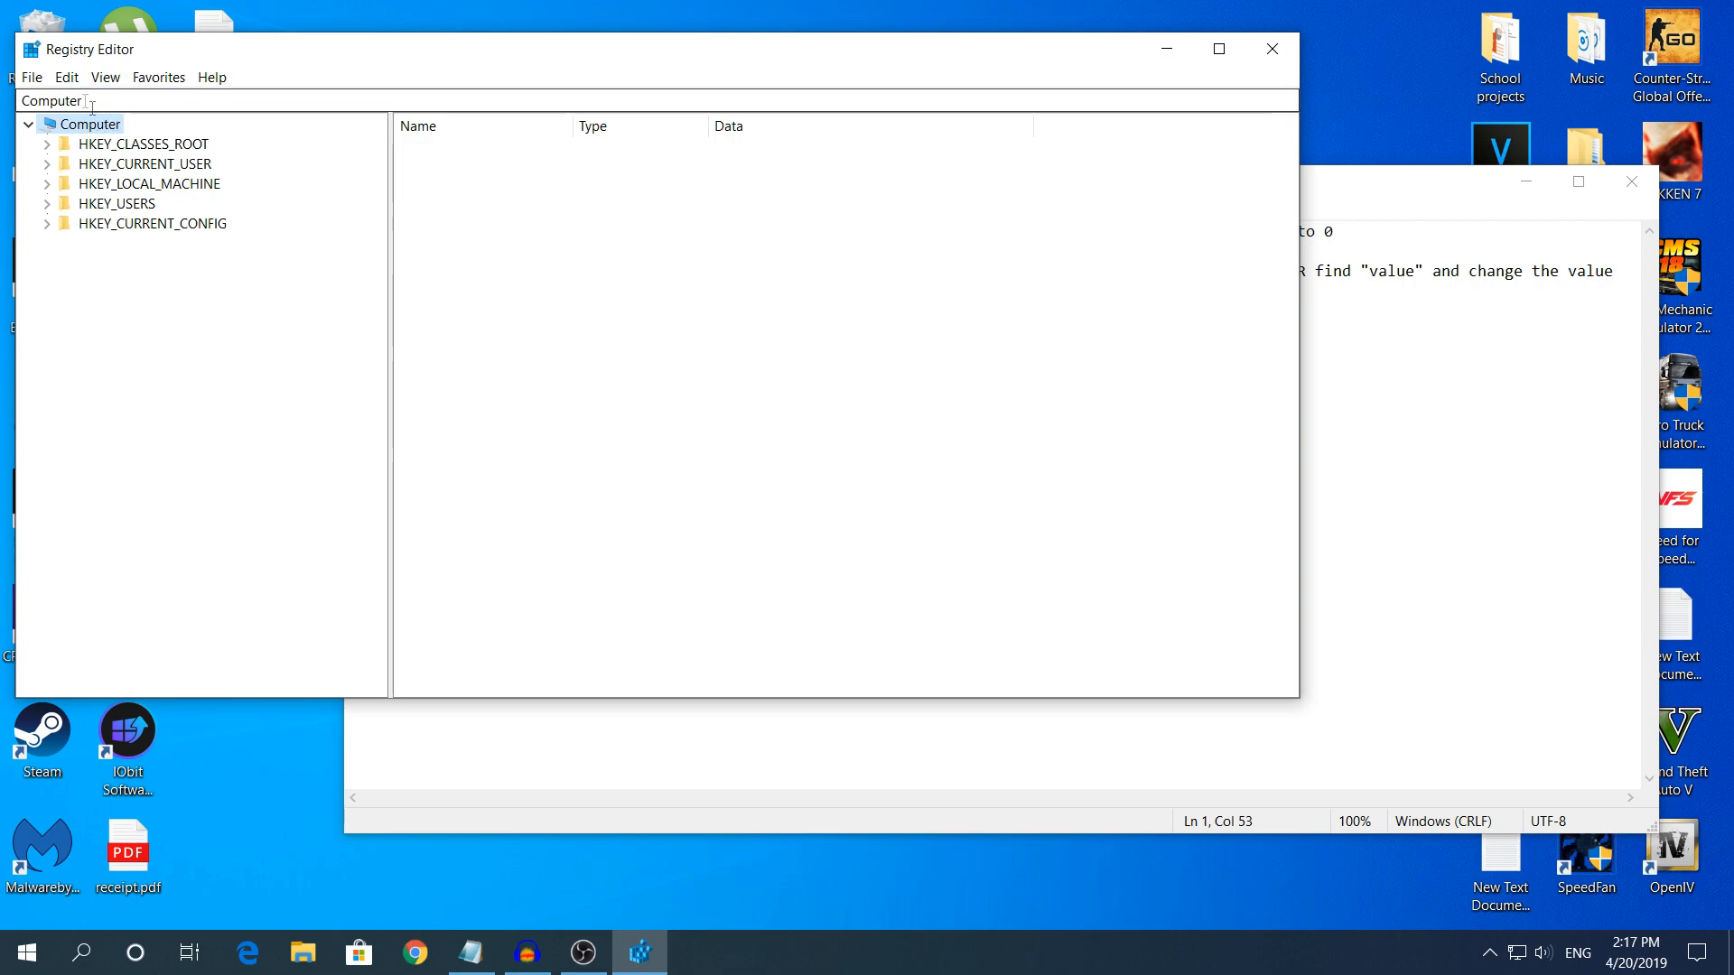
click(67, 78)
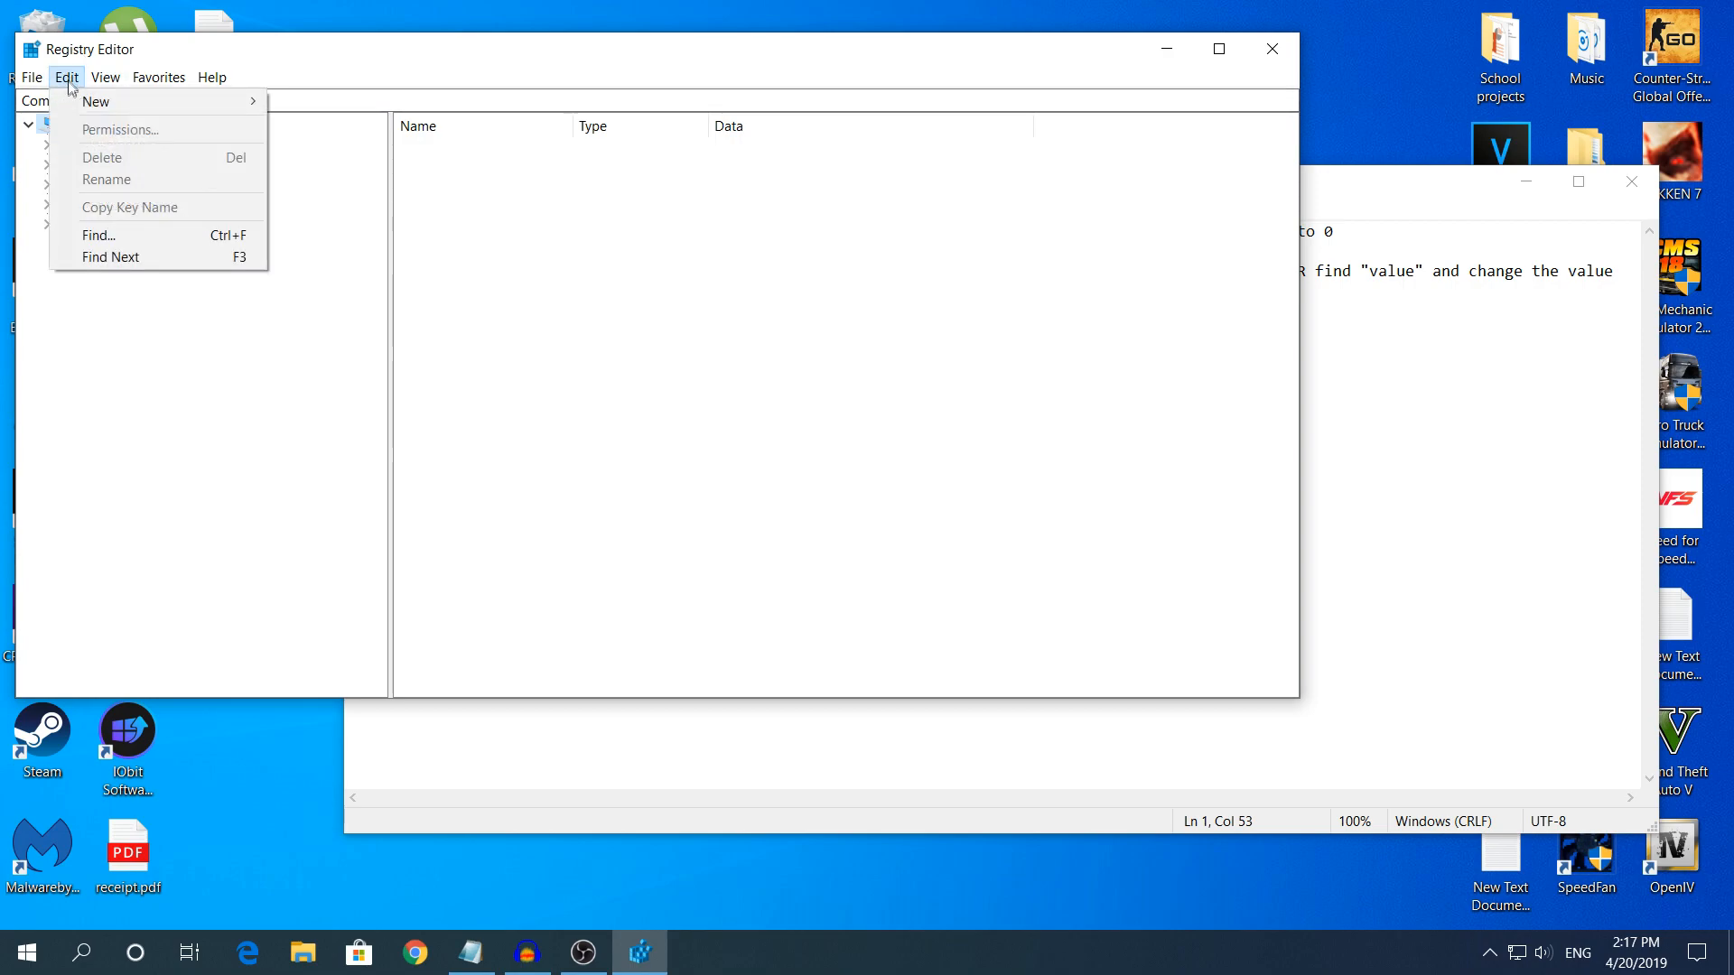
click(98, 235)
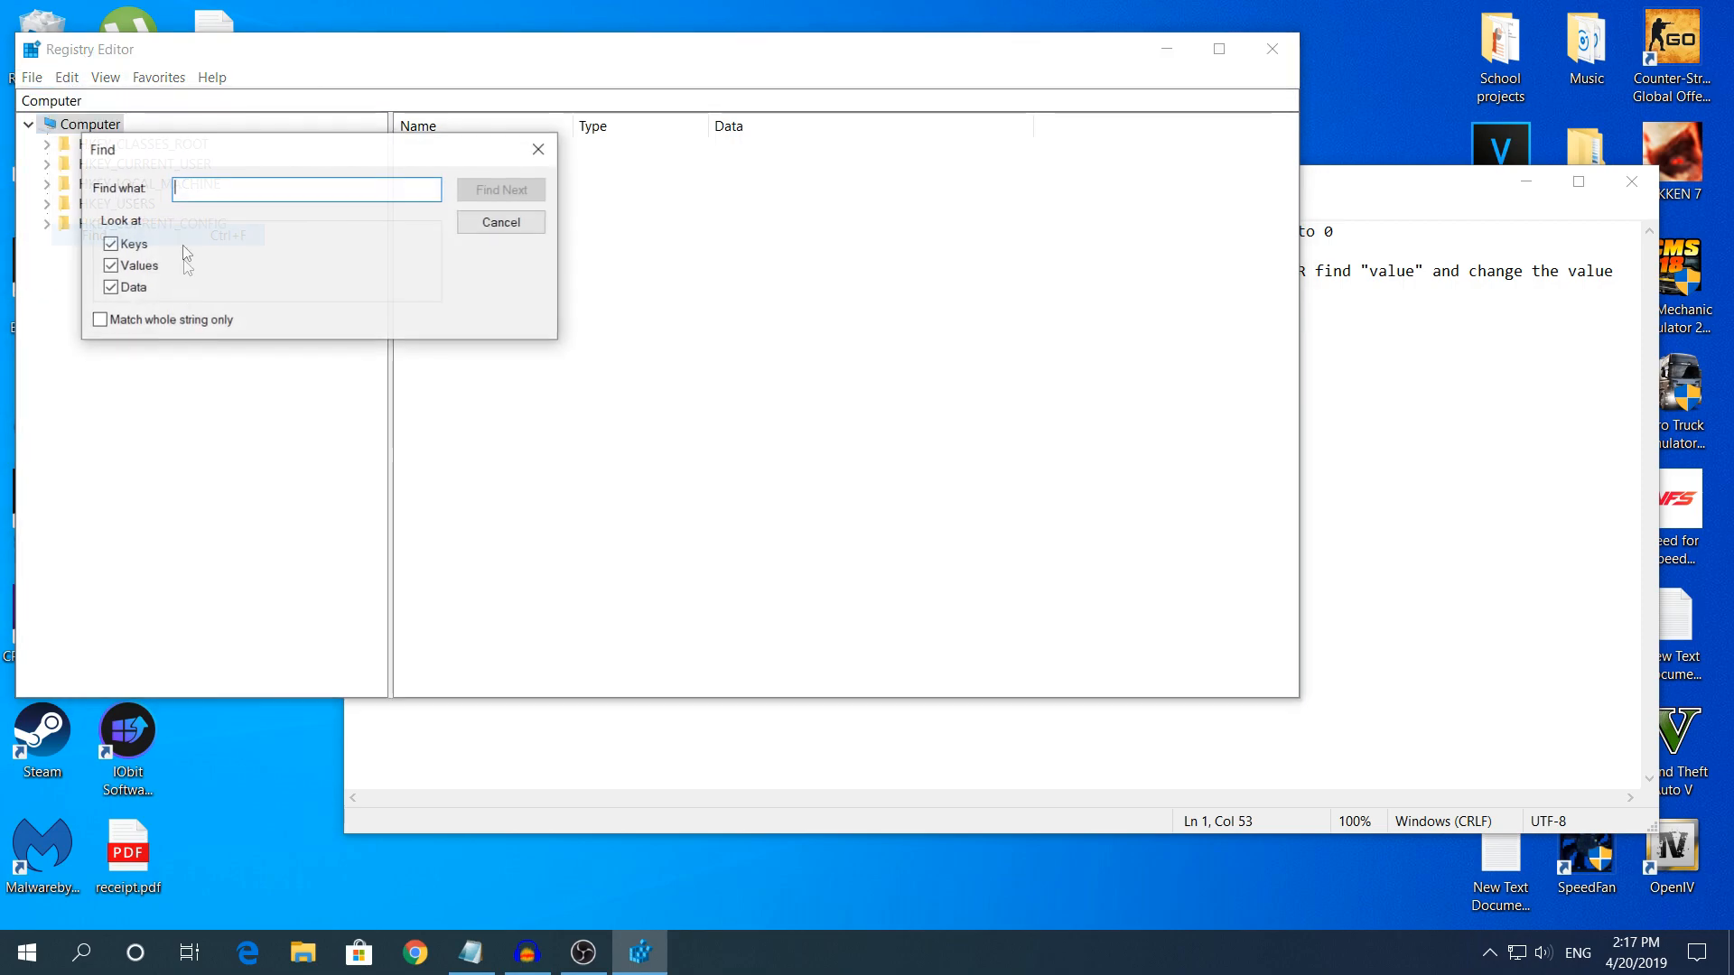
click(501, 189)
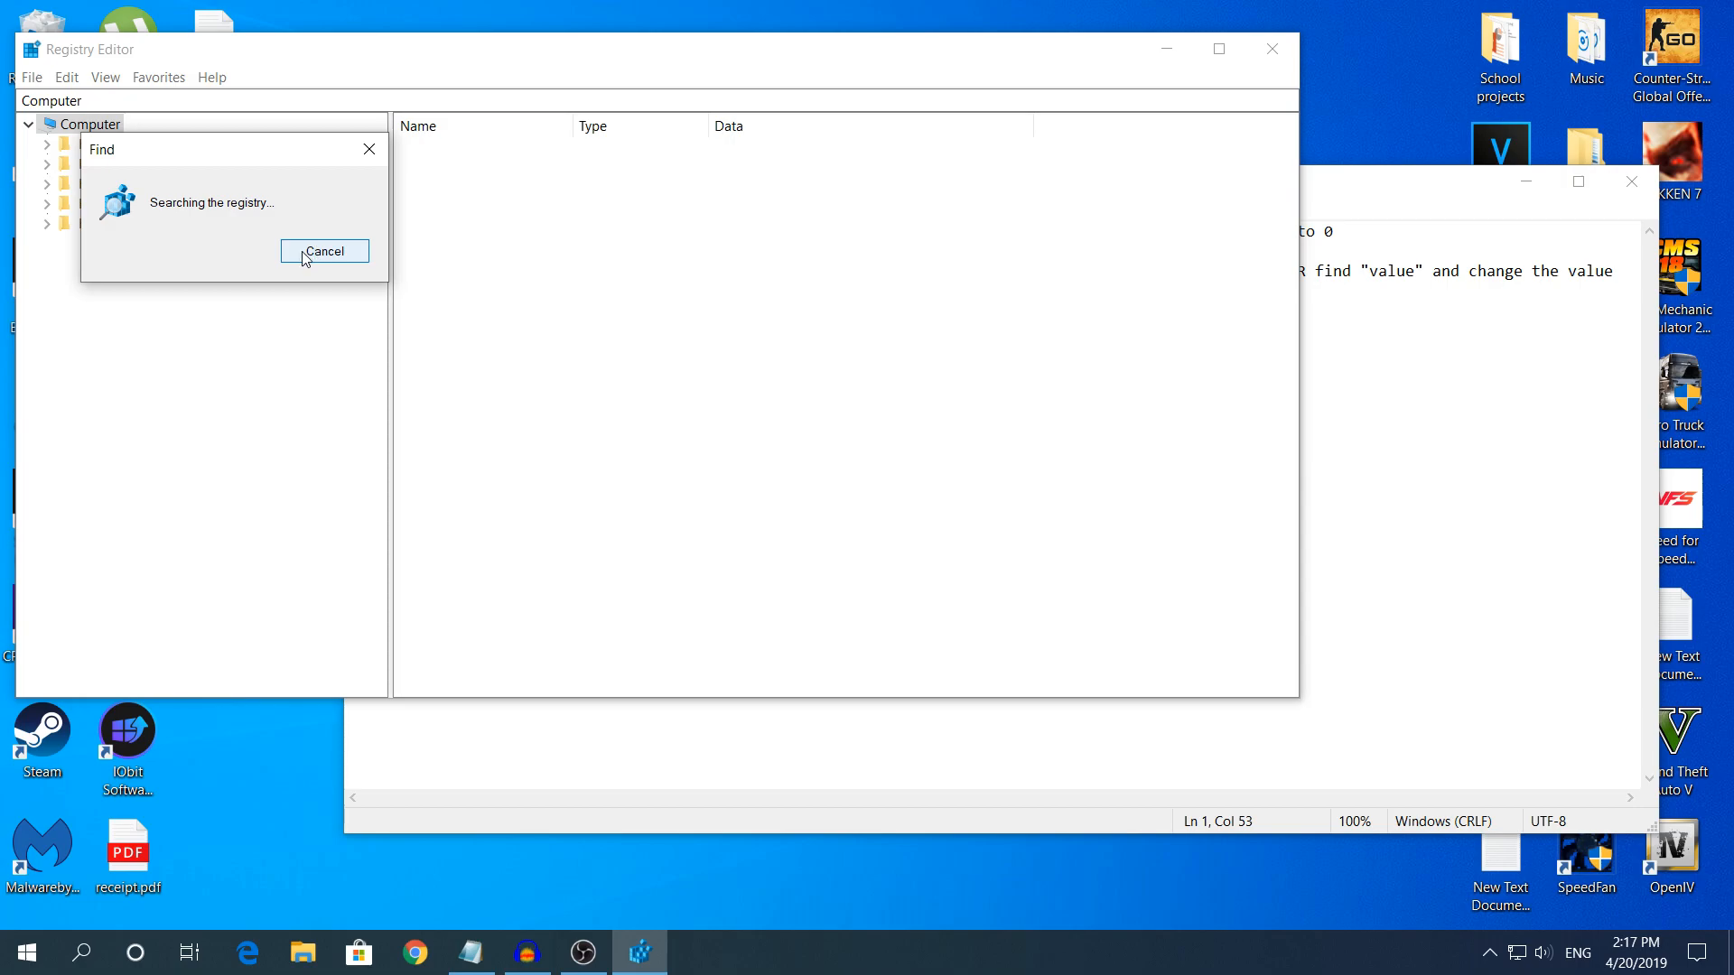
click(323, 251)
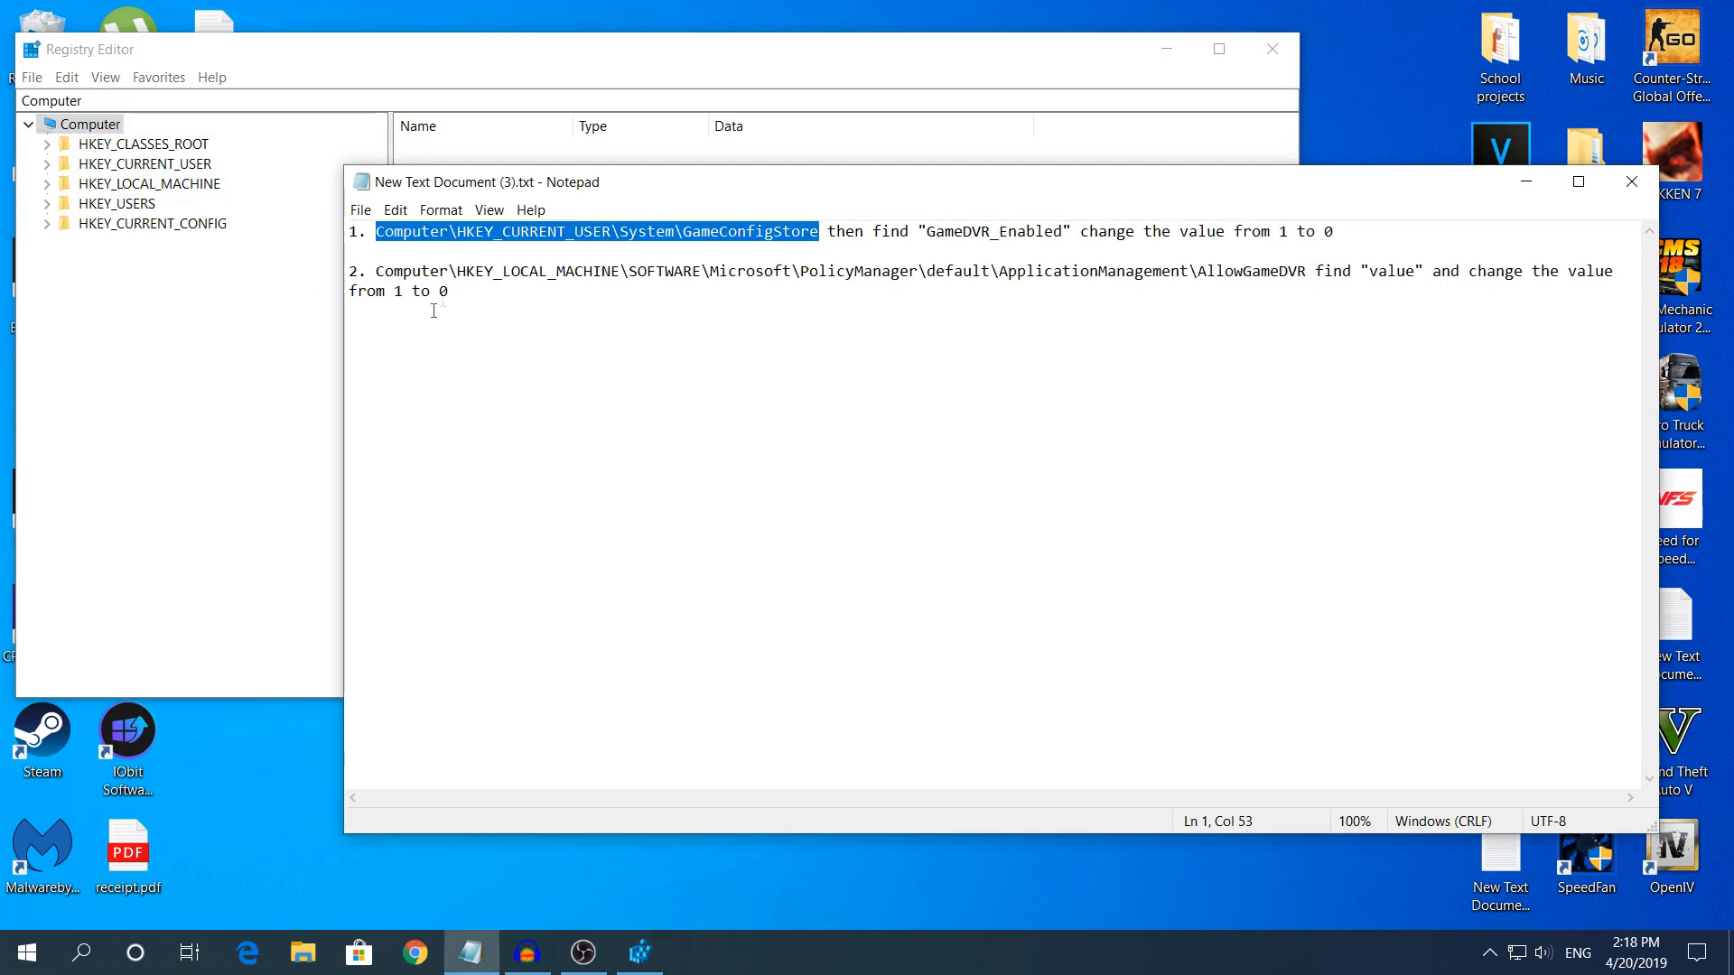
click(614, 307)
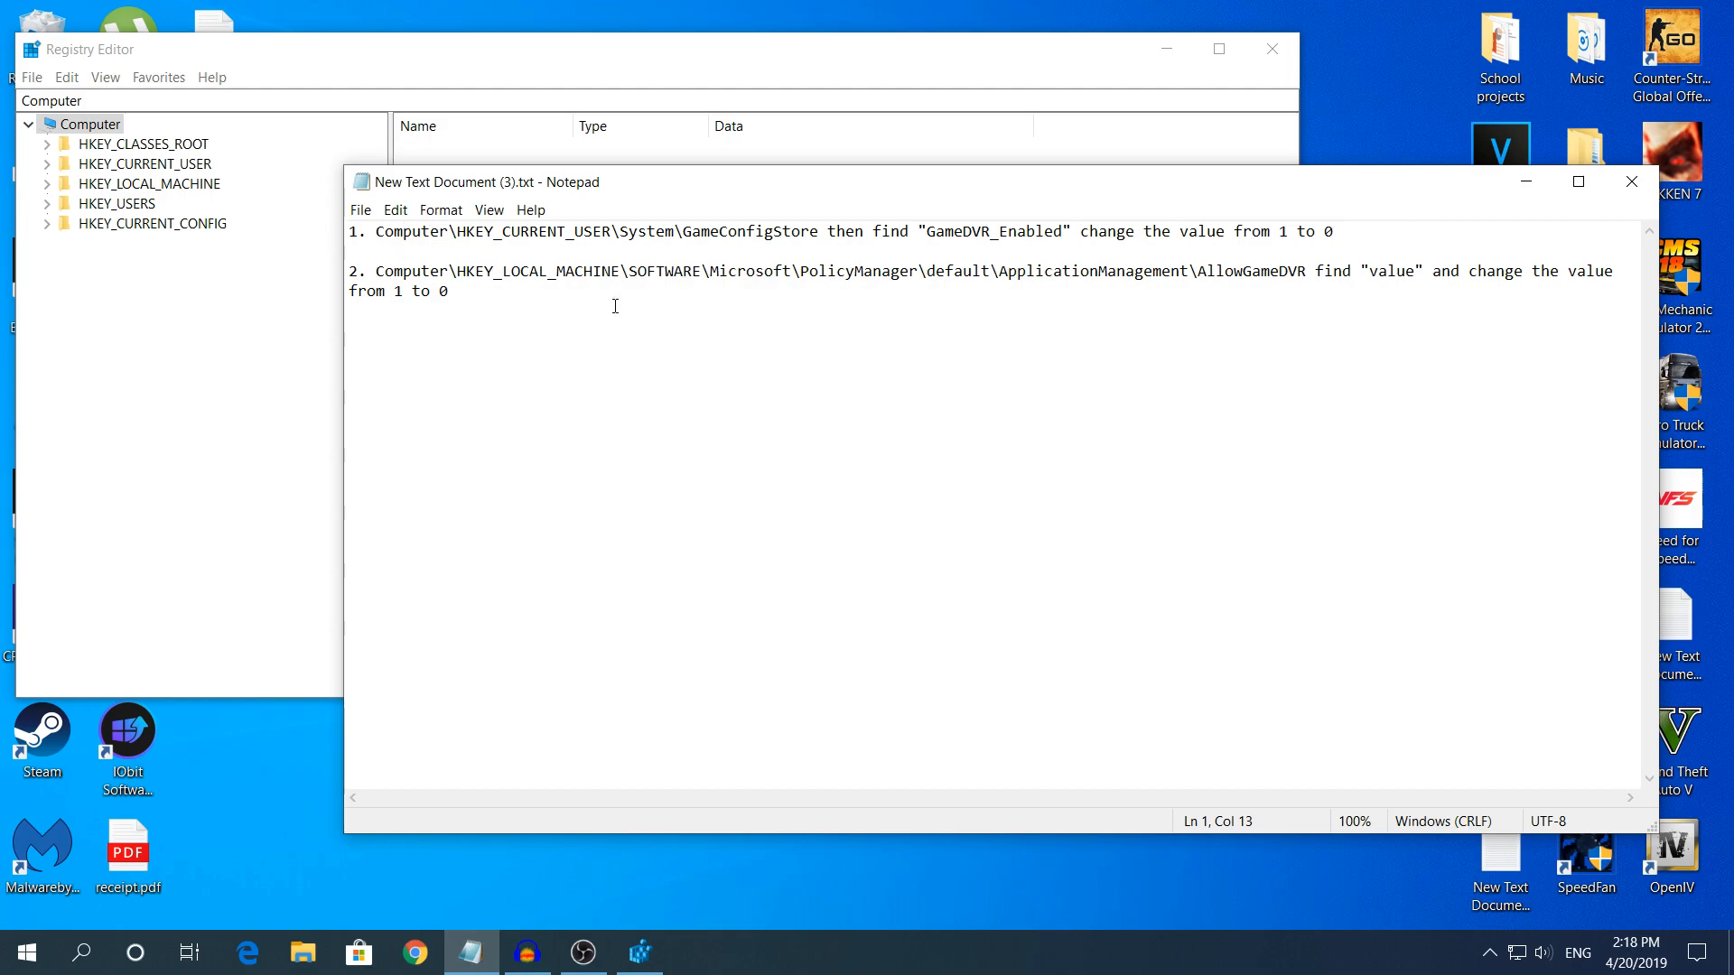
Navigate to HKEY_CURRENT_USER\System\GameConfigStore to list its values.
click(47, 164)
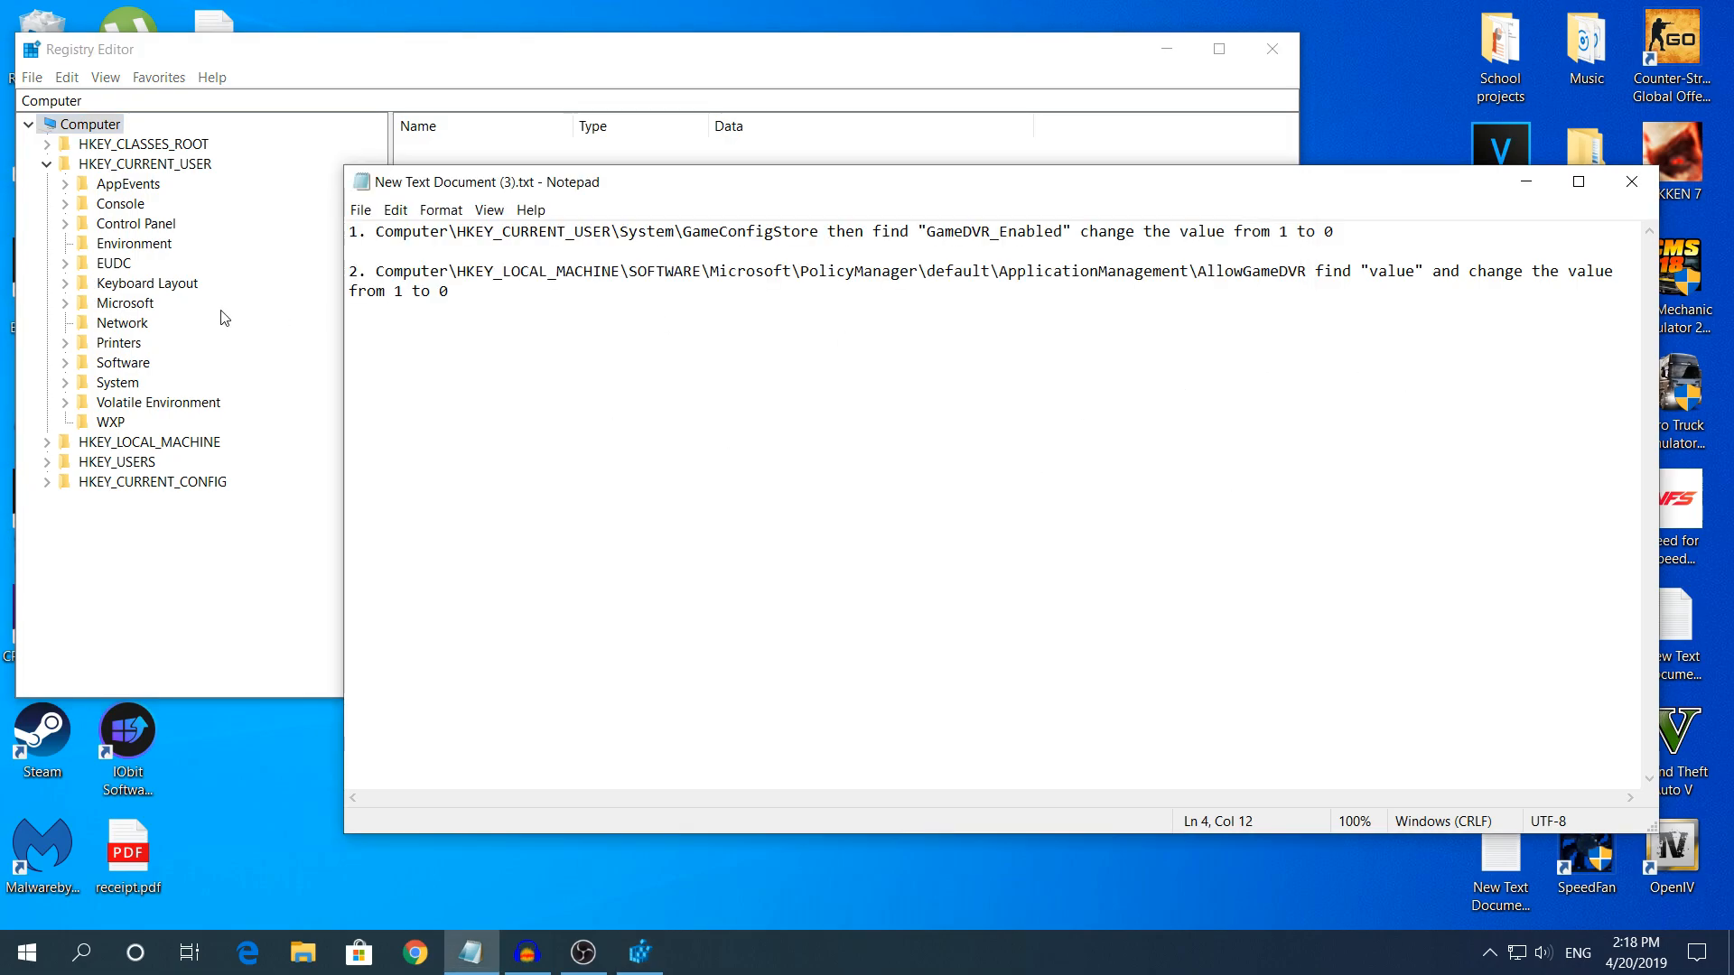
click(67, 383)
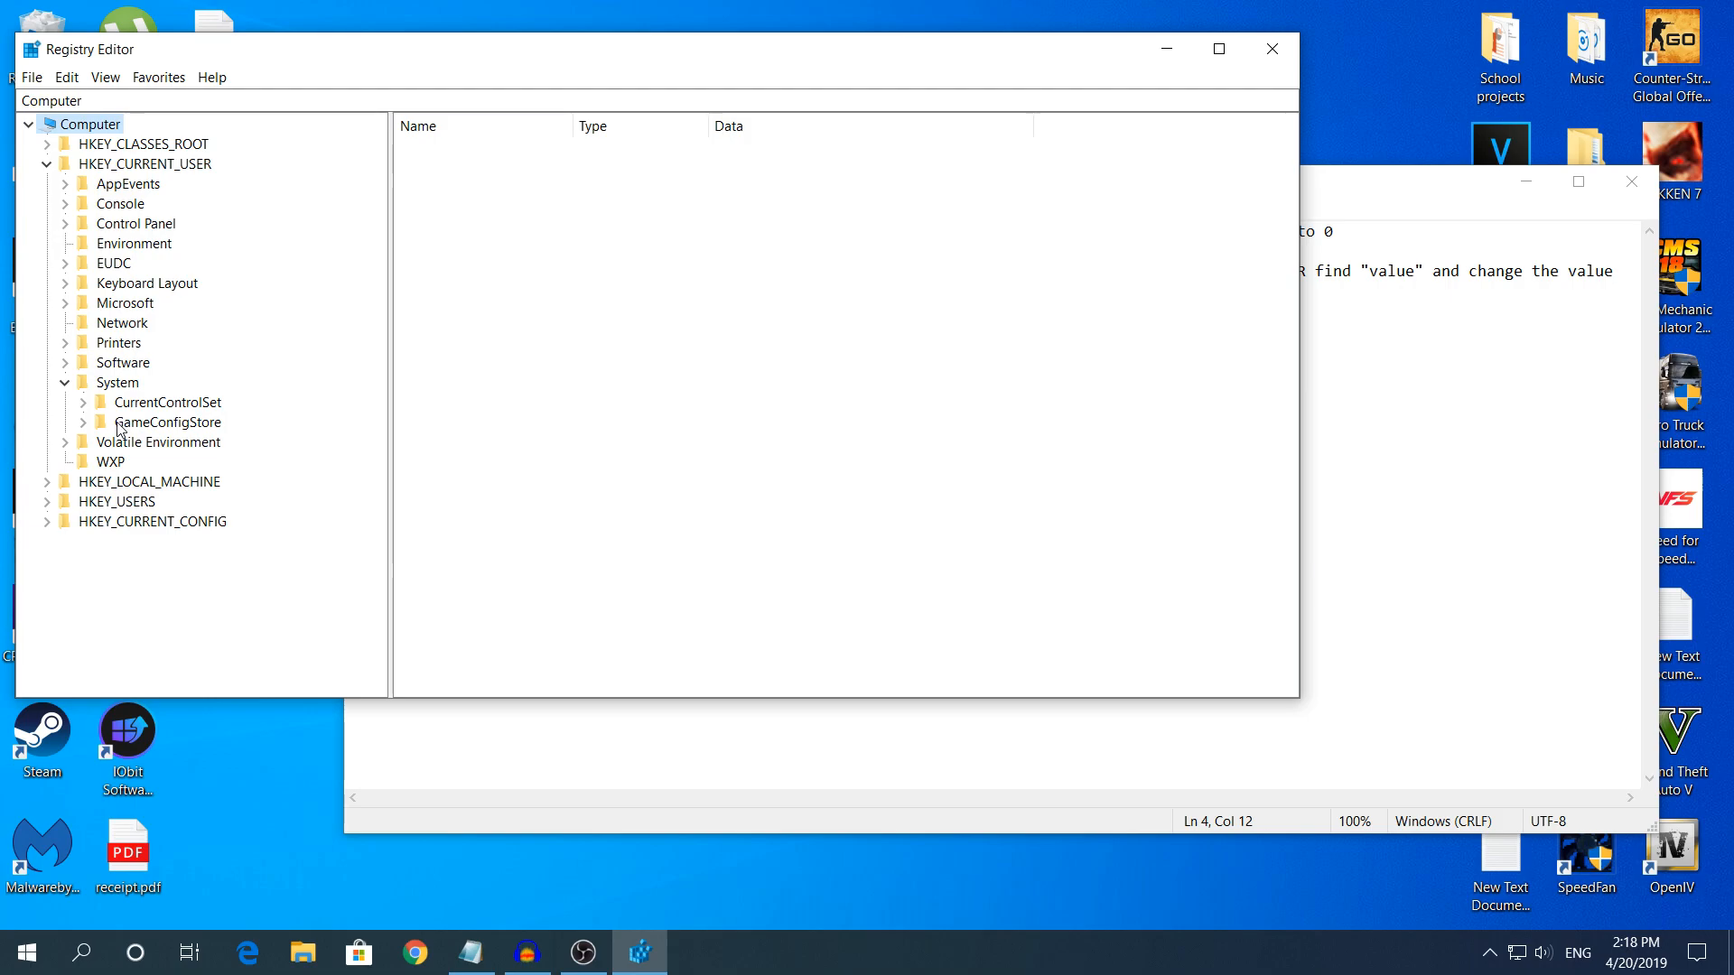
click(173, 421)
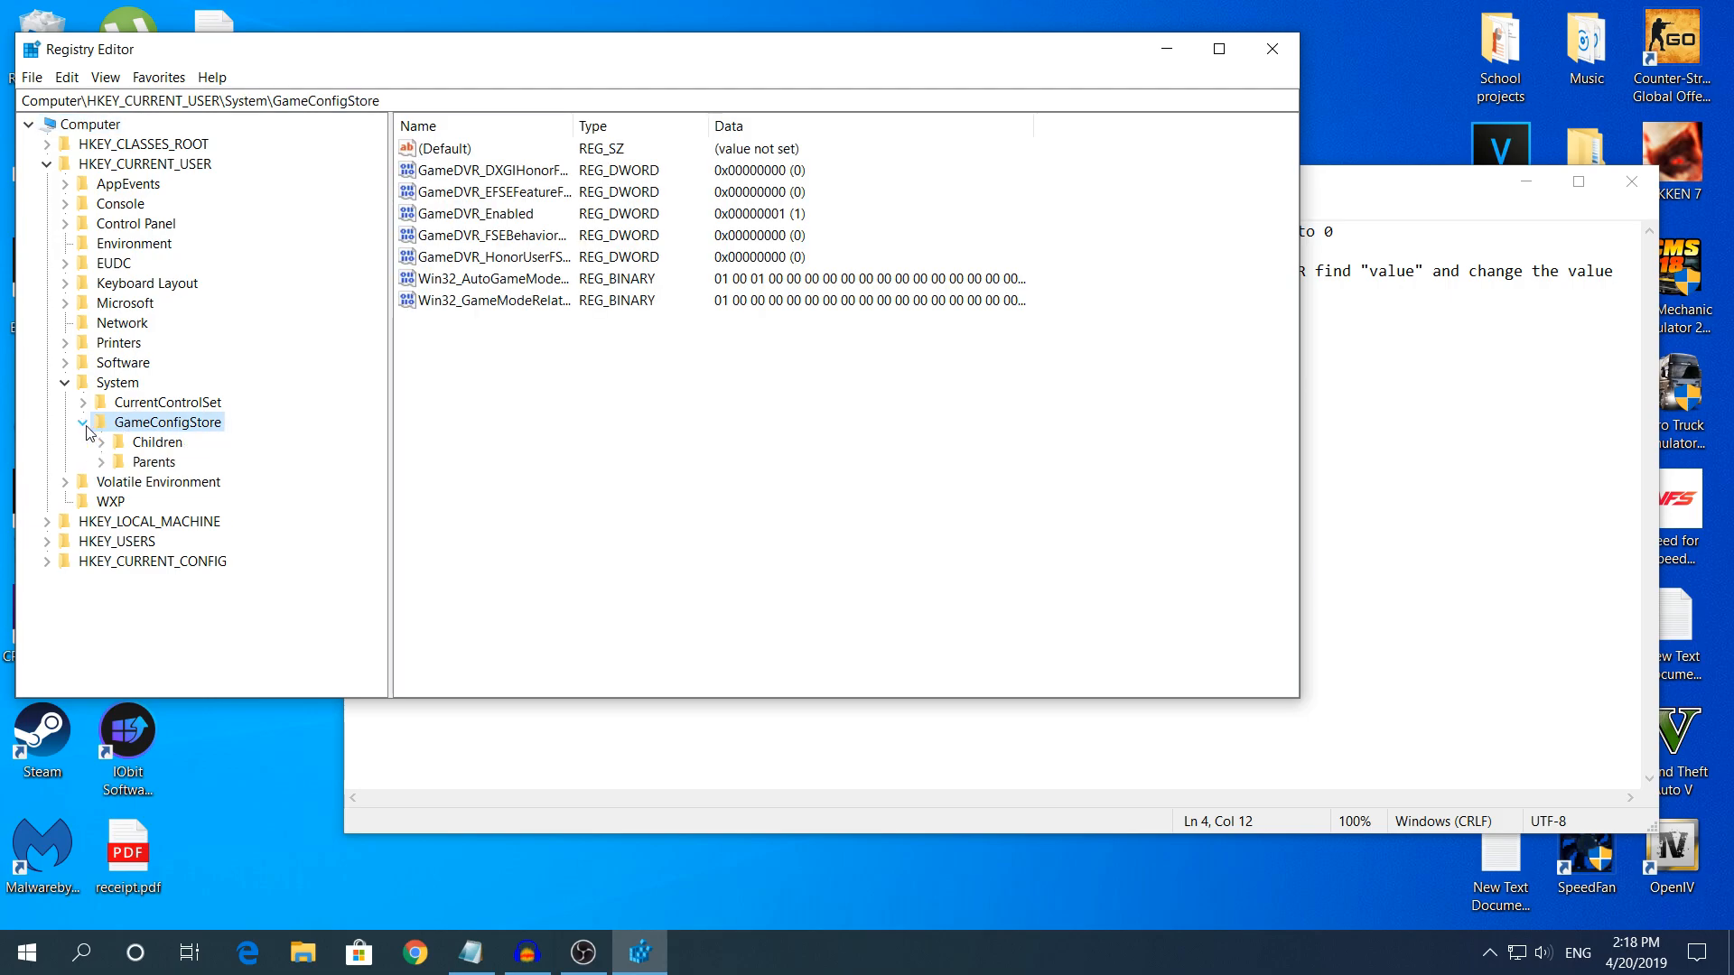
click(81, 423)
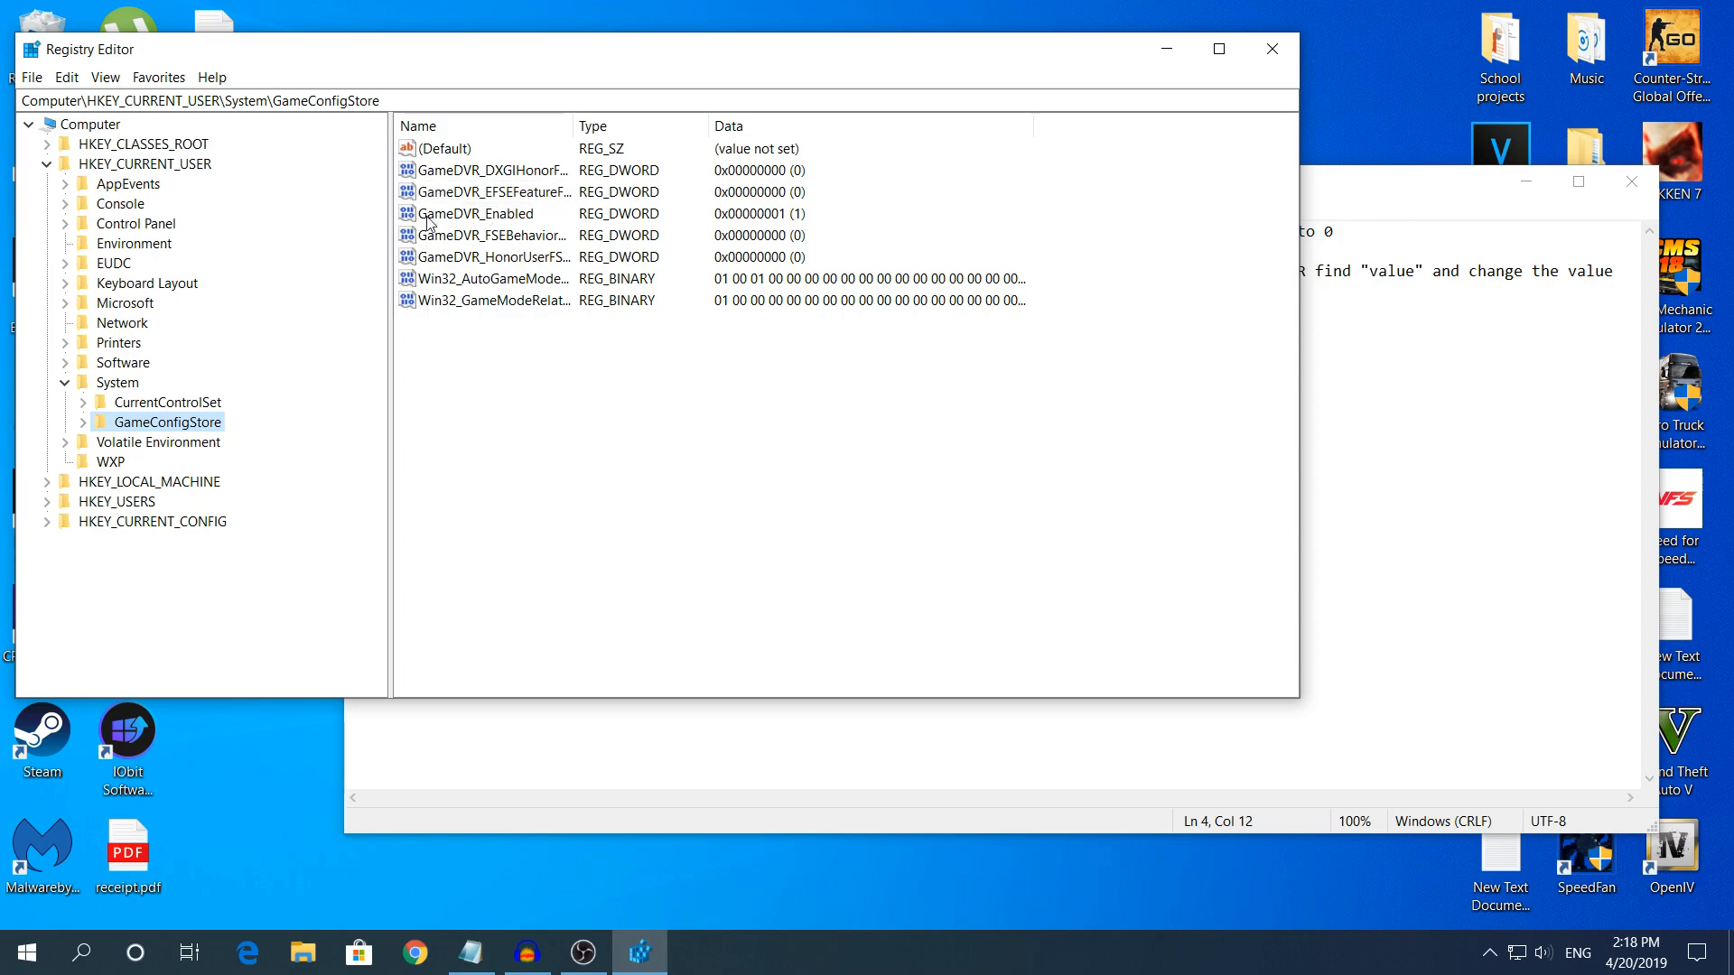
Modify GameDVR_Enabled and set its value data to 0.
click(480, 213)
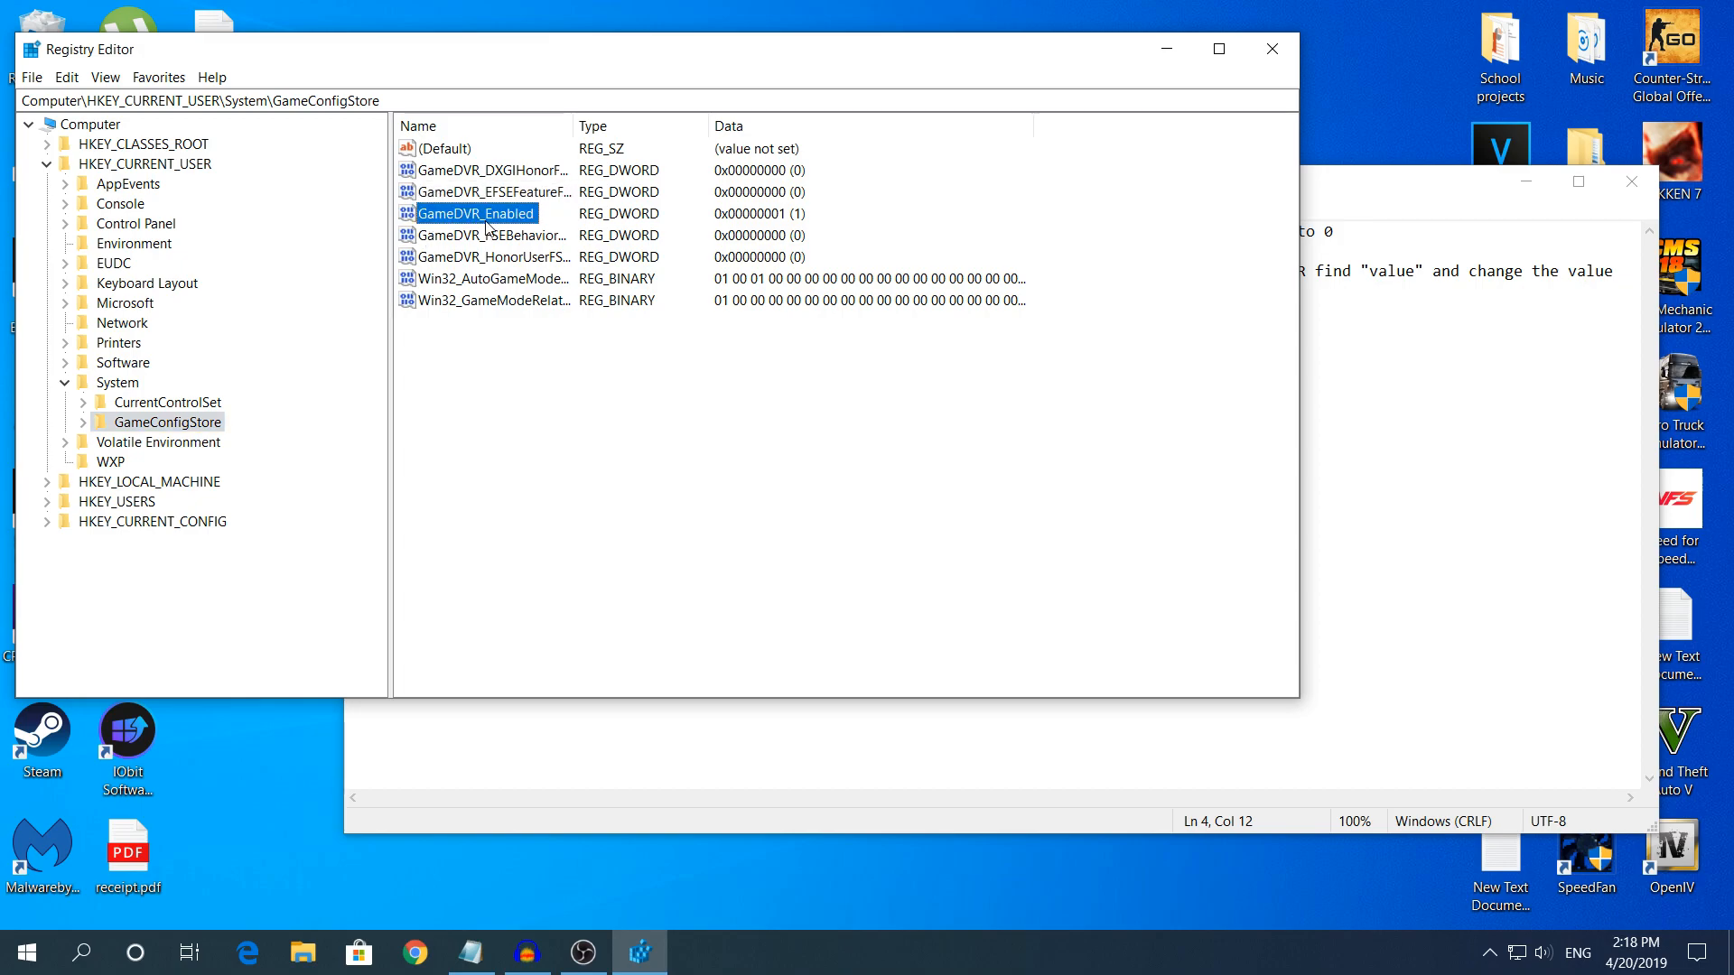
right_click(473, 213)
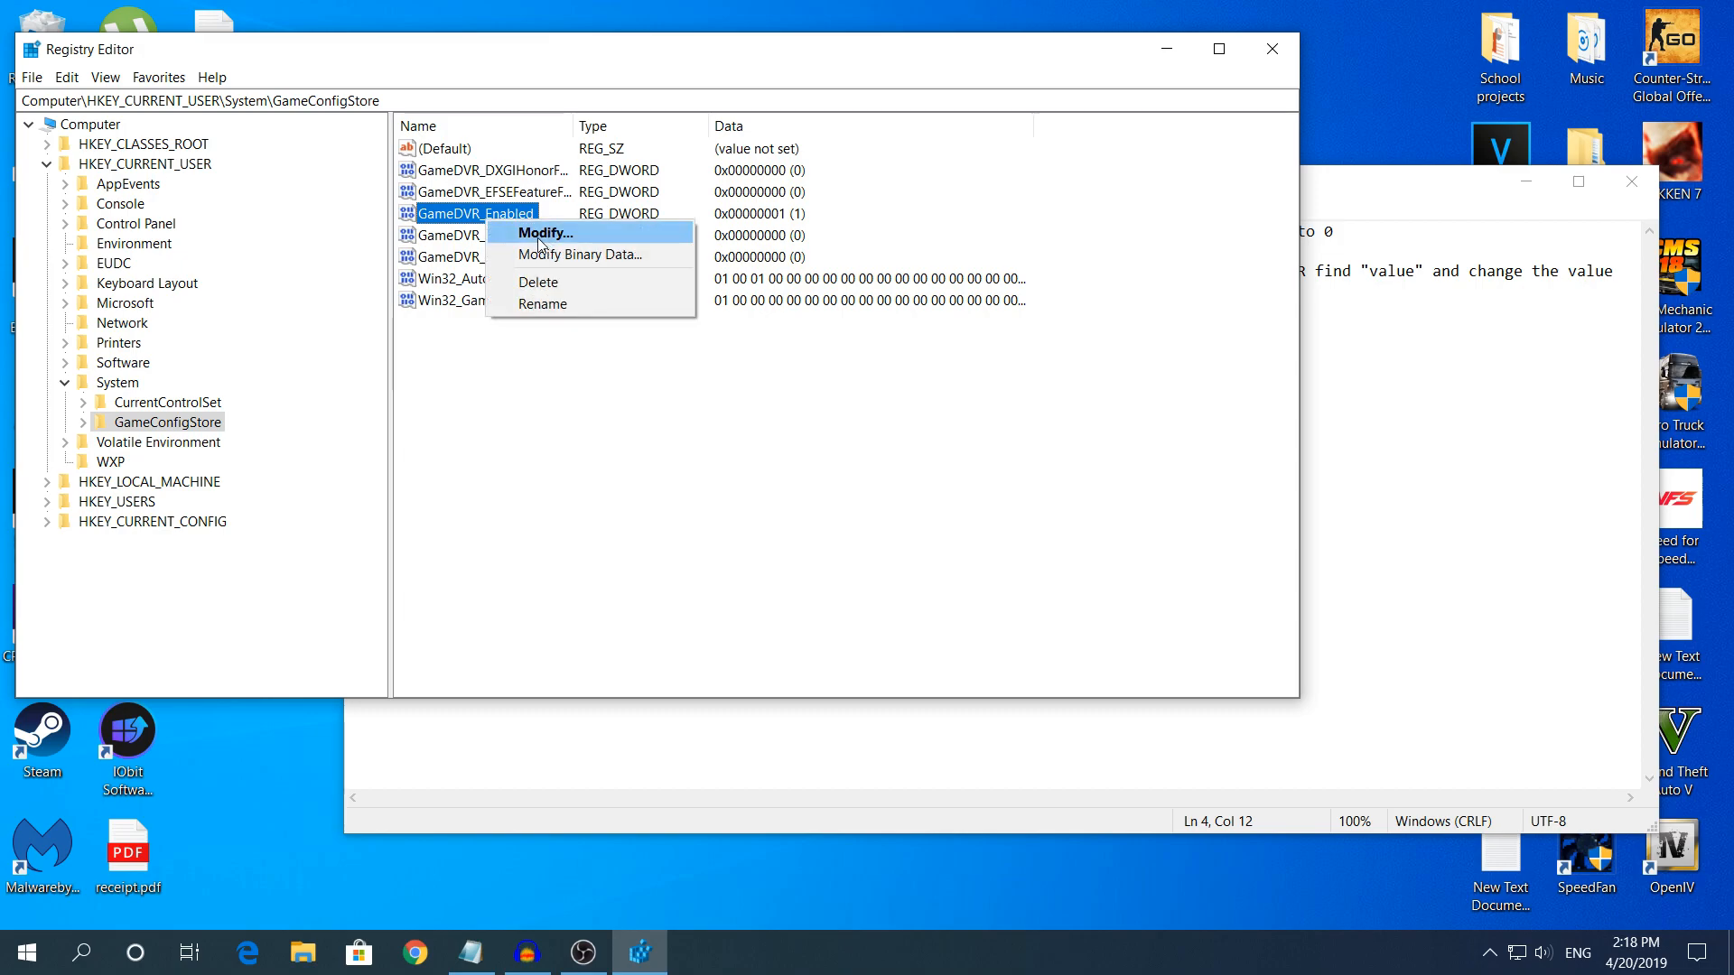
click(544, 233)
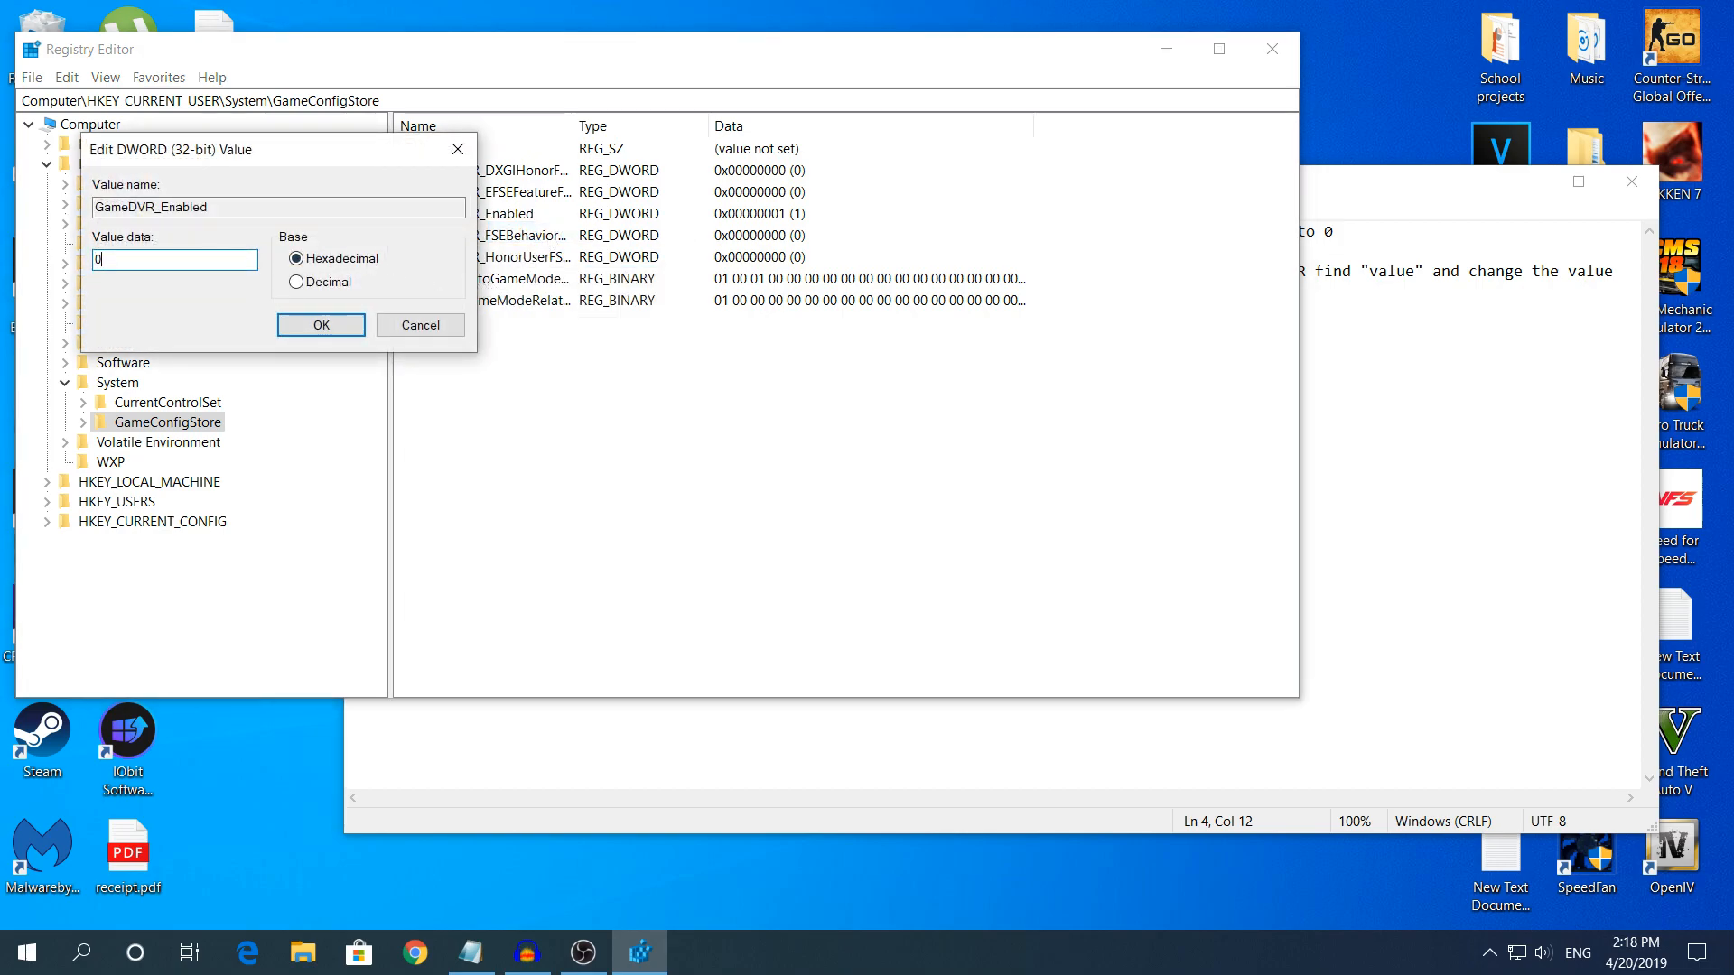
click(320, 326)
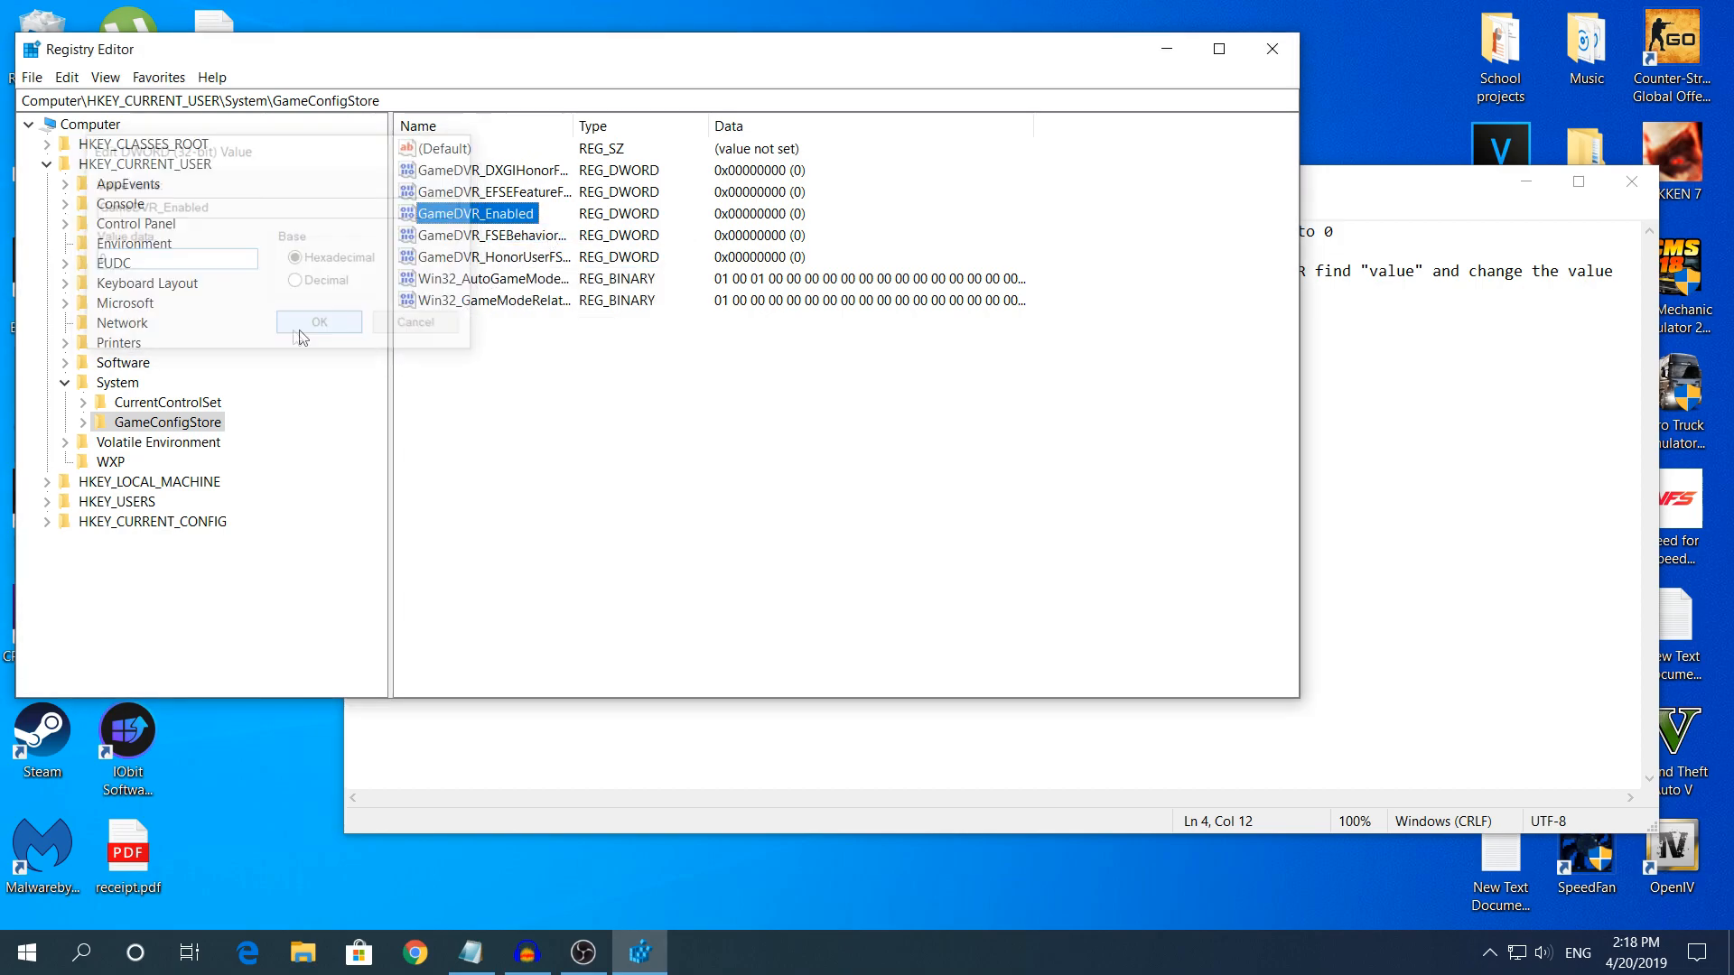
click(318, 322)
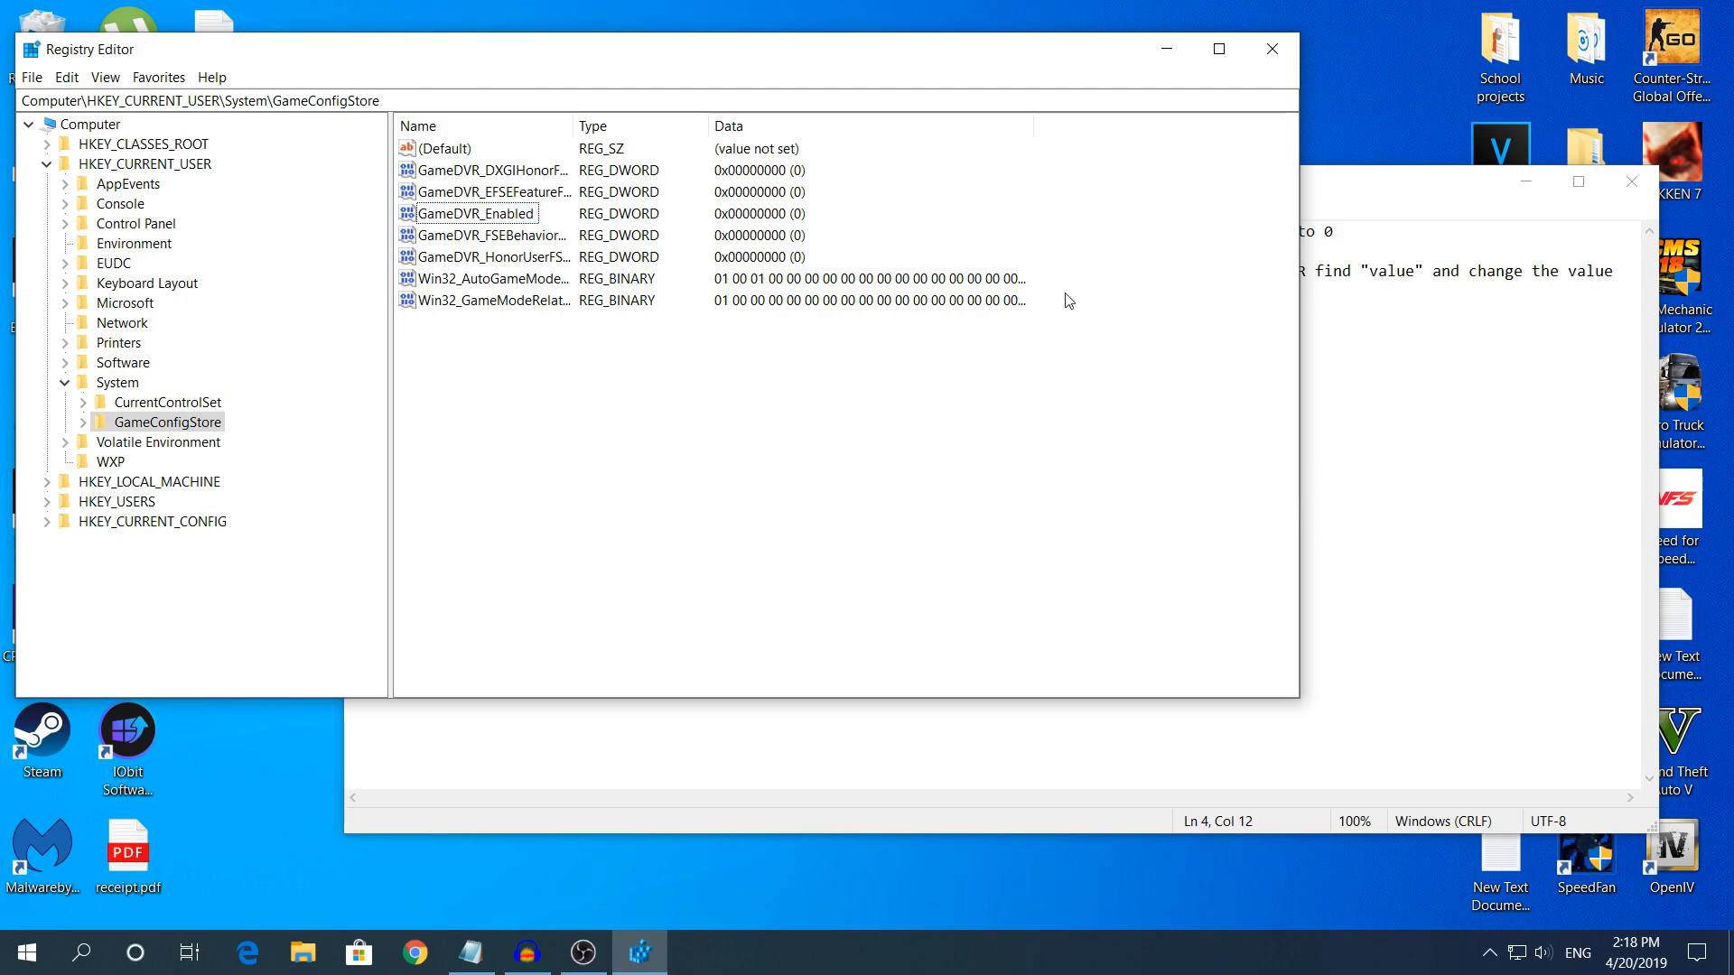
mouse_move(1084, 302)
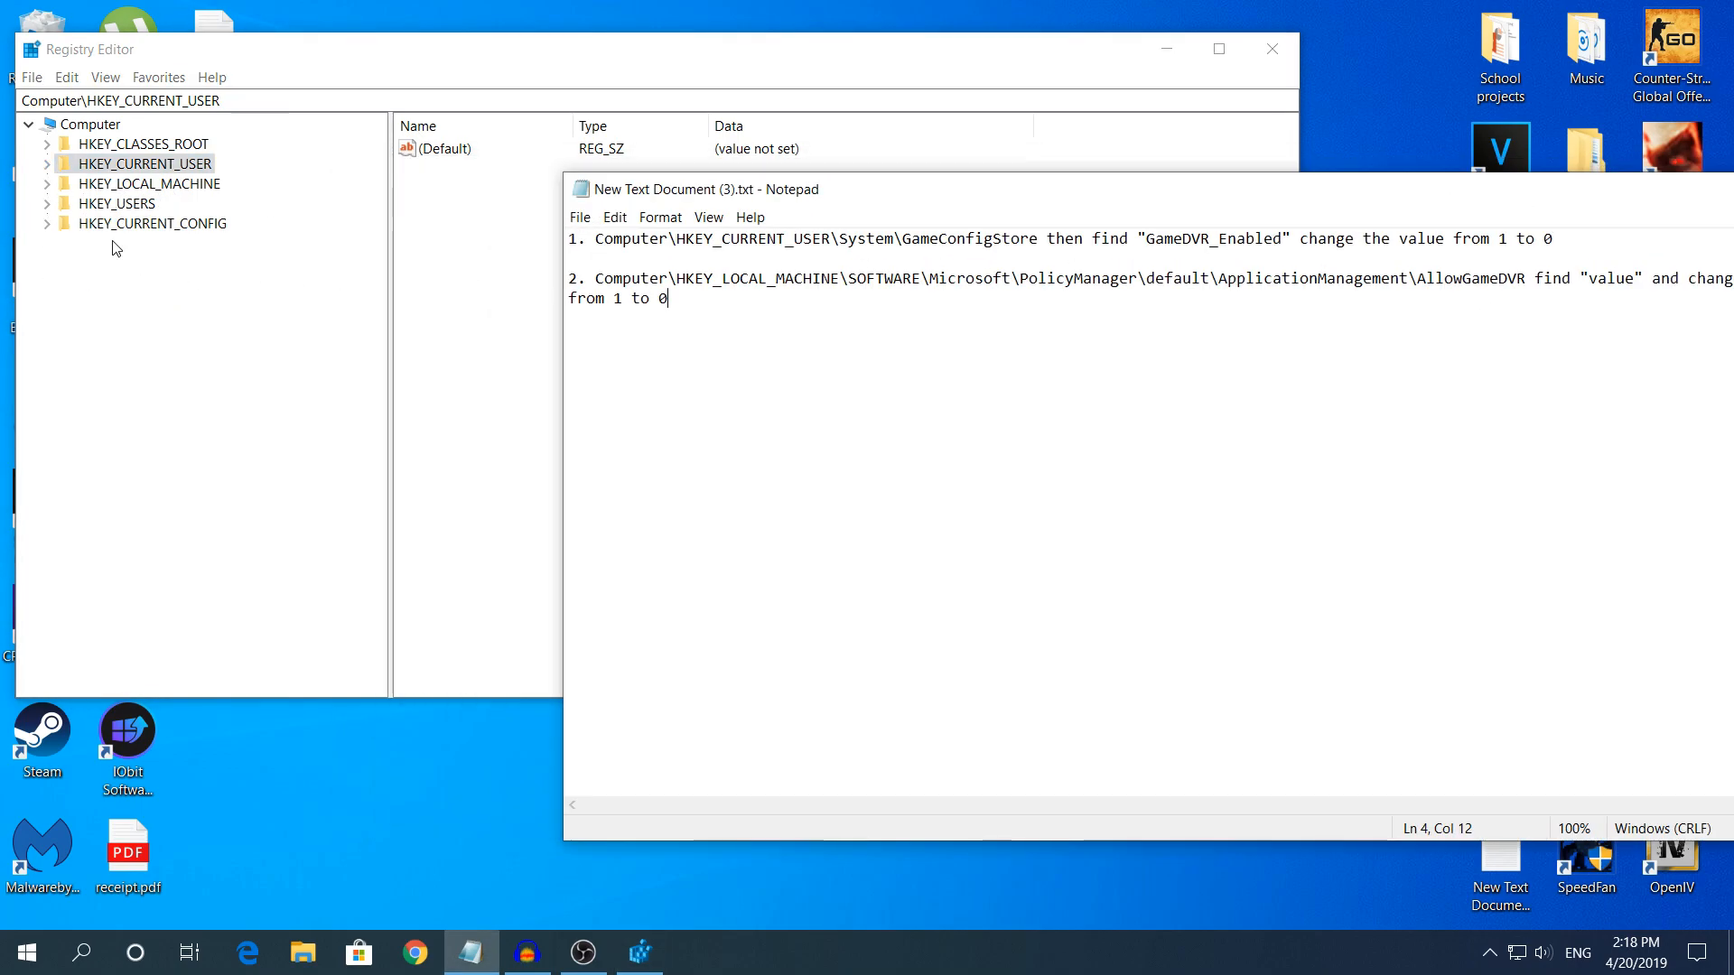
Expand HKEY_LOCAL_MACHINE and browse down toward SOFTWARE\Microsoft\PolicyManager\default.
click(47, 184)
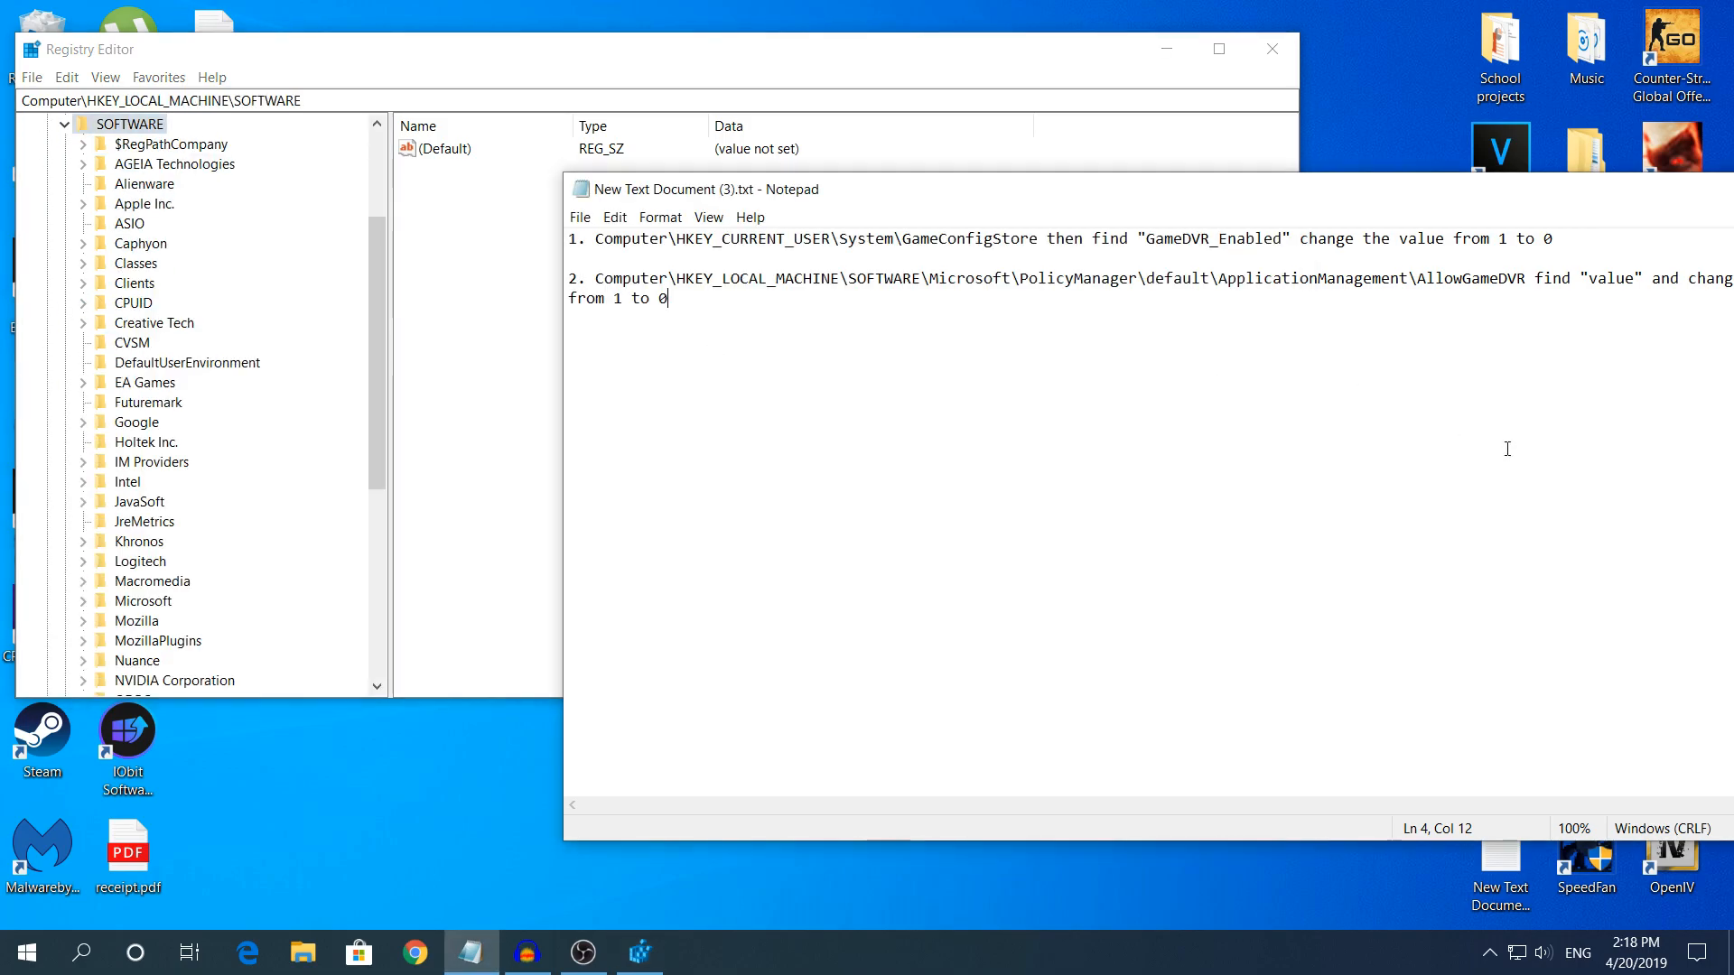
mouse_move(147, 584)
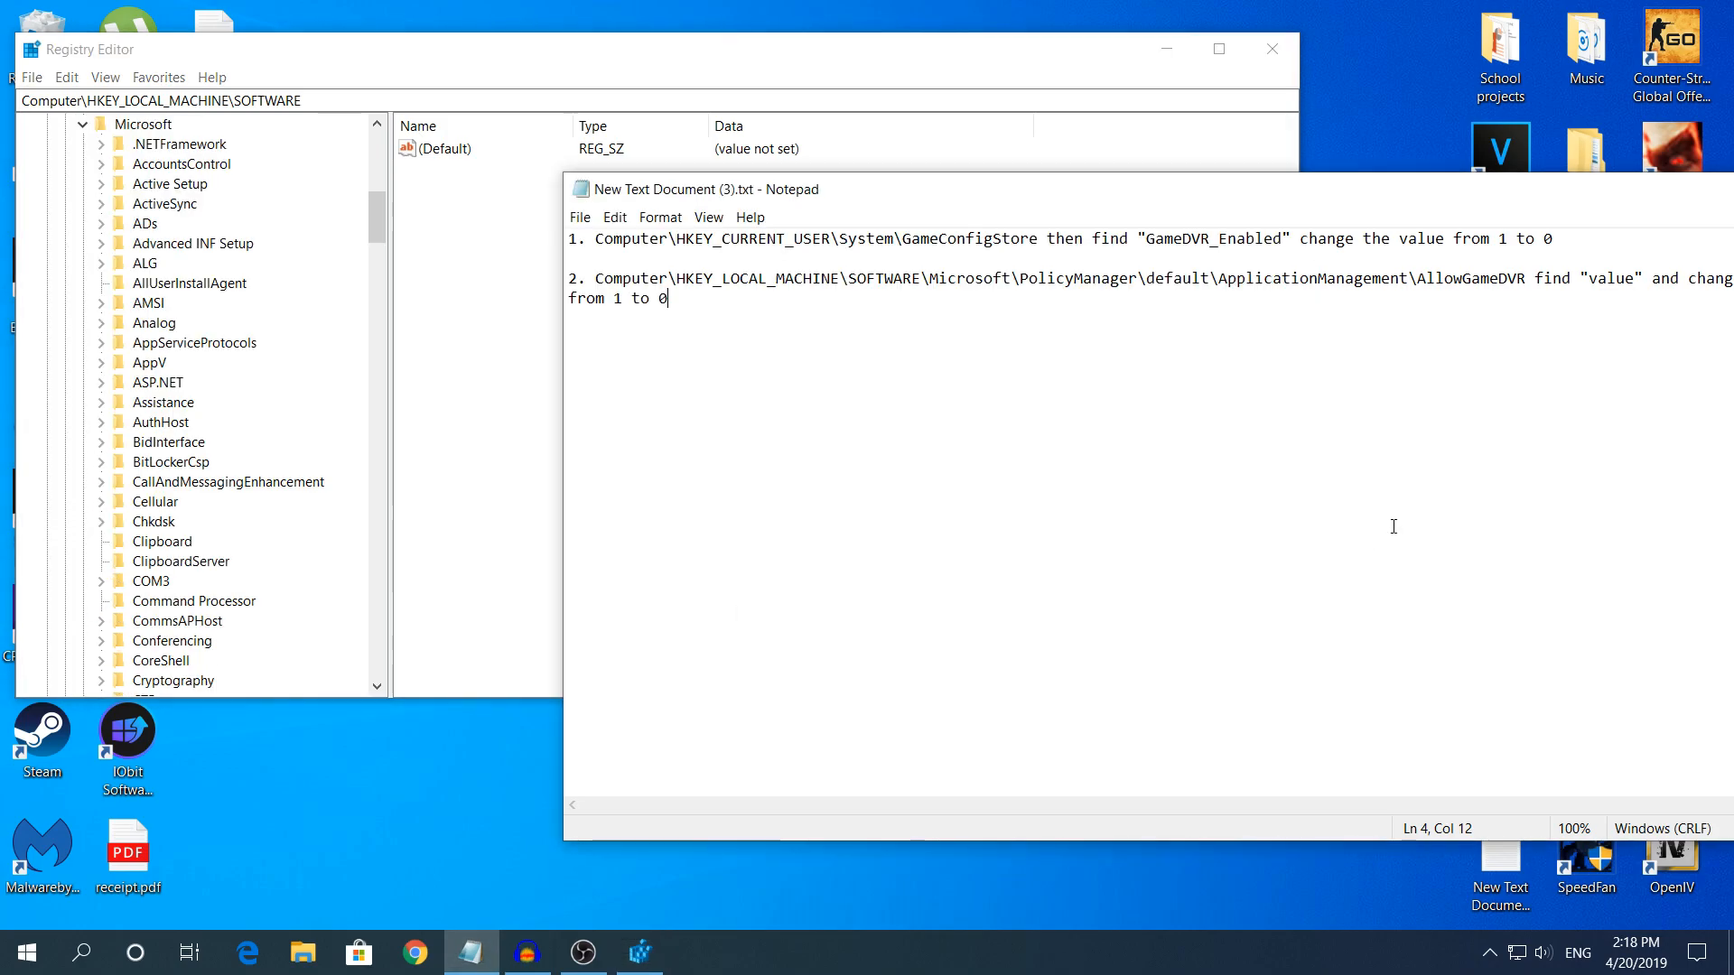
mouse_move(188, 507)
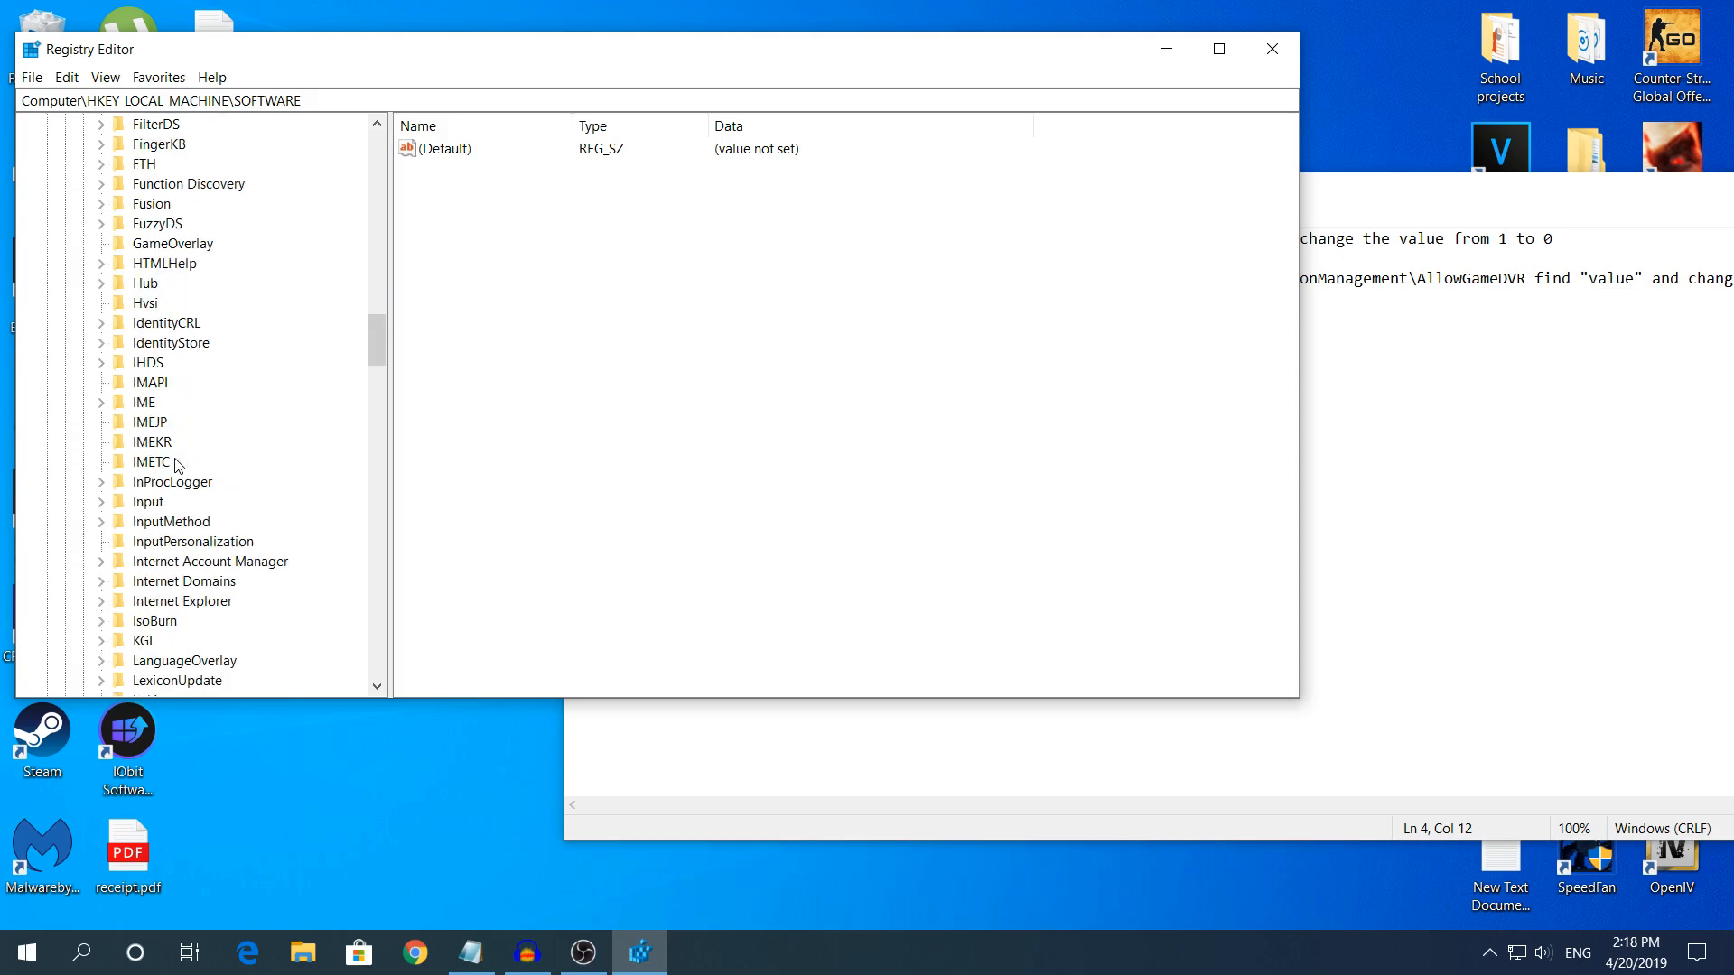
scroll(down, 3)
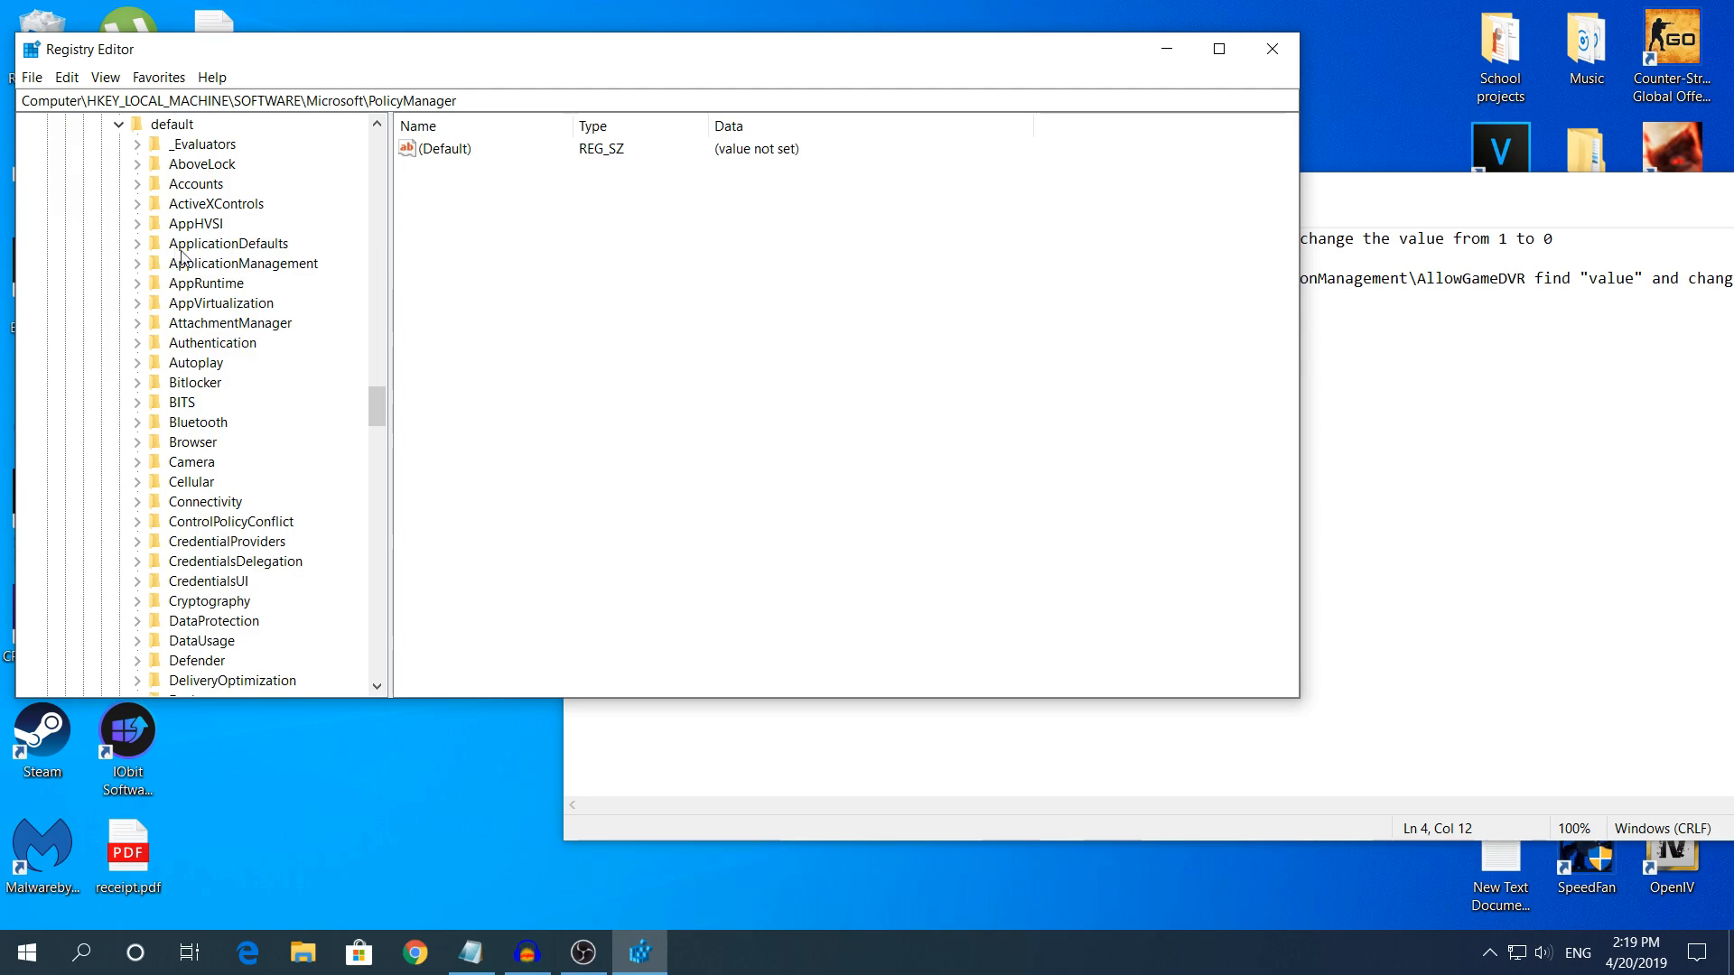
Under ApplicationManagement\AllowGameDVR, set the 'value' entry to 0.
click(242, 264)
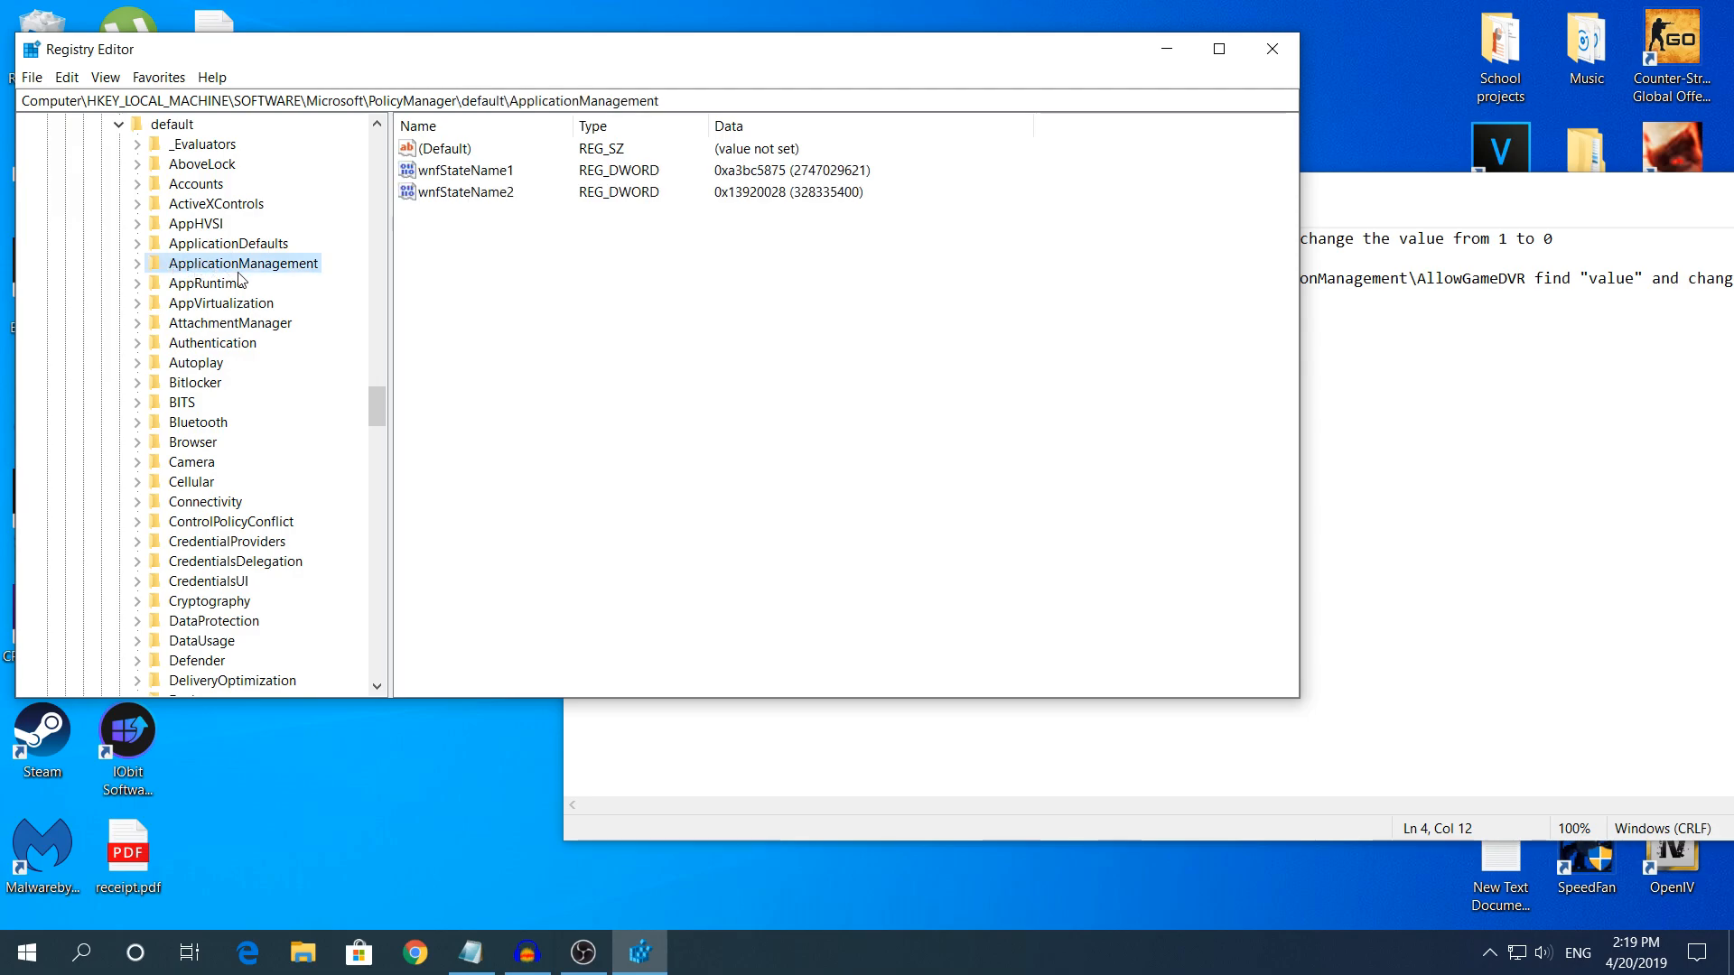
click(118, 263)
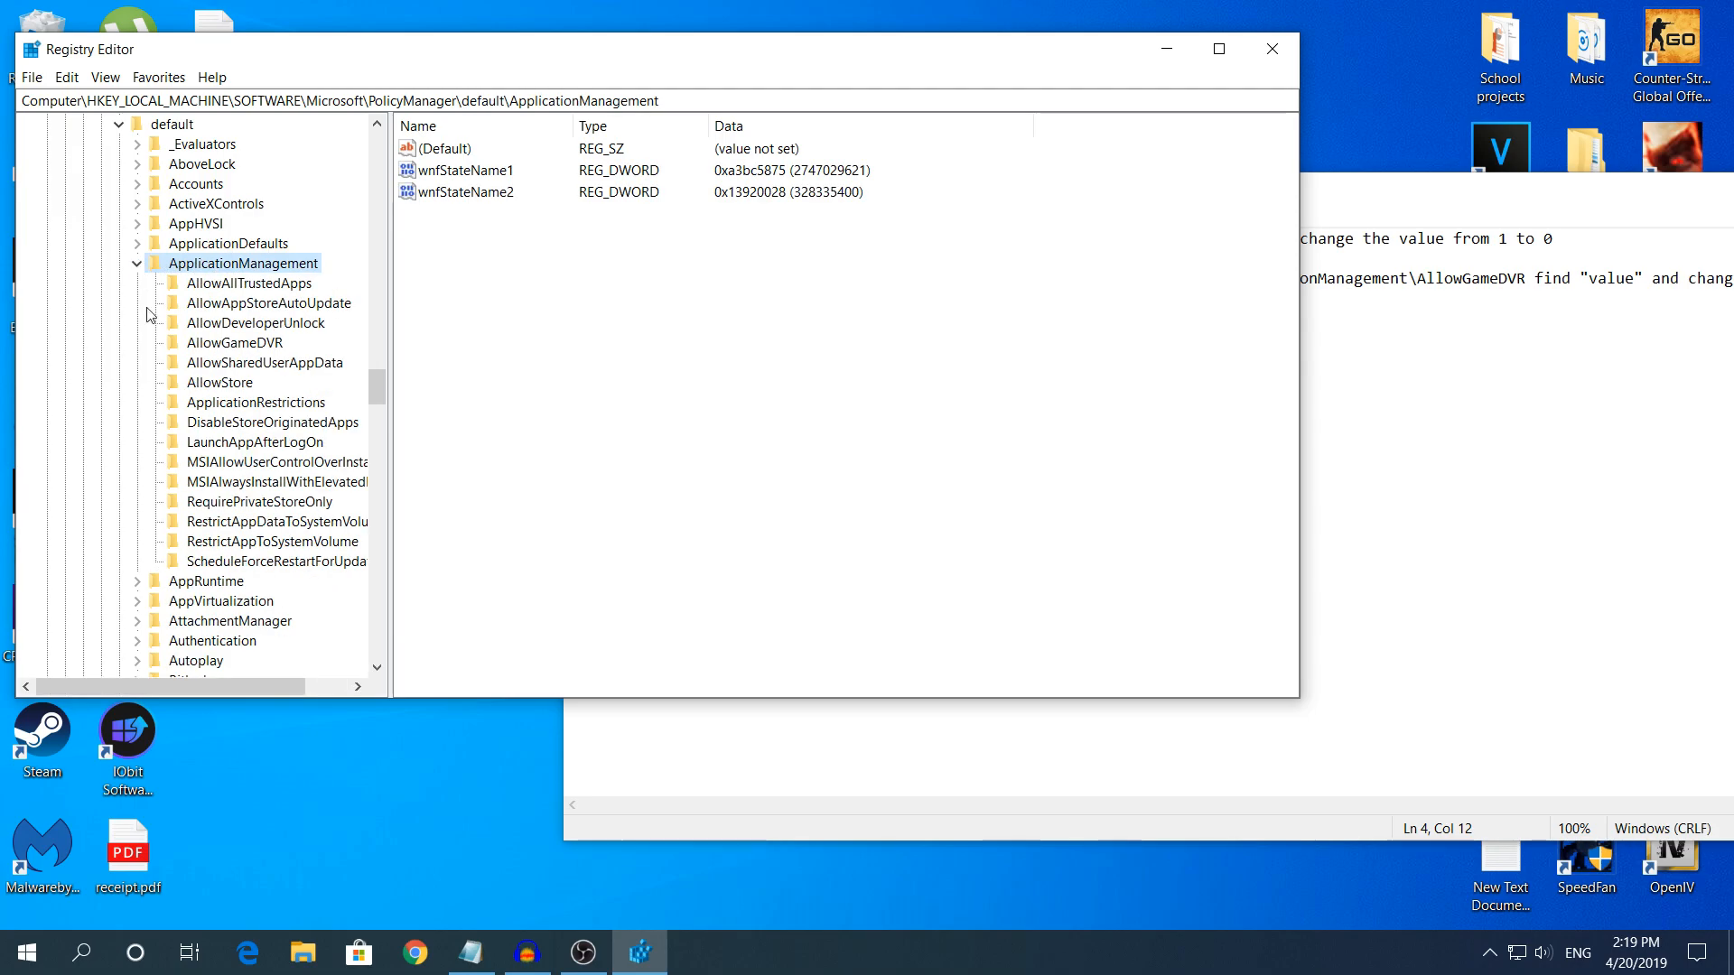
mouse_move(189, 349)
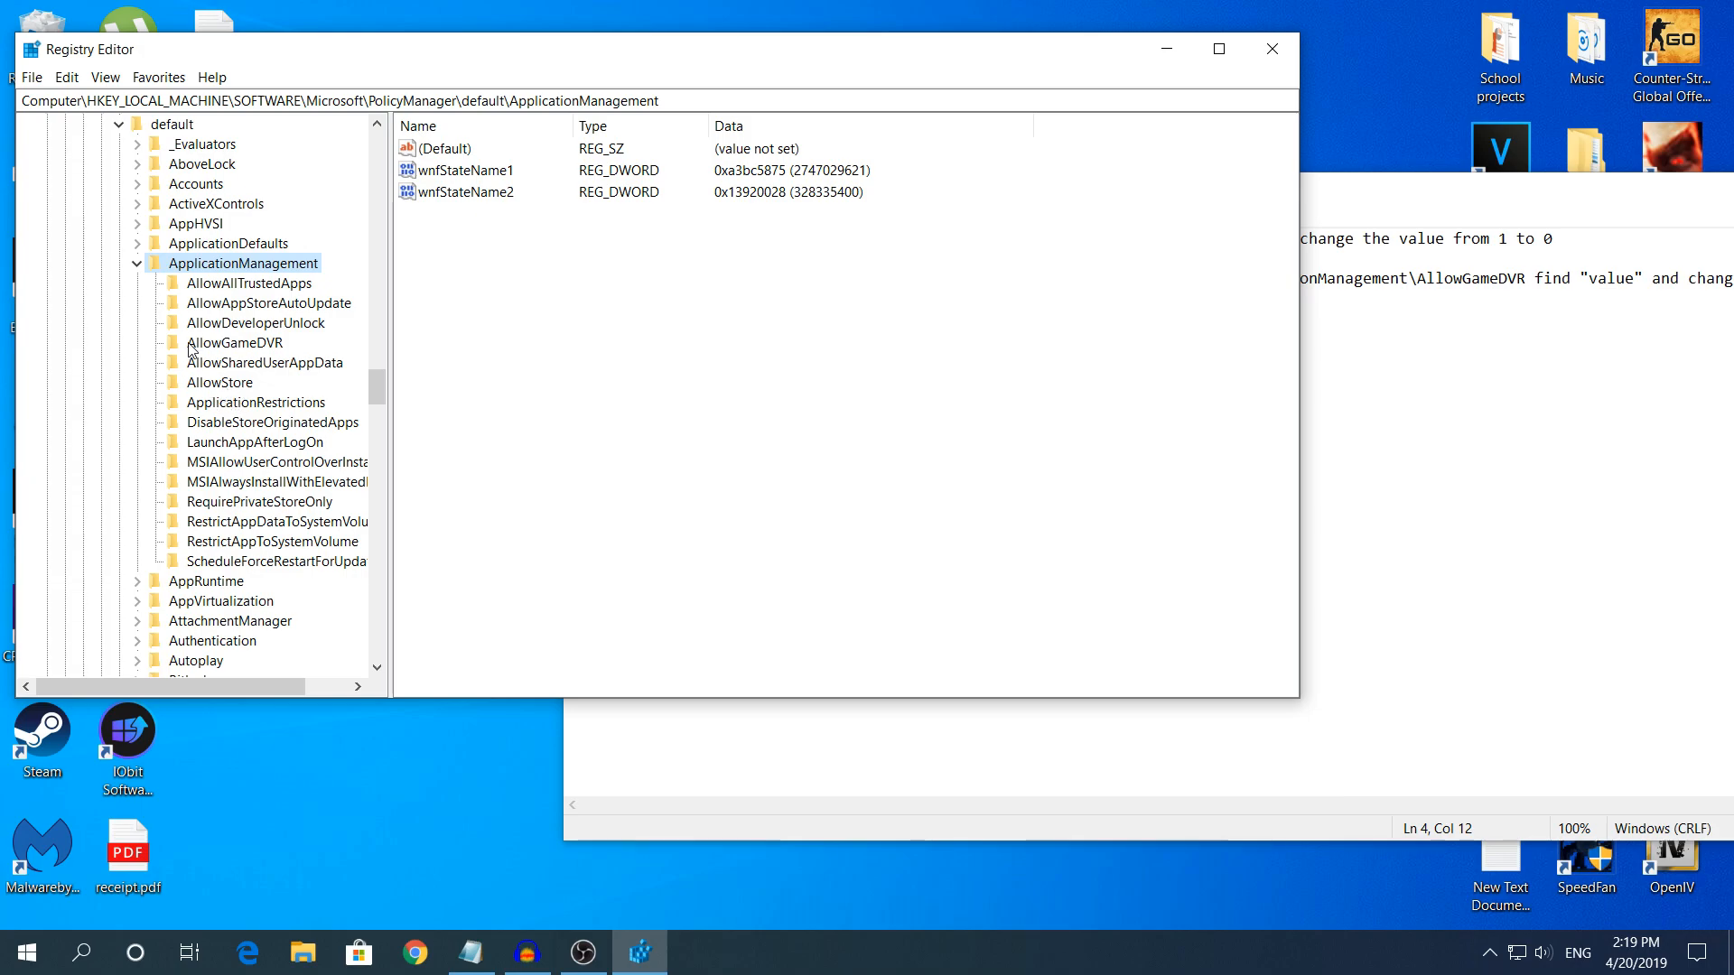
click(233, 342)
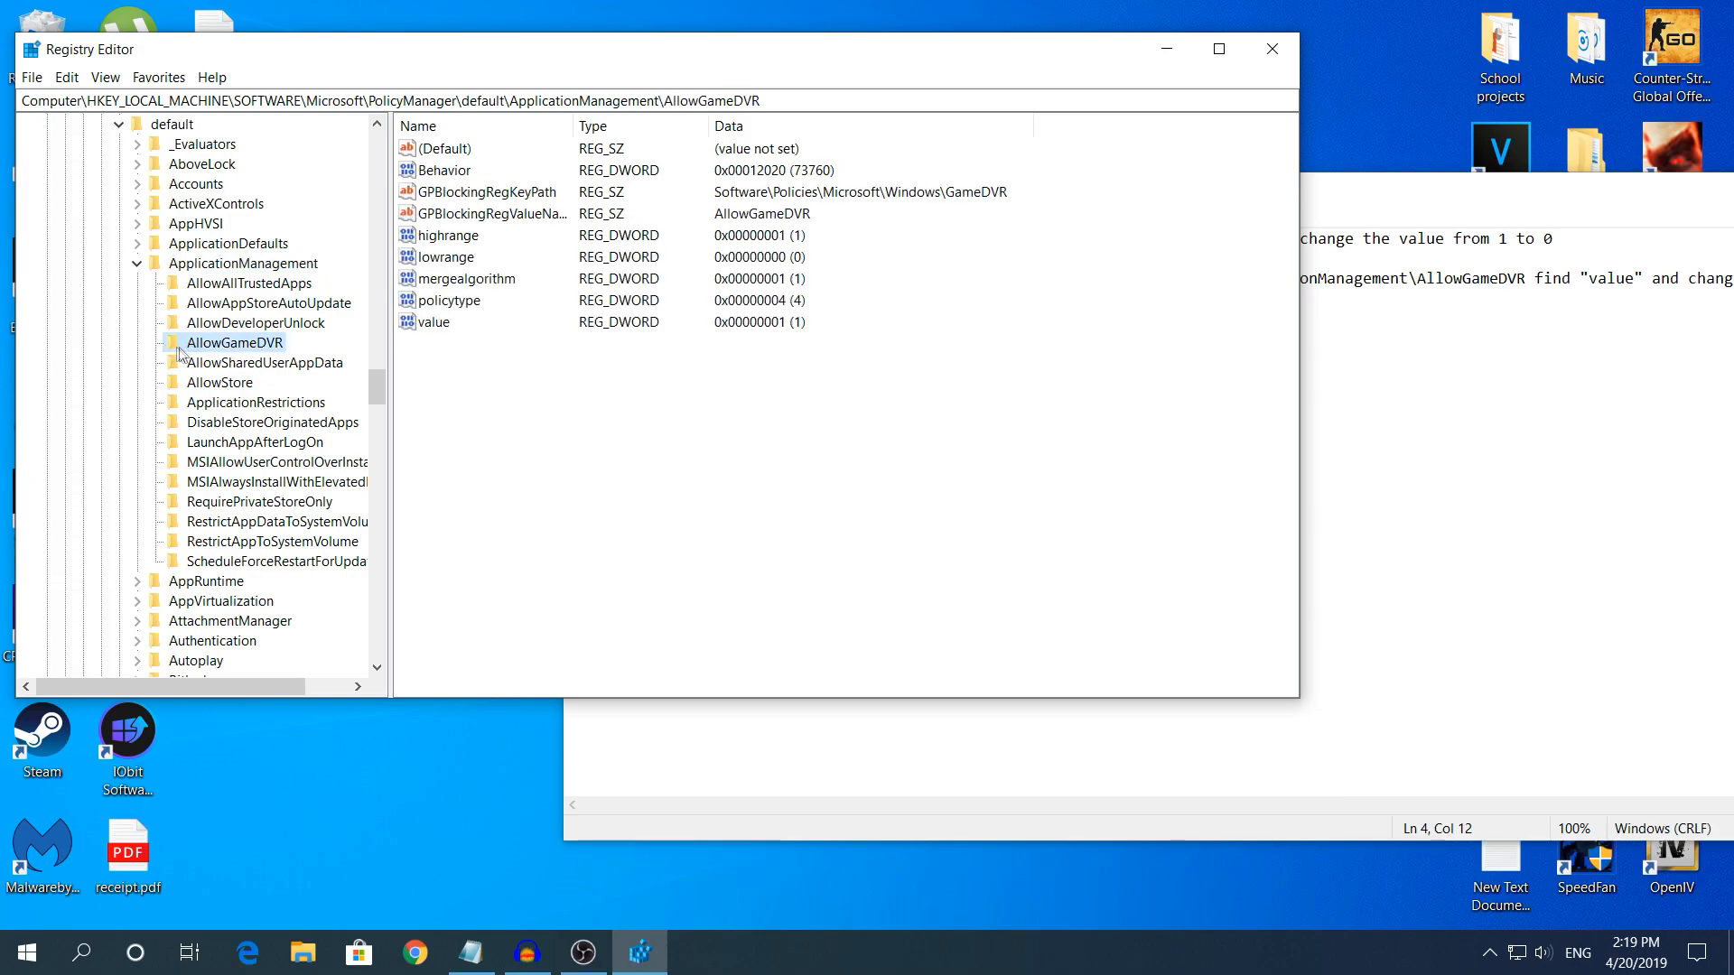
mouse_move(206, 343)
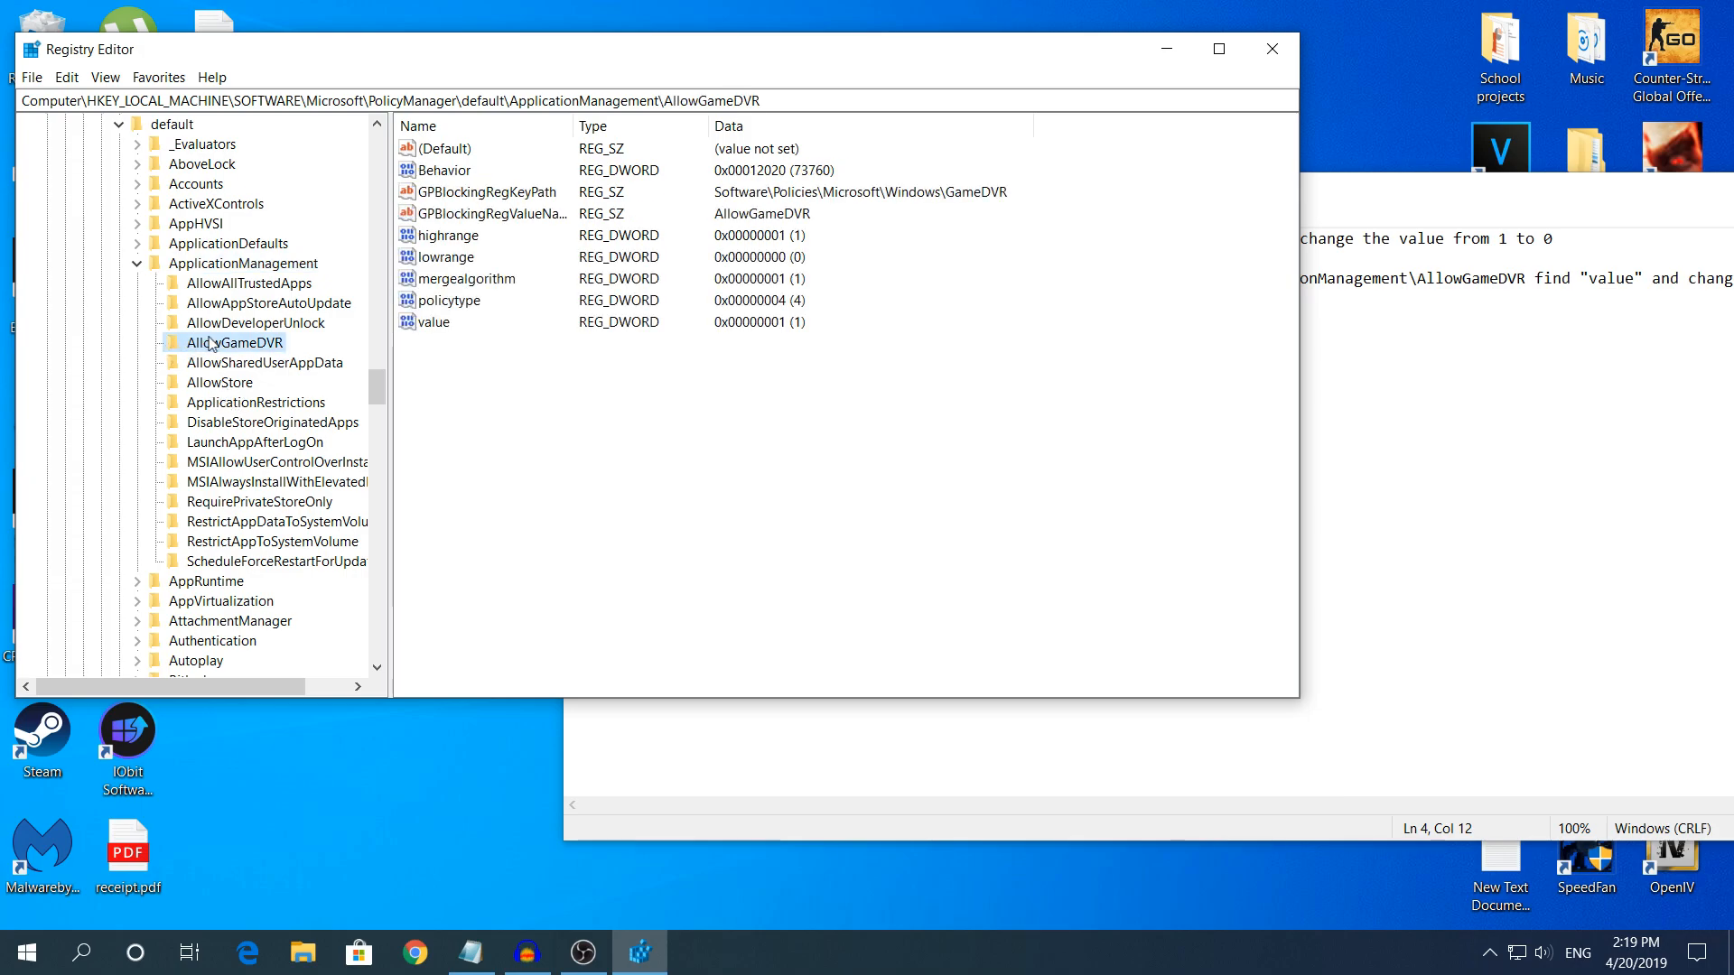
click(431, 321)
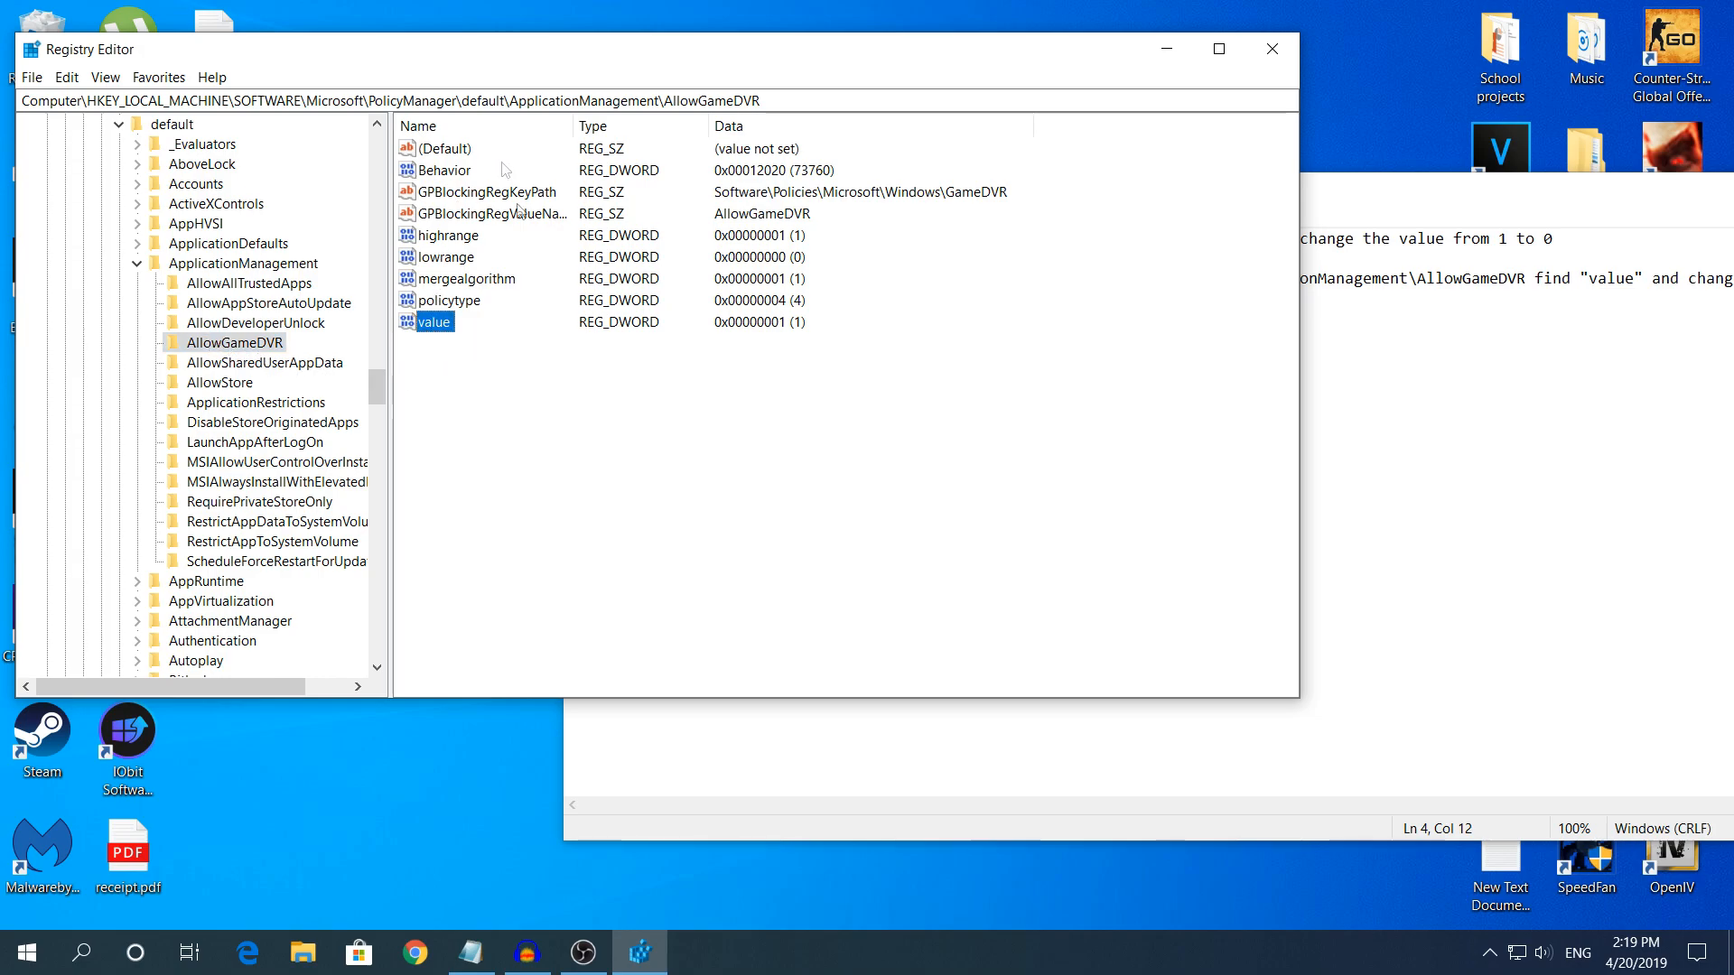
mouse_move(417, 342)
text(0)
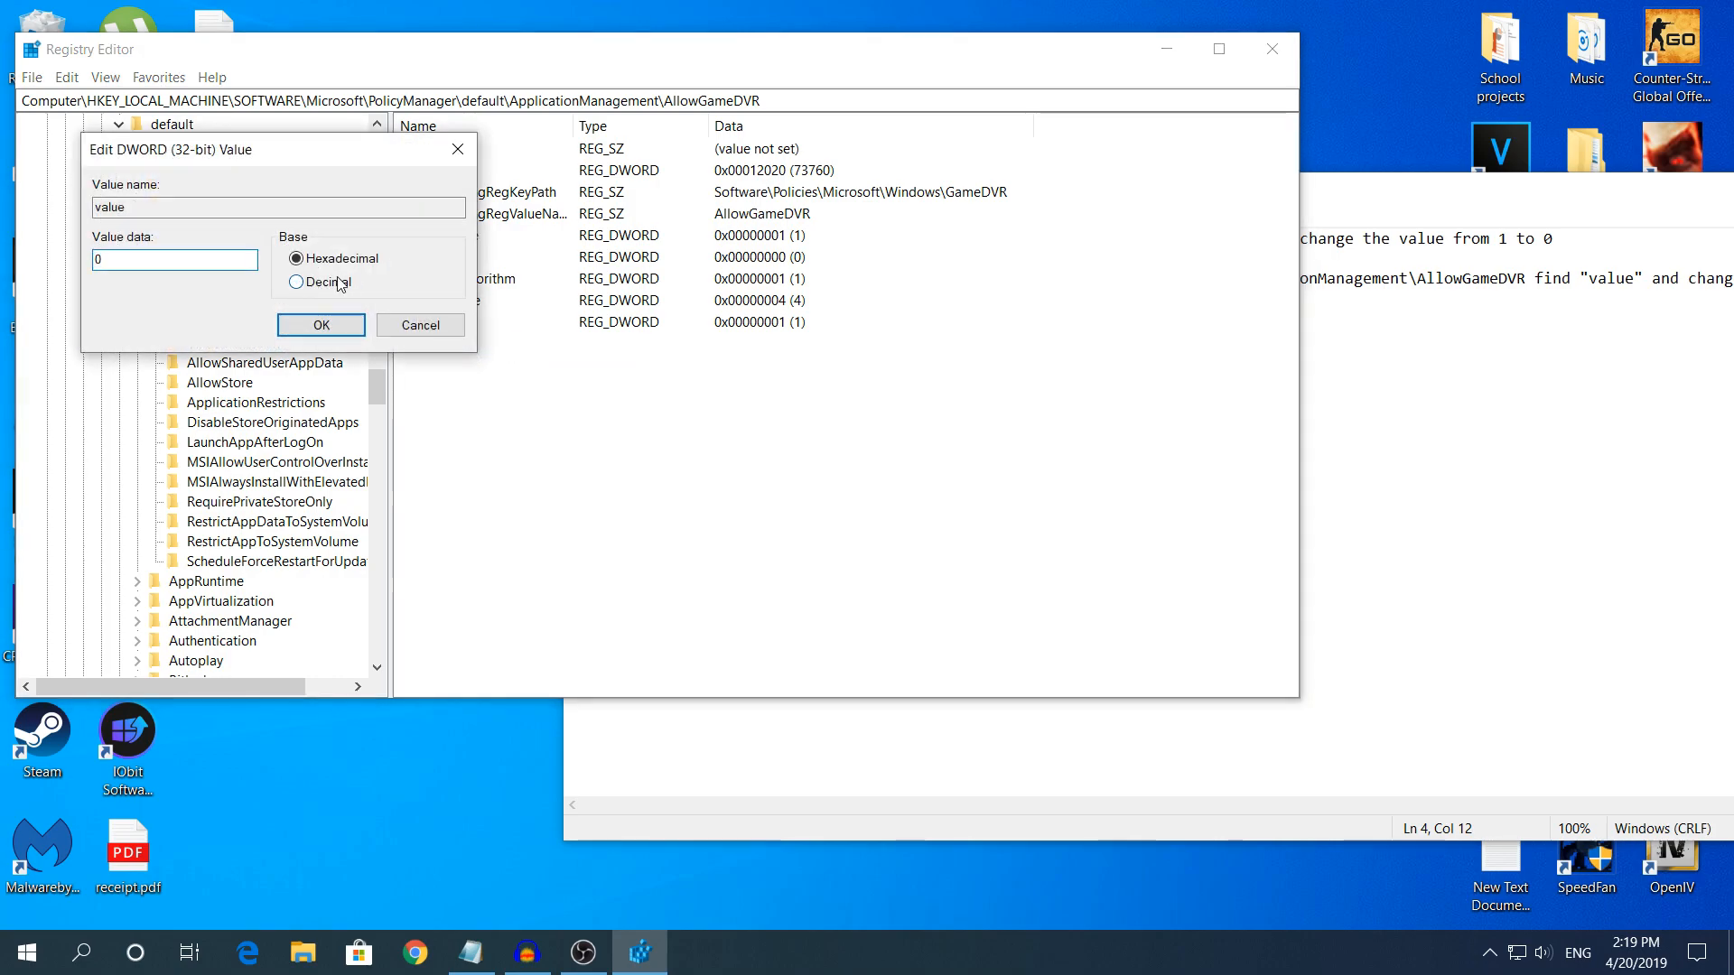
click(319, 323)
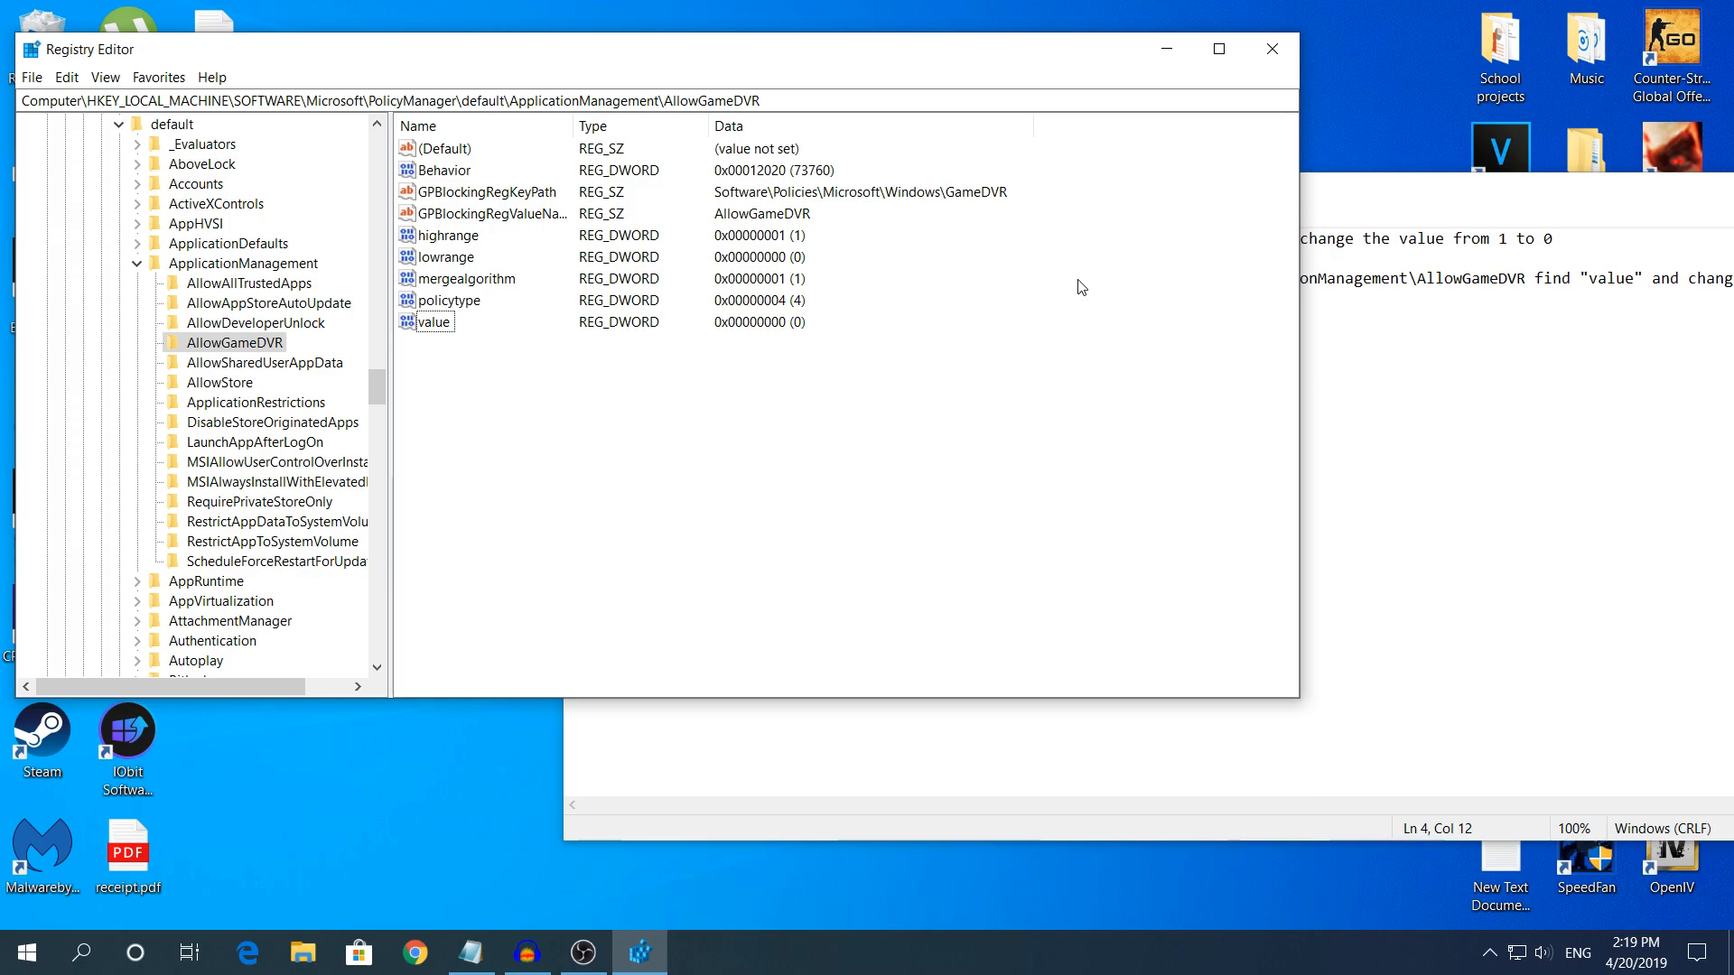
mouse_move(1225, 221)
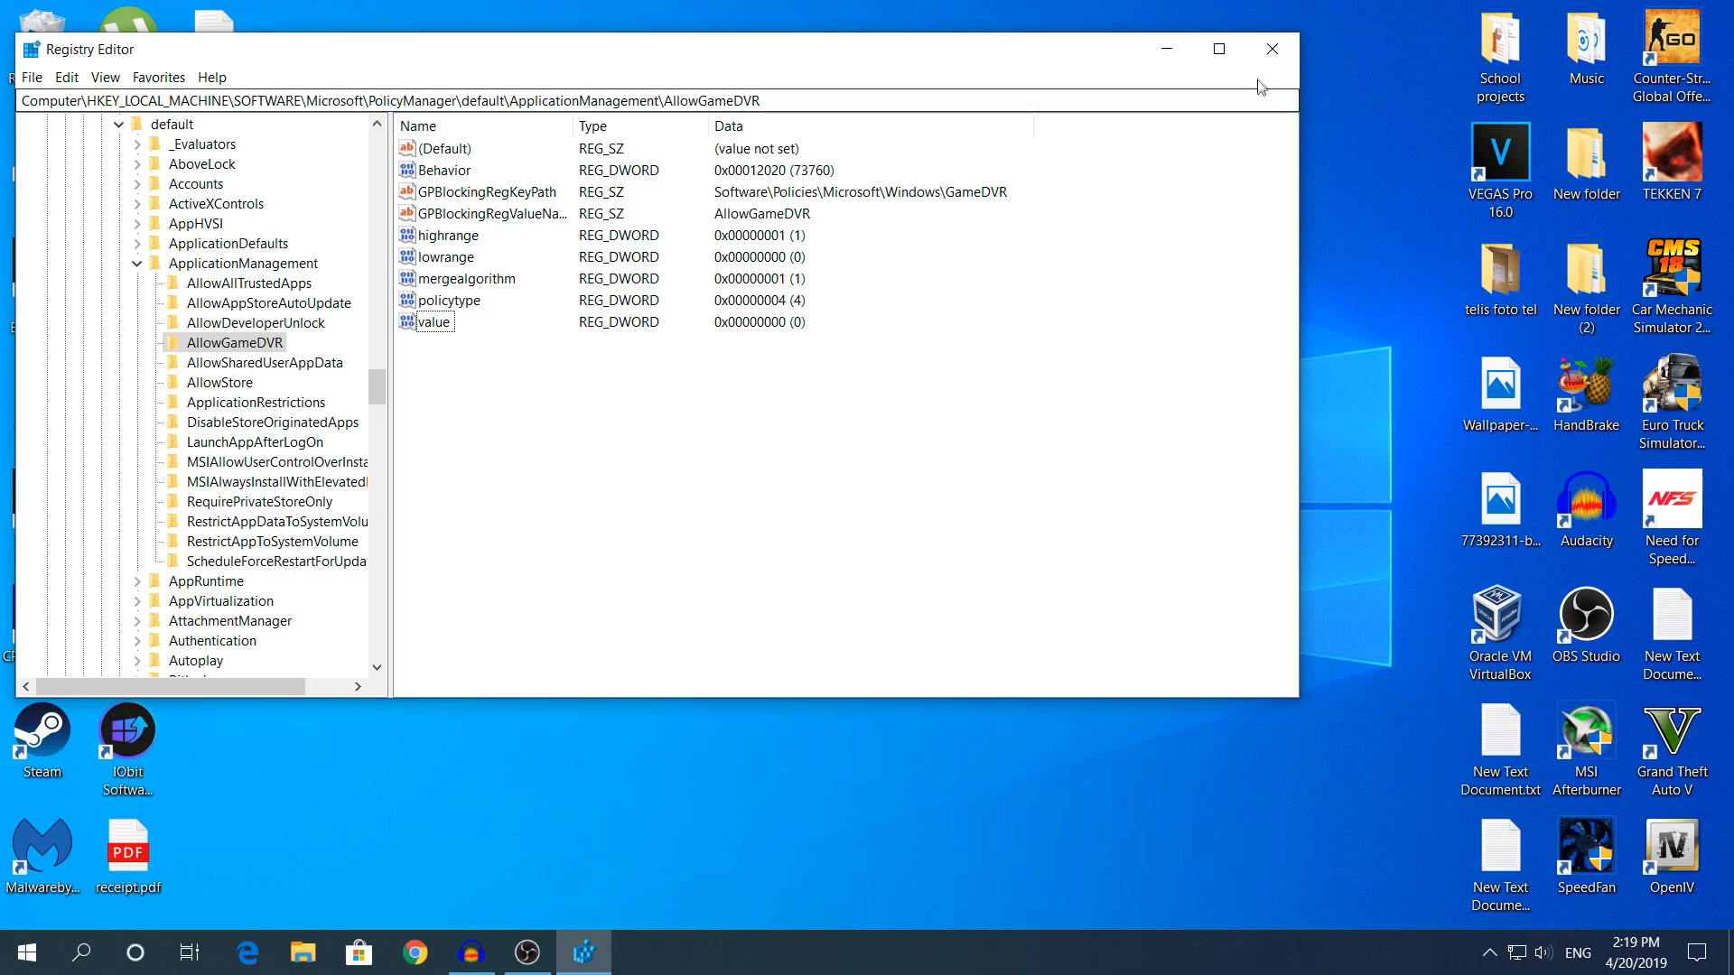
mouse_move(1271, 49)
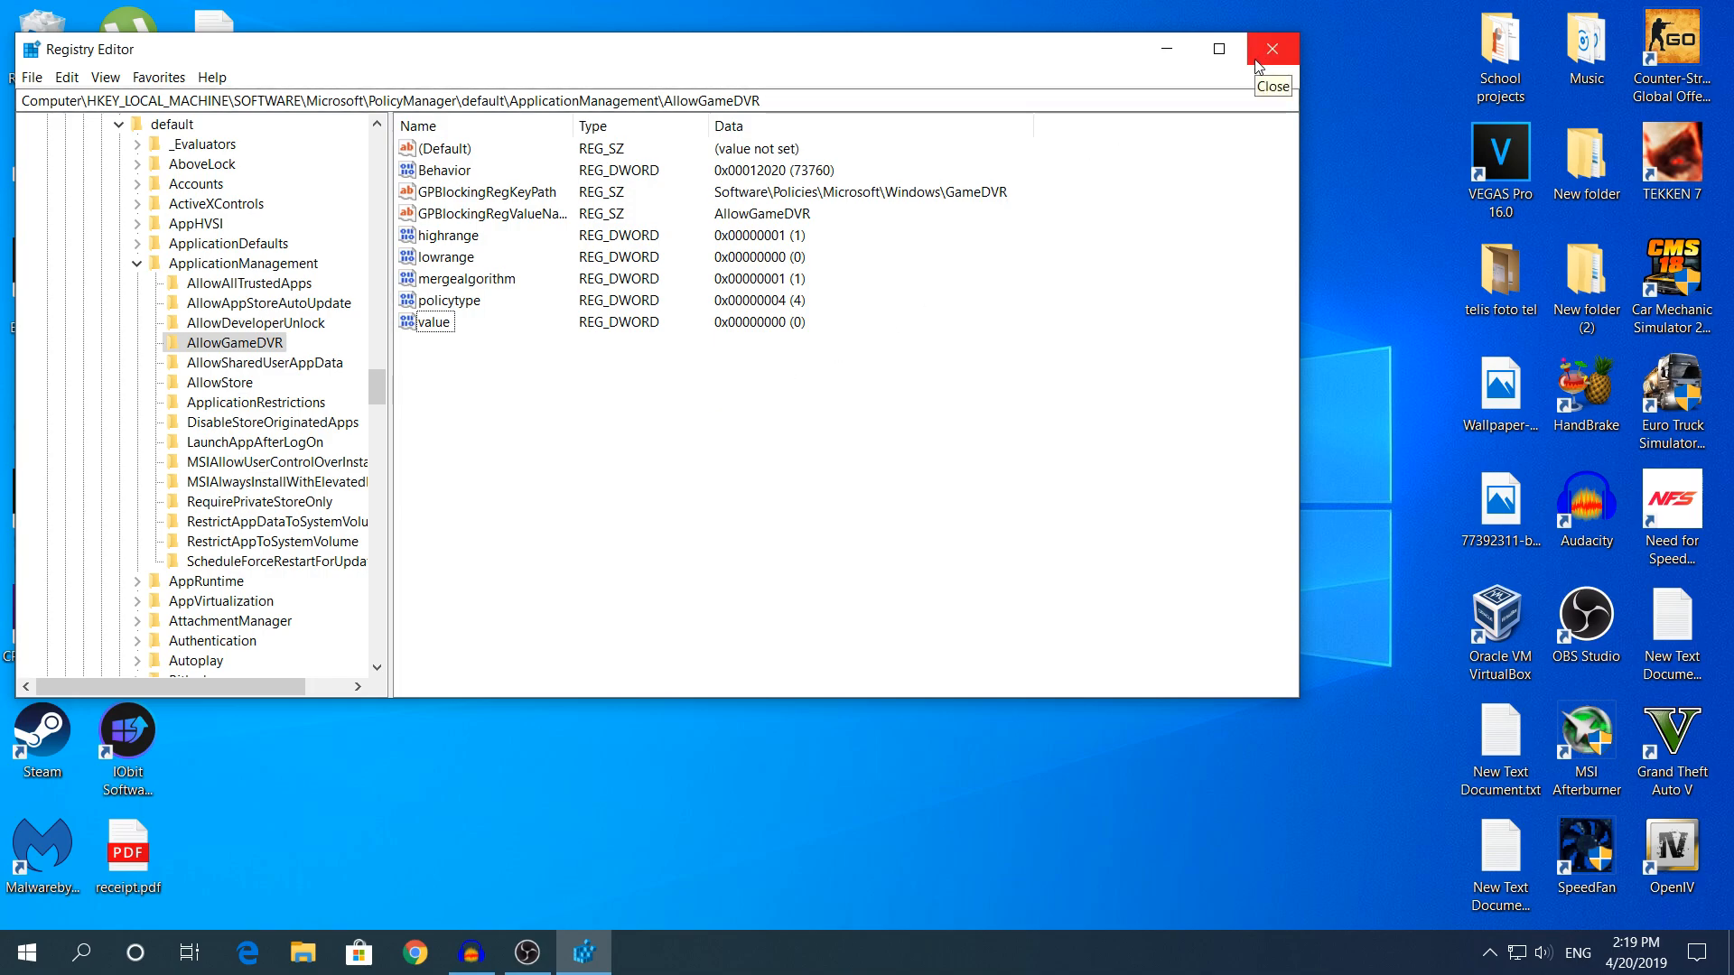
mouse_move(1286, 63)
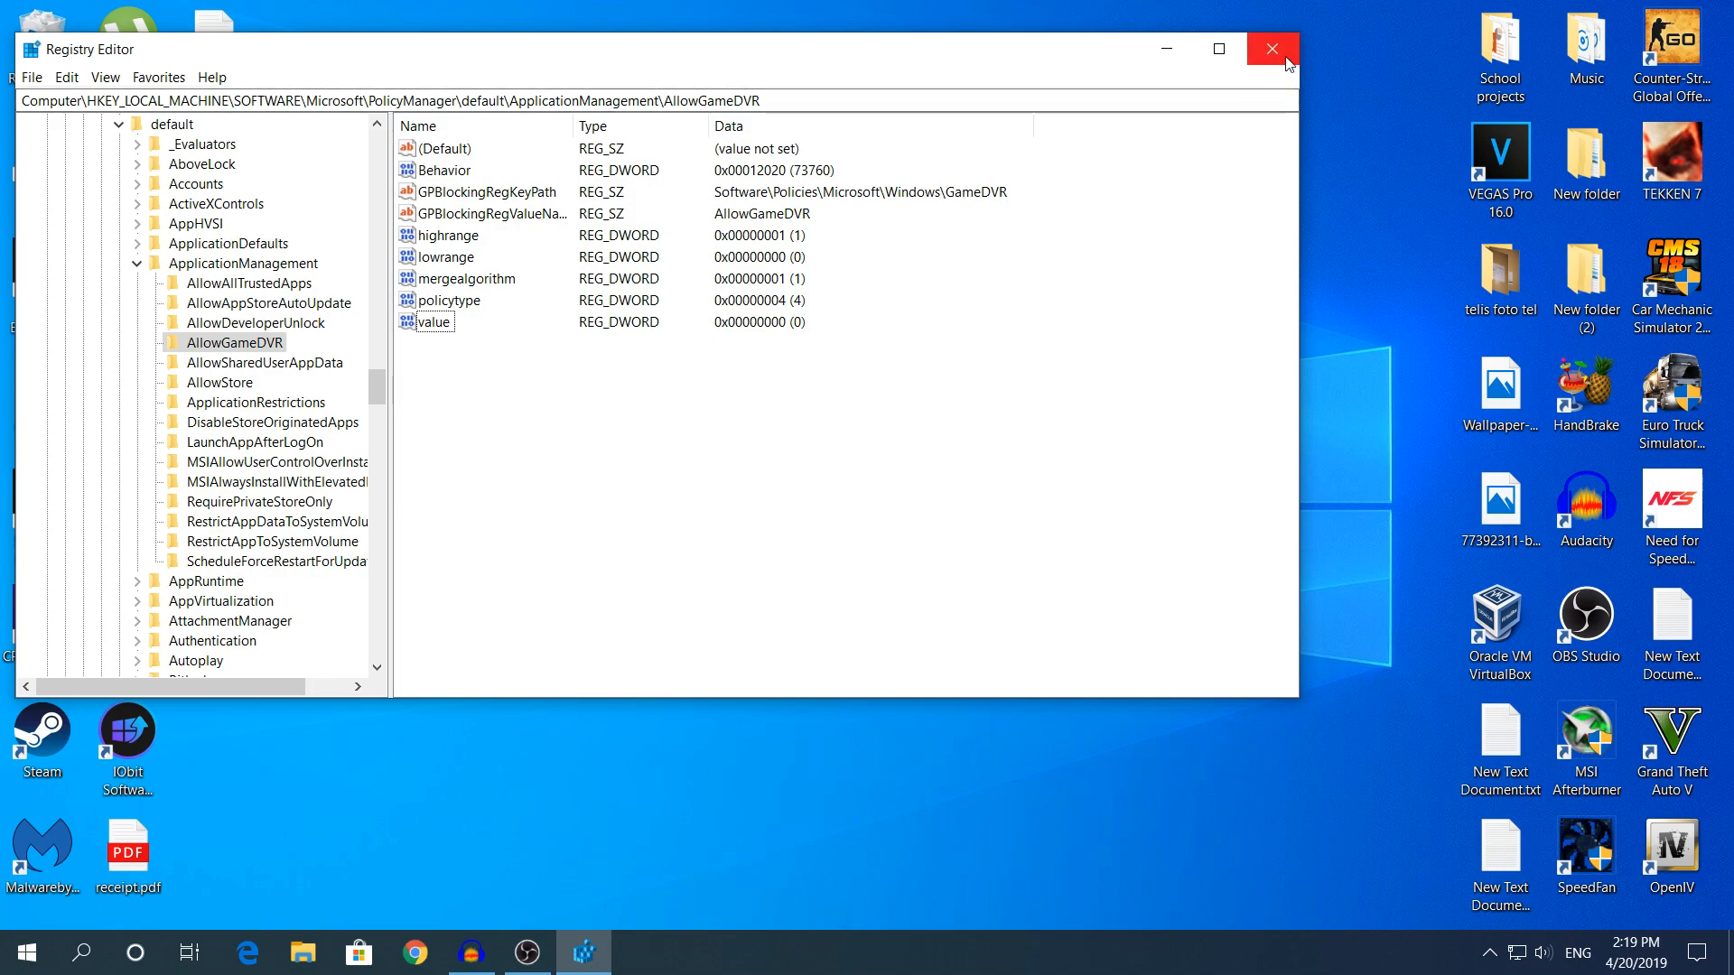
mouse_move(1271, 50)
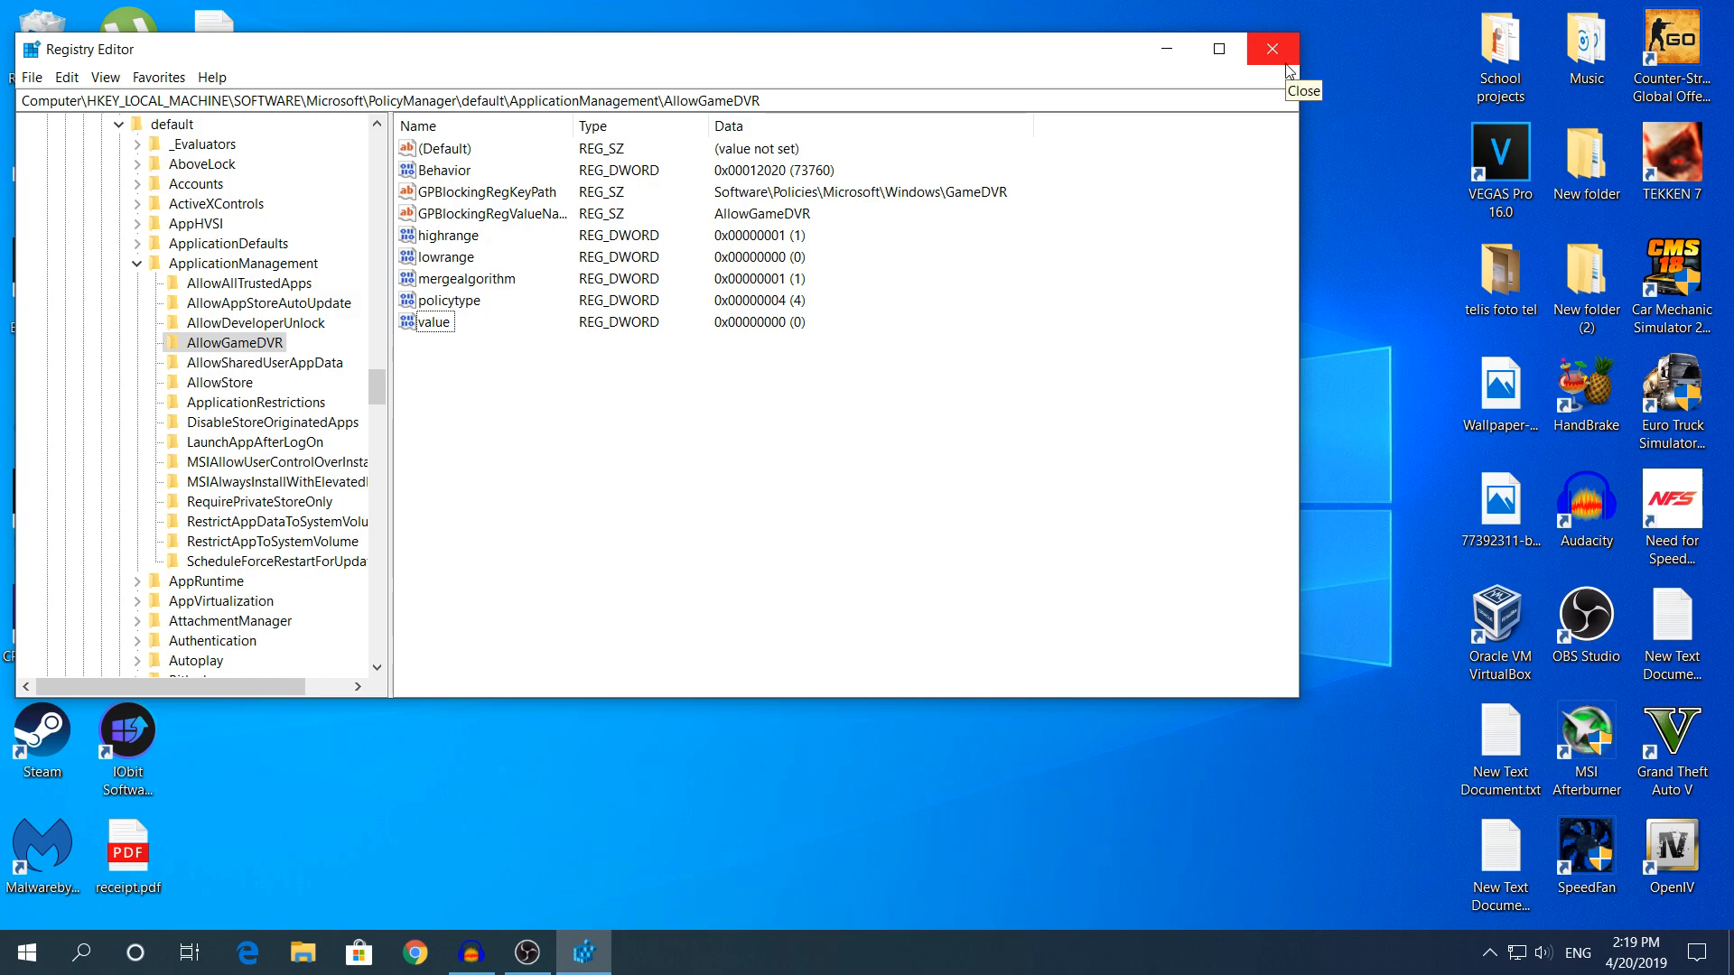
Close the Registry Editor window, returning to the desktop.
click(1270, 49)
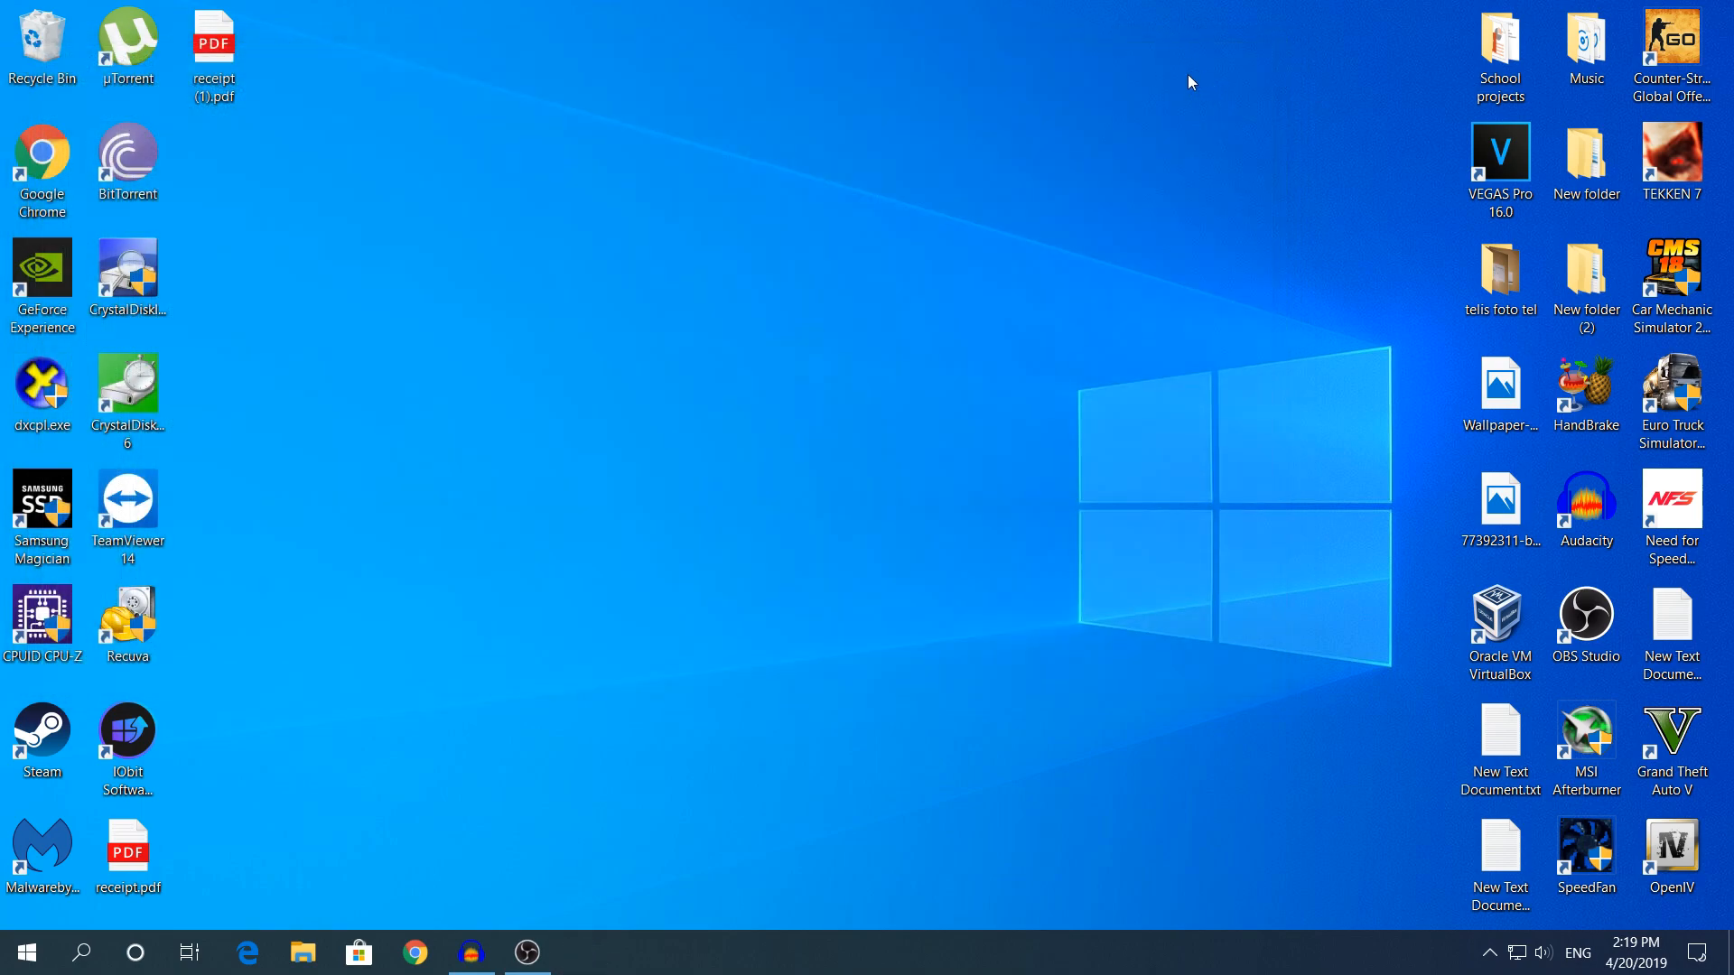
mouse_move(1152, 98)
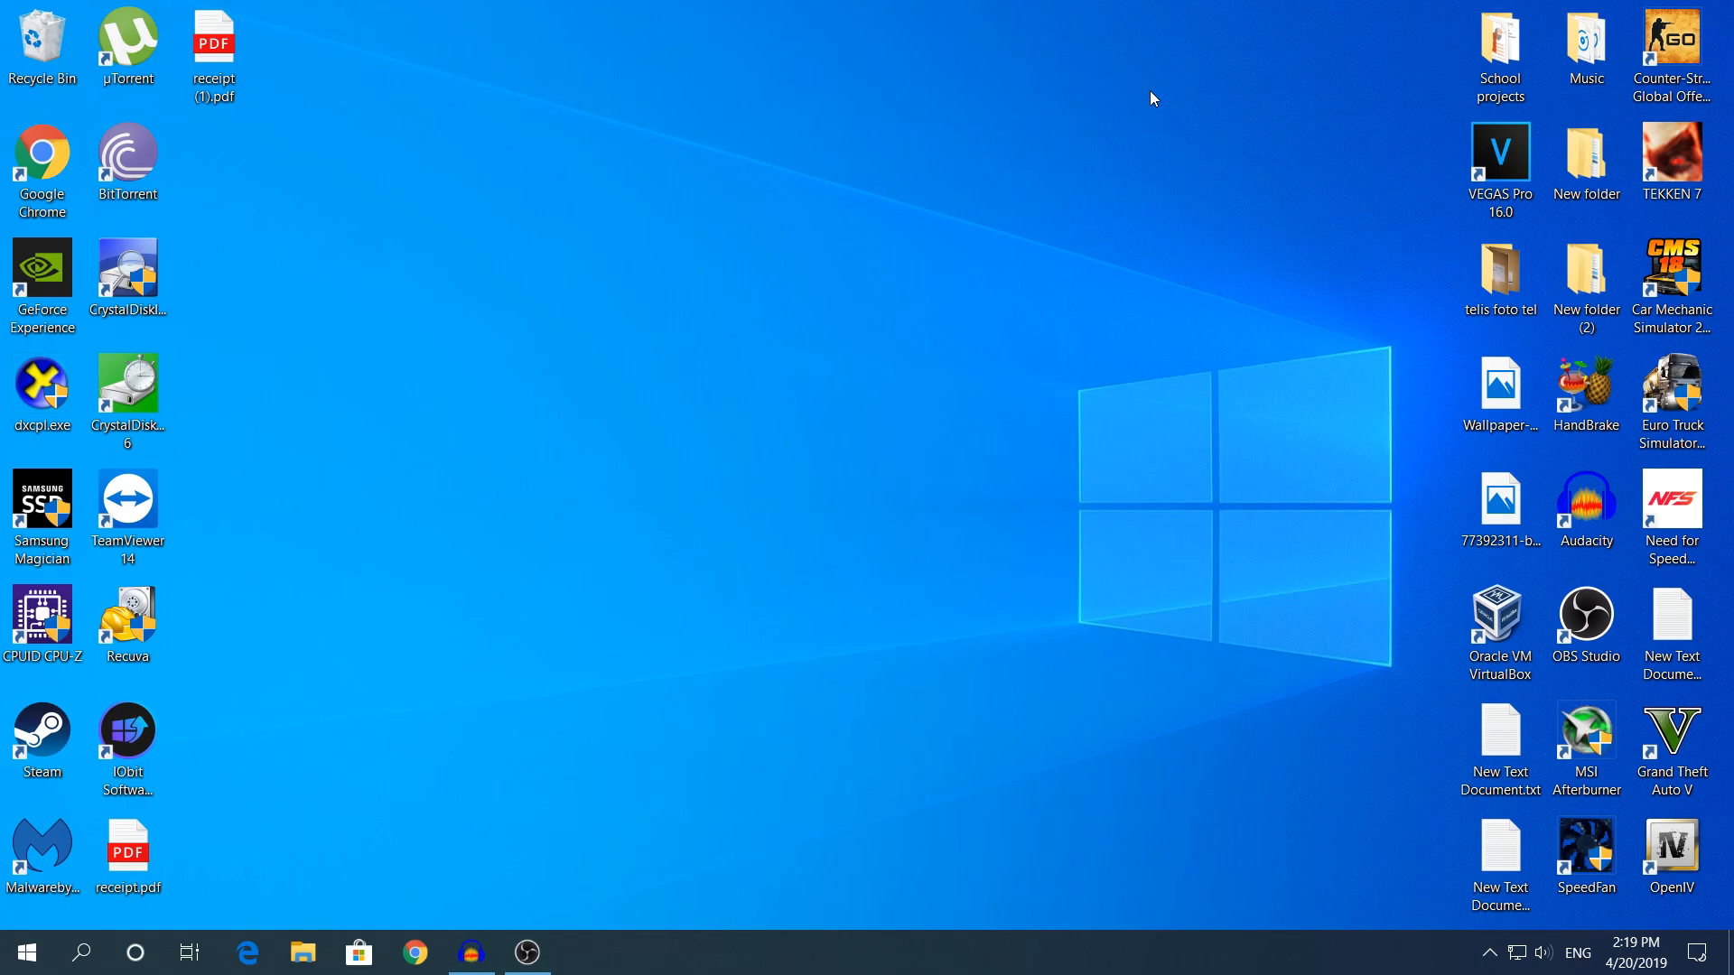